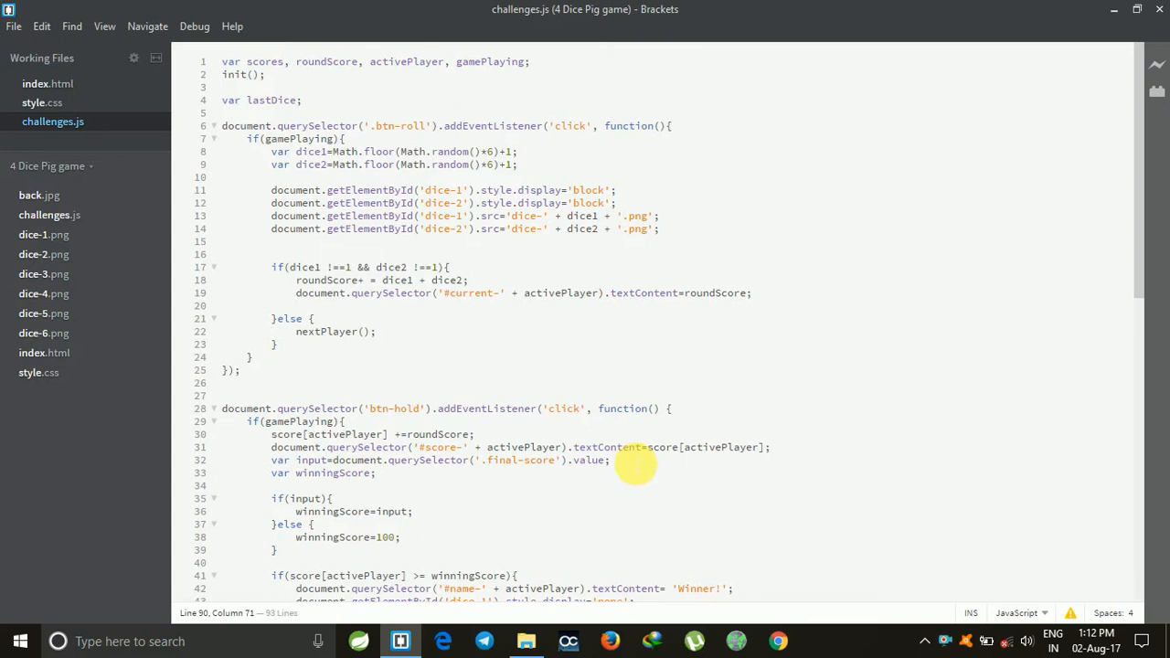
{"action": "mouse_move", "coordinate": [55, 416]}
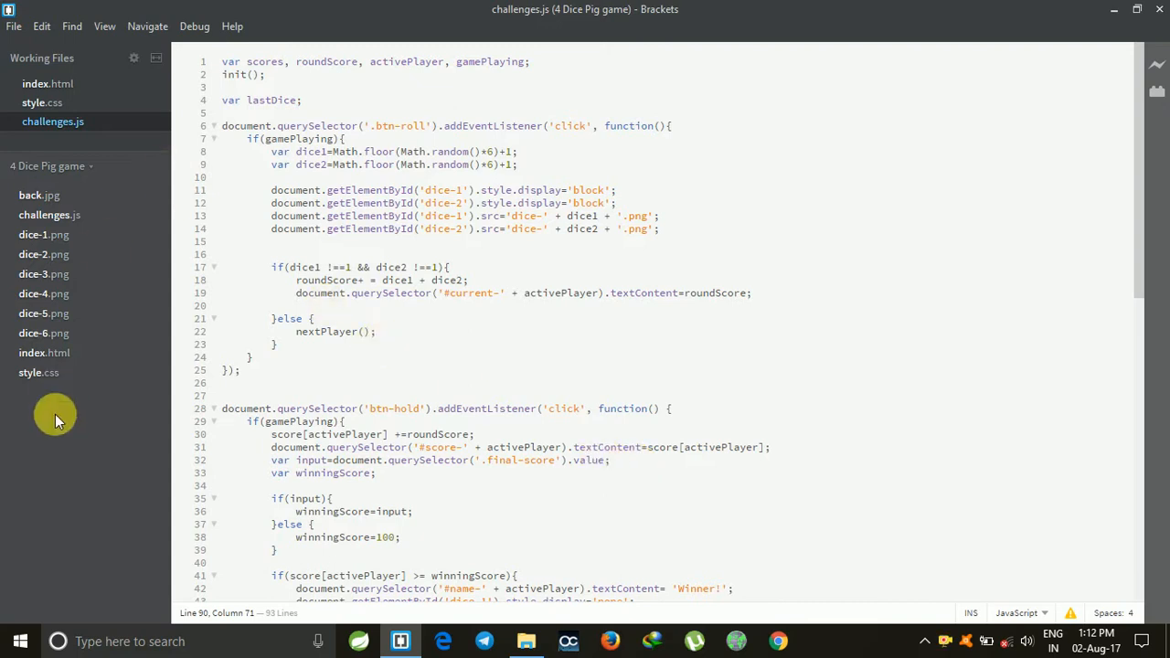
- Add a new file named app.js to the Dice Pig game project
{"action": "right_click", "coordinate": [55, 416]}
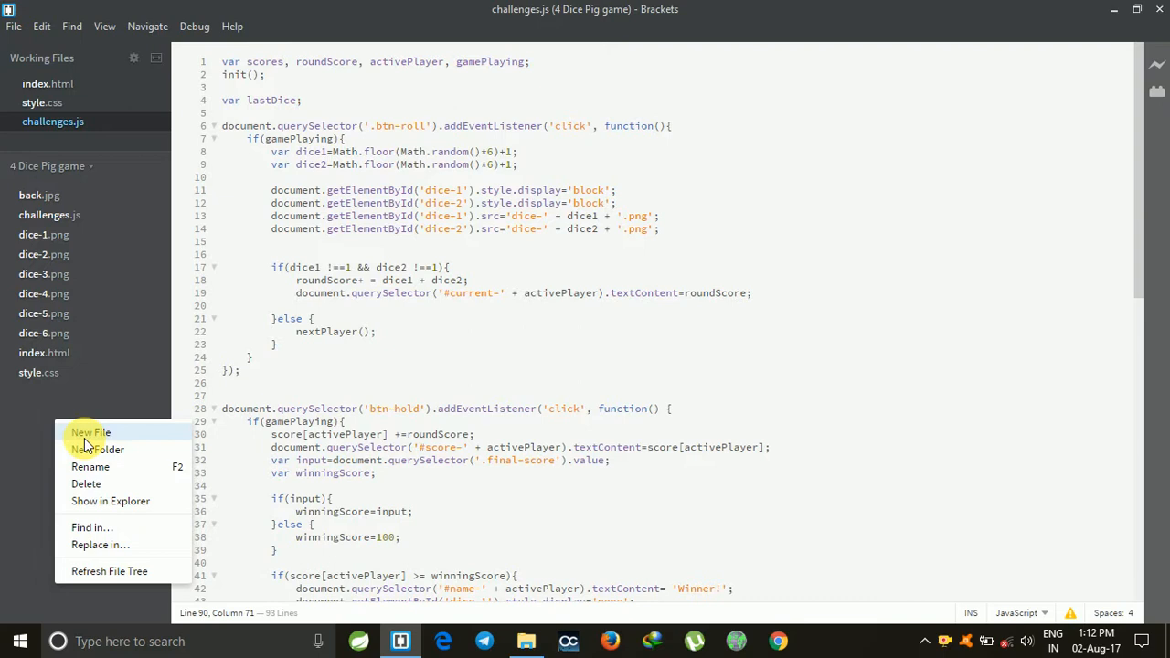
{"action": "left_click", "coordinate": [90, 432]}
{"action": "type", "text": "app.js"}
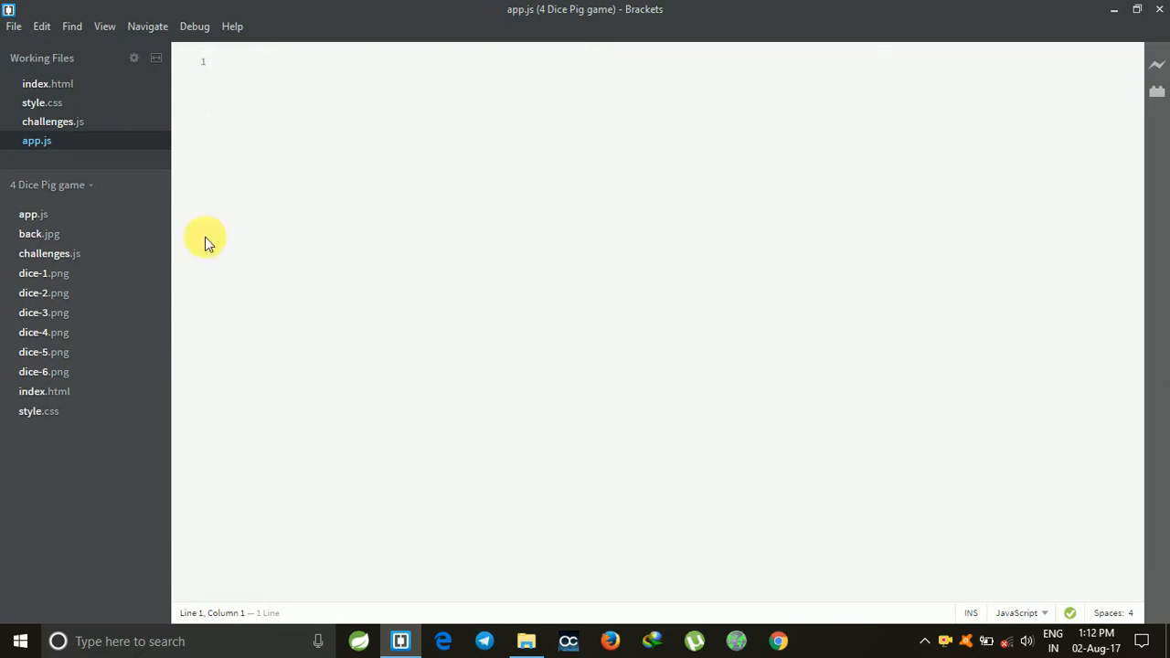
{"action": "mouse_move", "coordinate": [233, 74]}
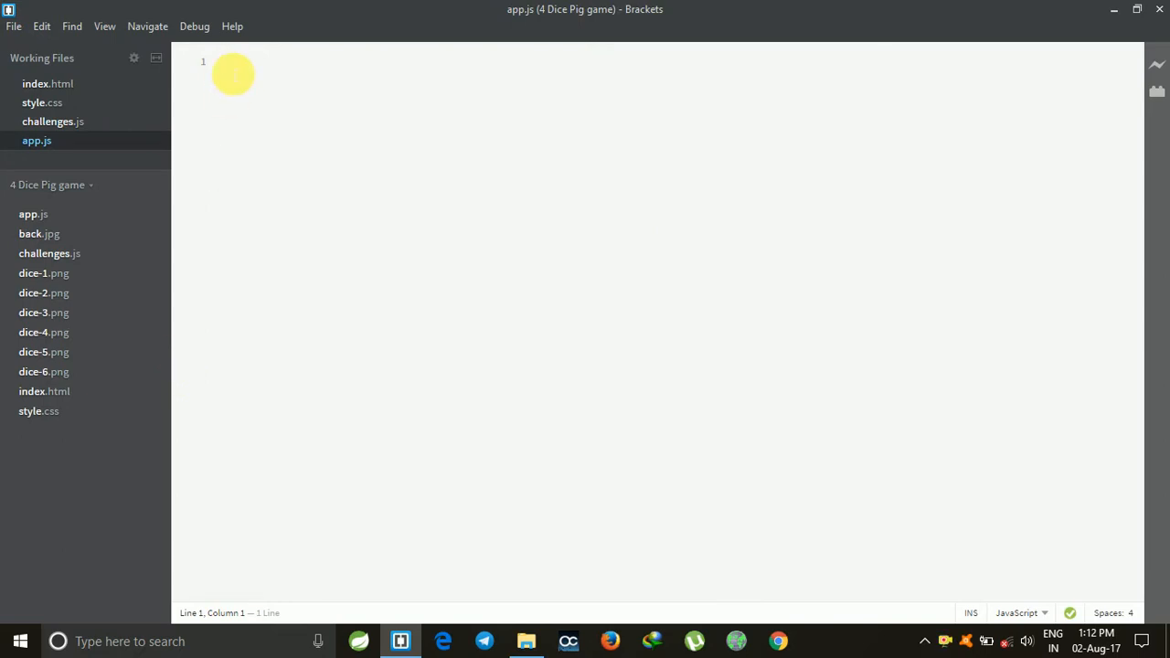
- Declare var scores, roundScore, activePlayer, gamePlaying; and call init(); below
{"action": "type", "text": "var"}
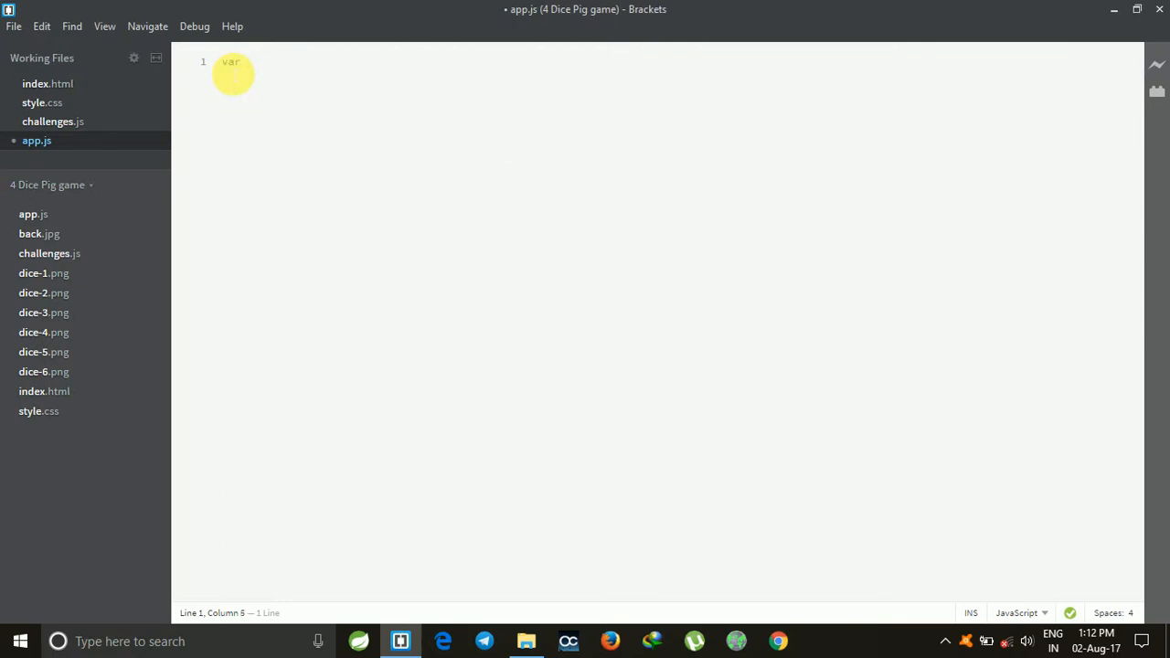
{"action": "type", "text": "scores,"}
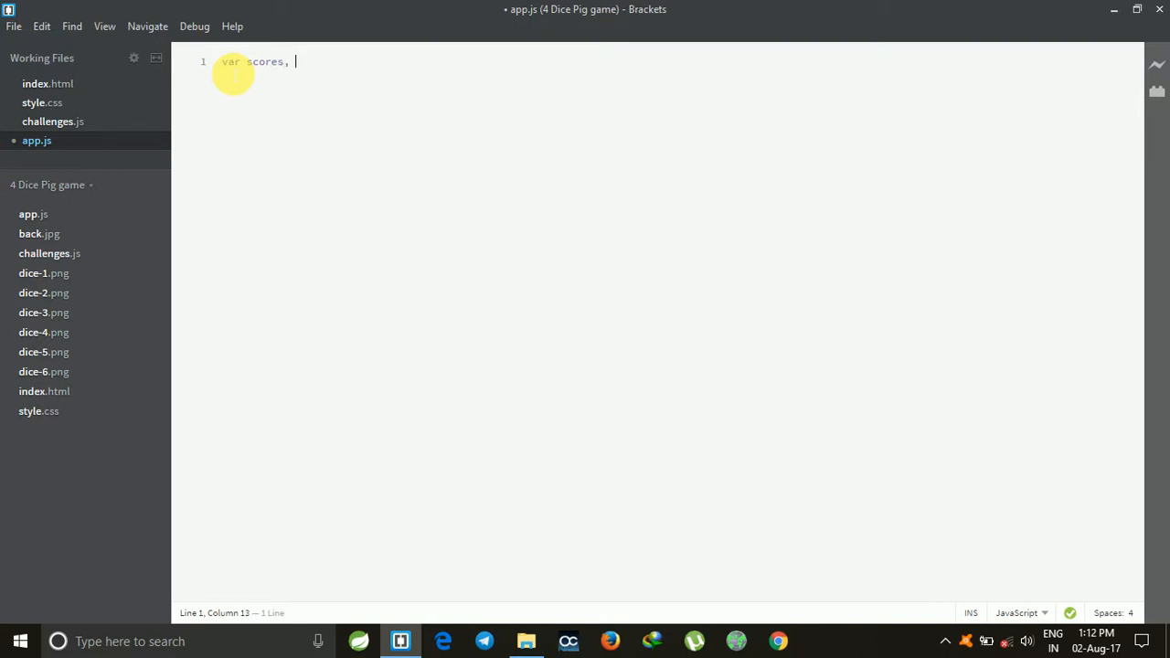
{"action": "type", "text": "roundS"}
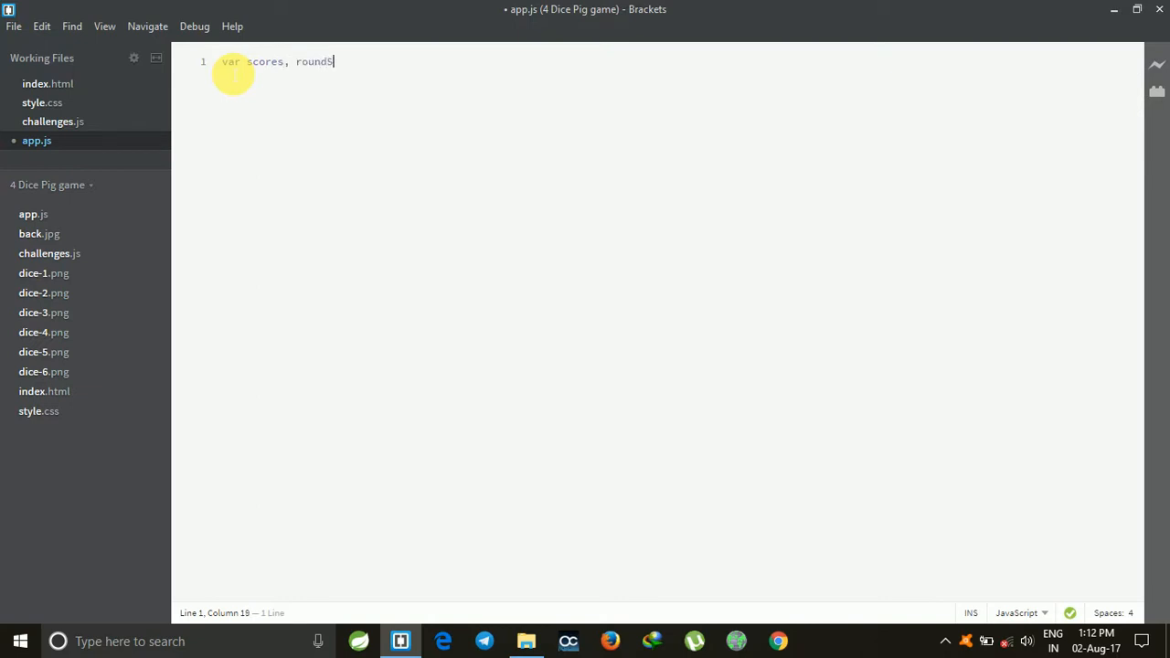
{"action": "type", "text": "core"}
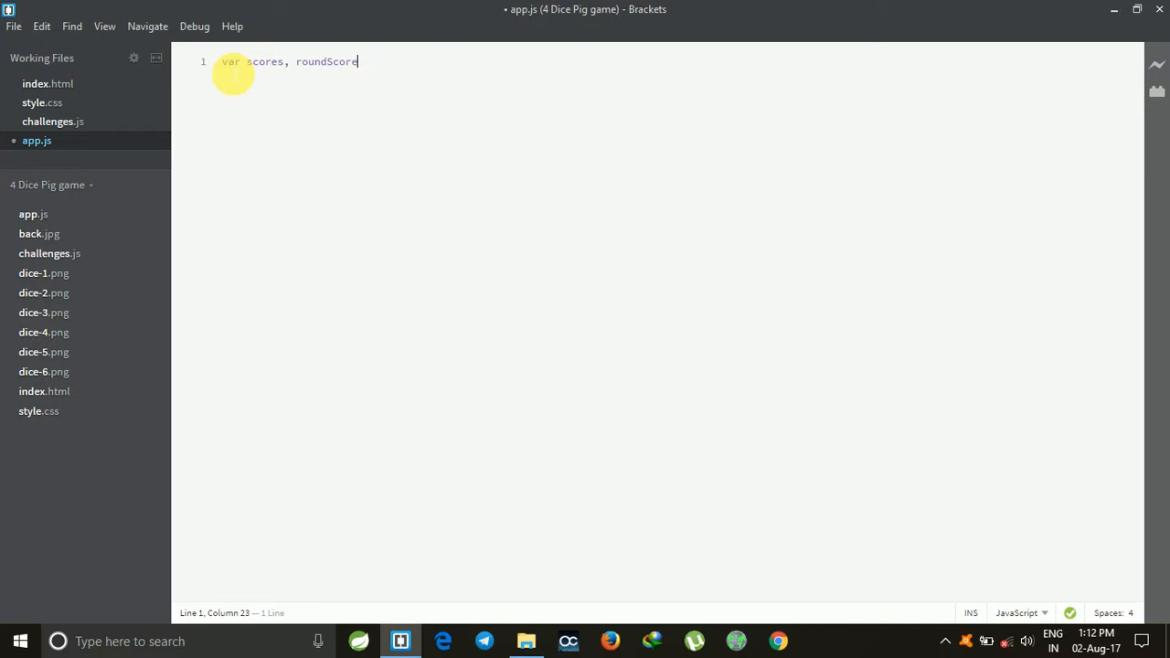
{"action": "type", "text": ", a"}
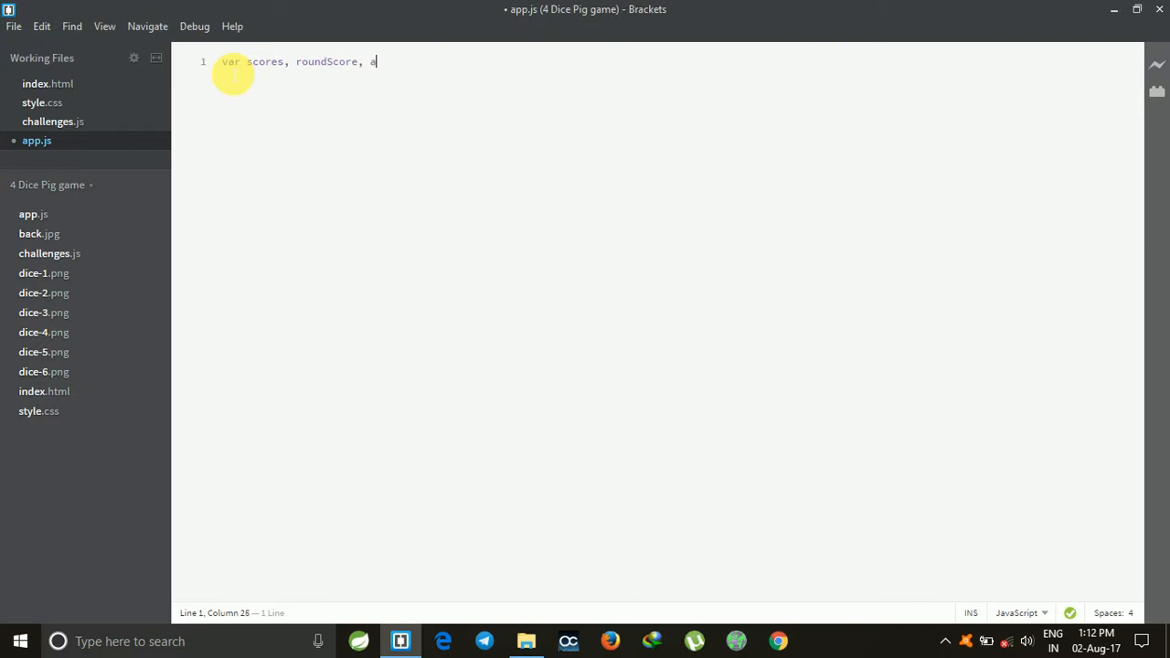
{"action": "type", "text": "ctive"}
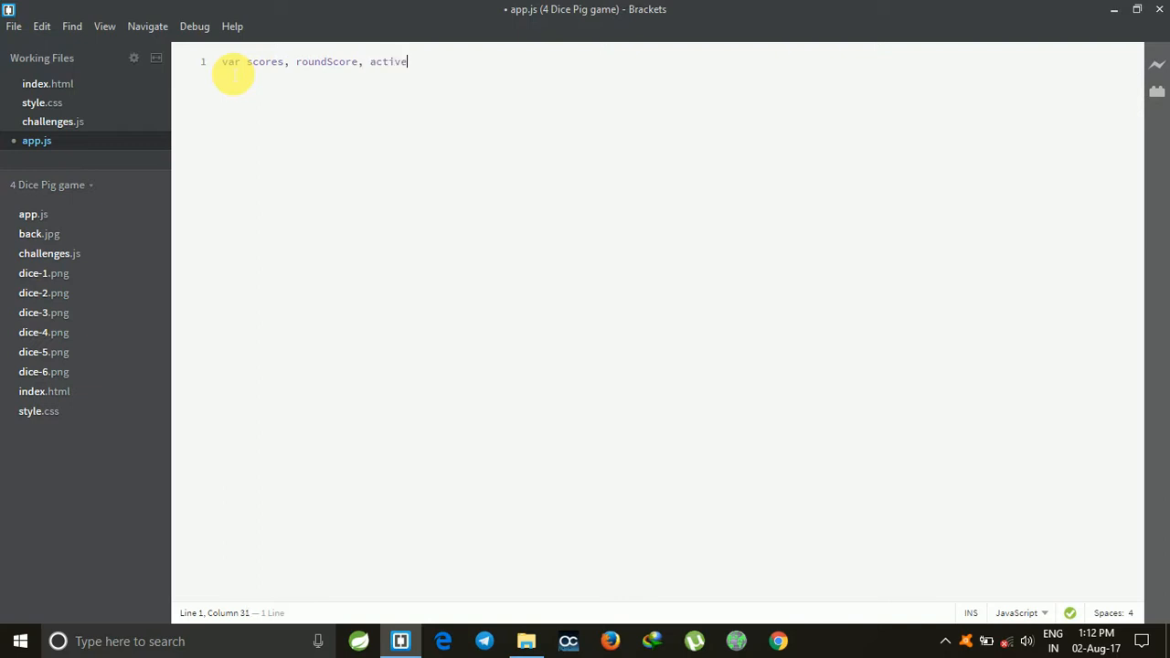
{"action": "type", "text": "Pl"}
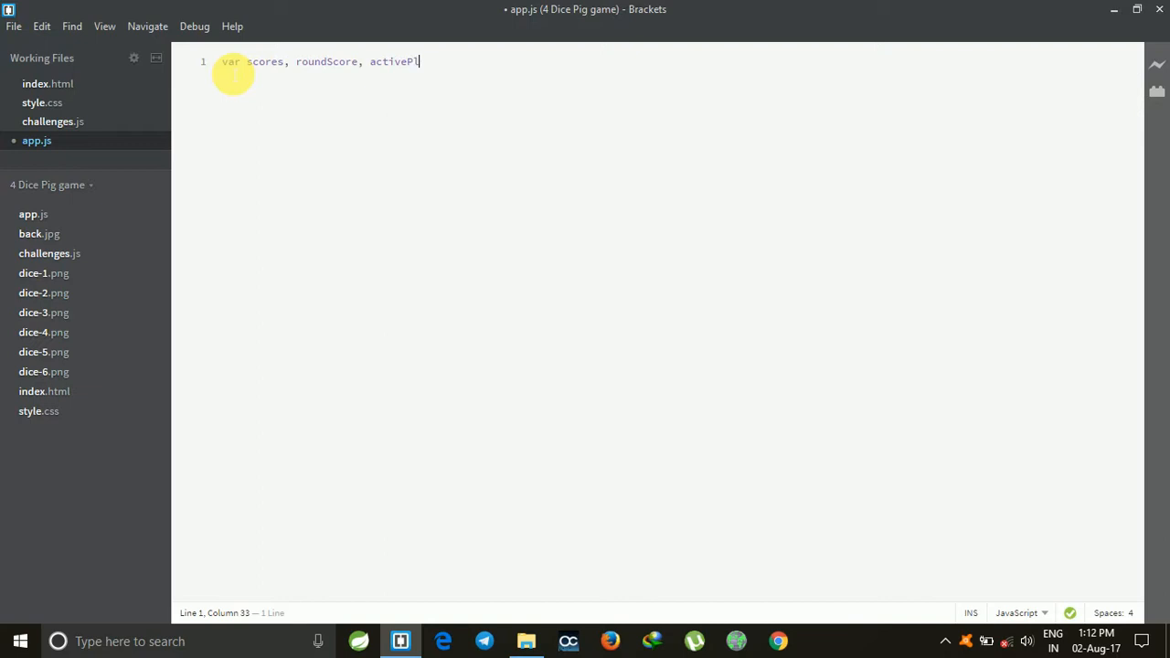
{"action": "type", "text": "ayer"}
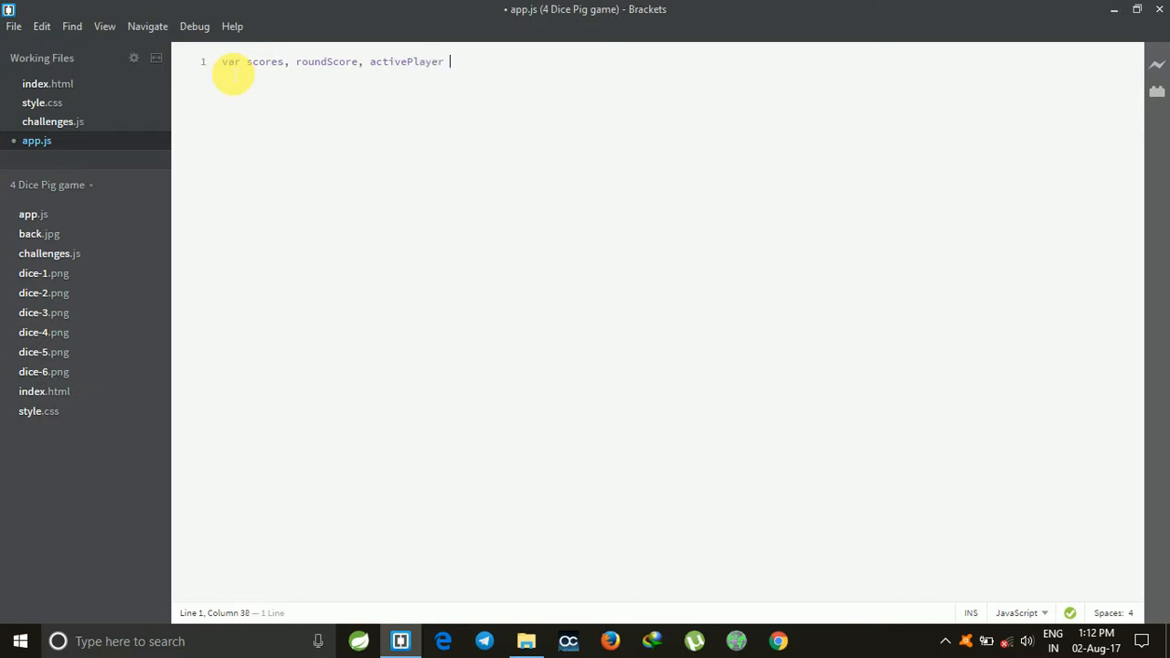
{"action": "type", "text": ", gamePlayin"}
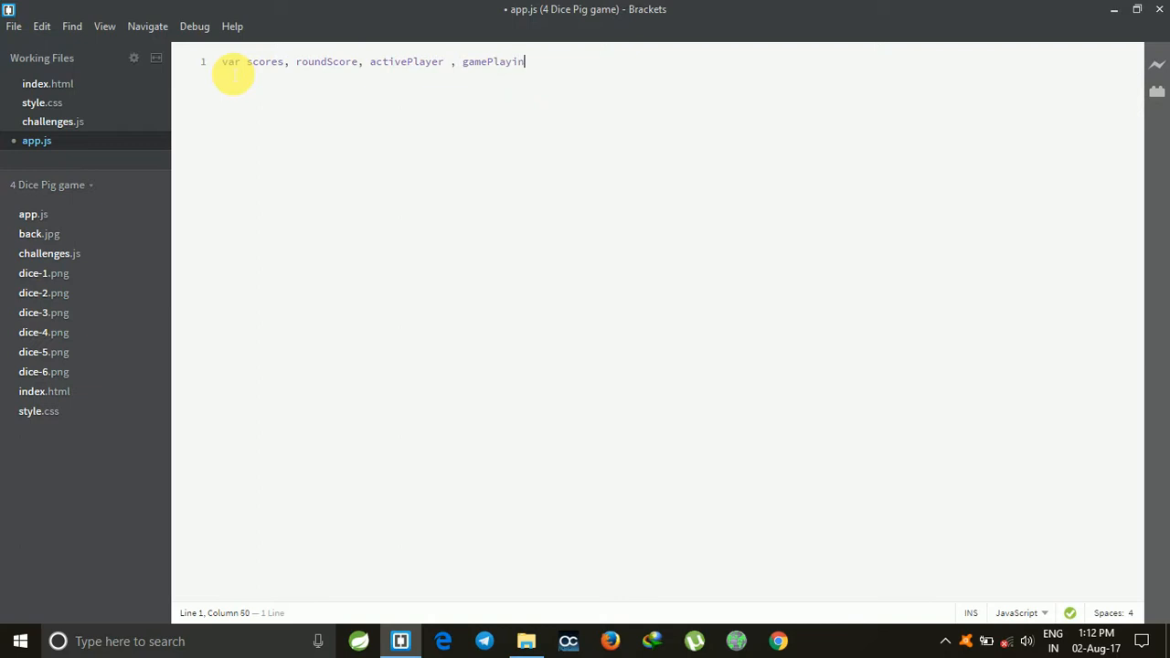
{"action": "type", "text": "g;"}
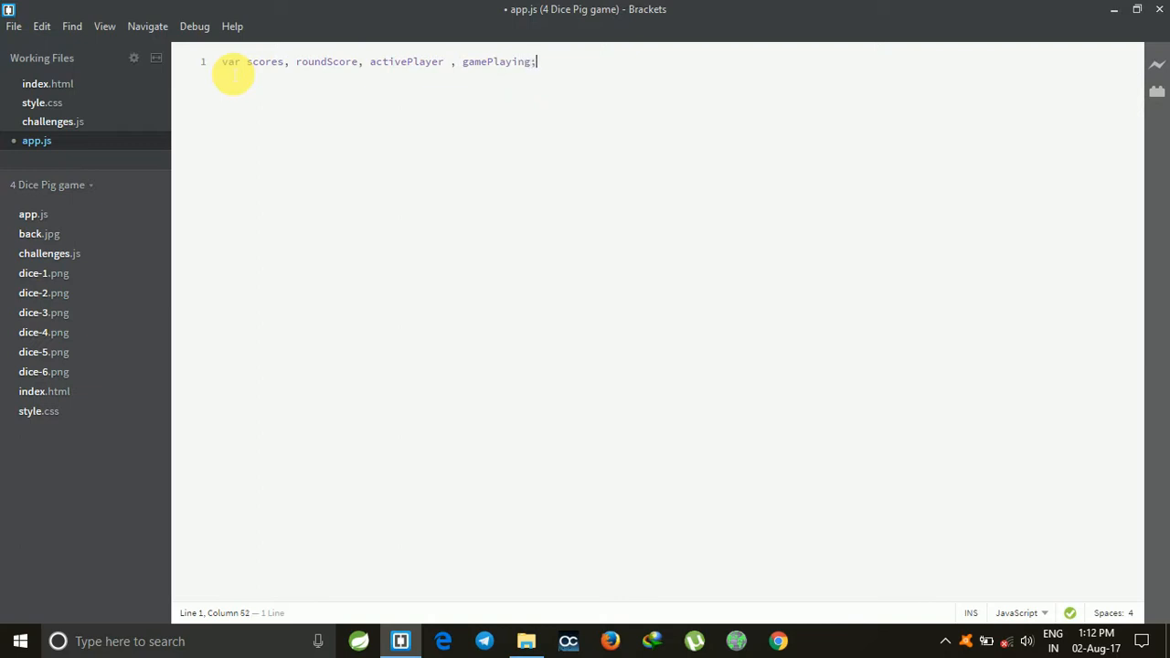
{"action": "type", "text": "init("}
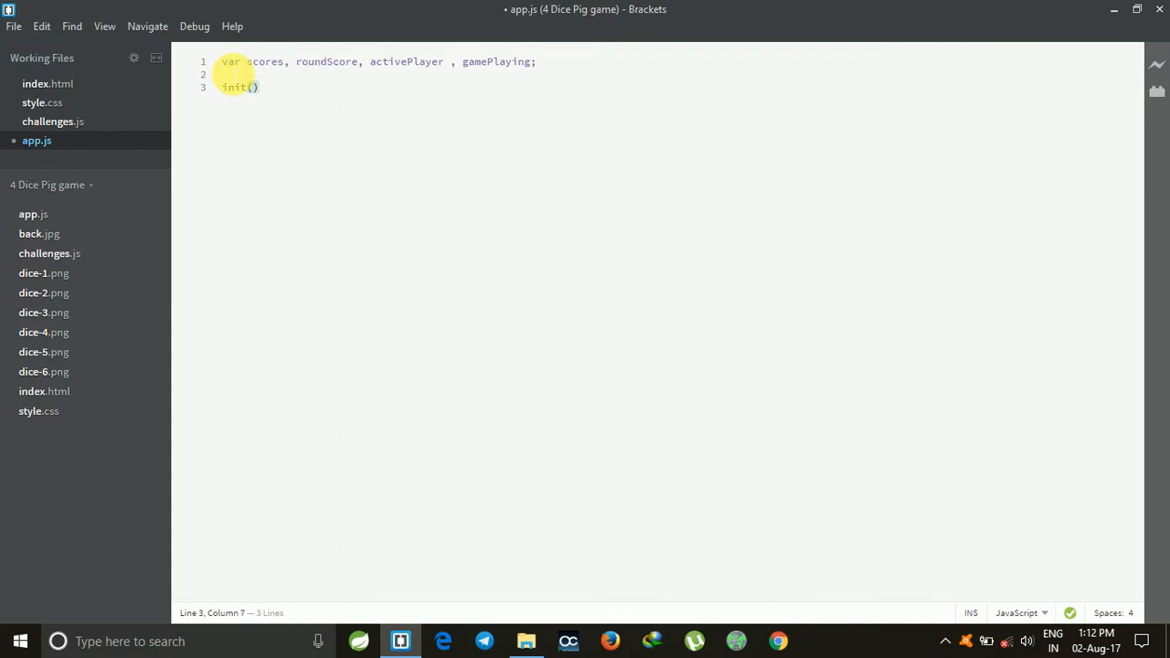
{"action": "type", "text": ";"}
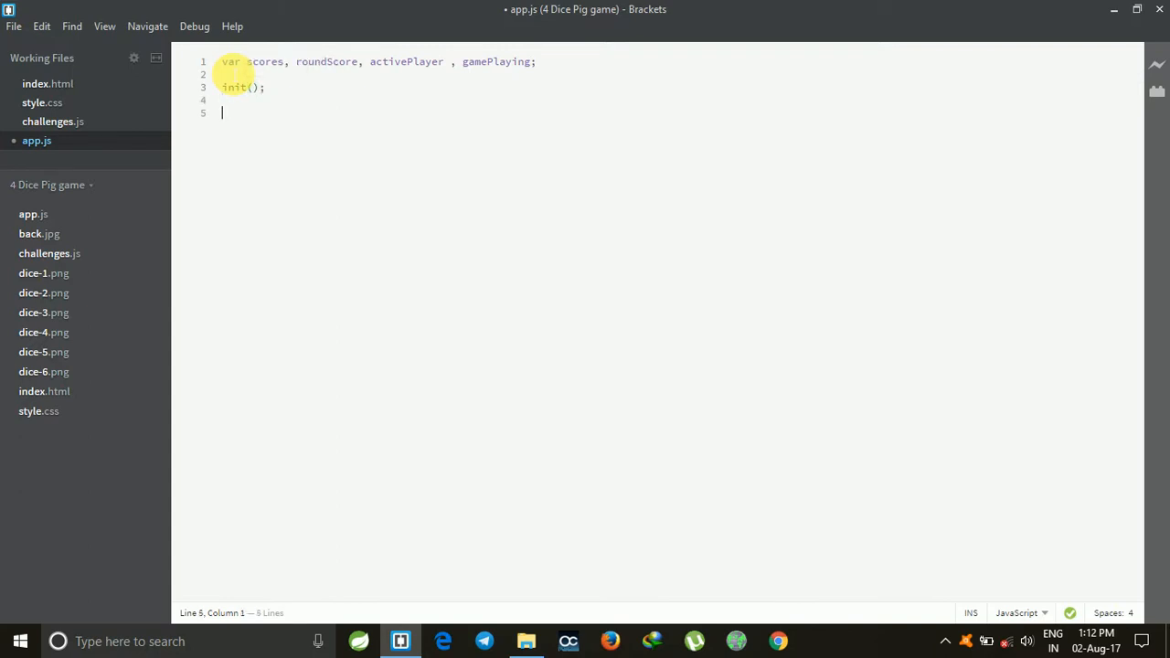
- Add document.querySelector('.btn-roll').addEventListener('click', function(){ }) below init()
{"action": "type", "text": "document."}
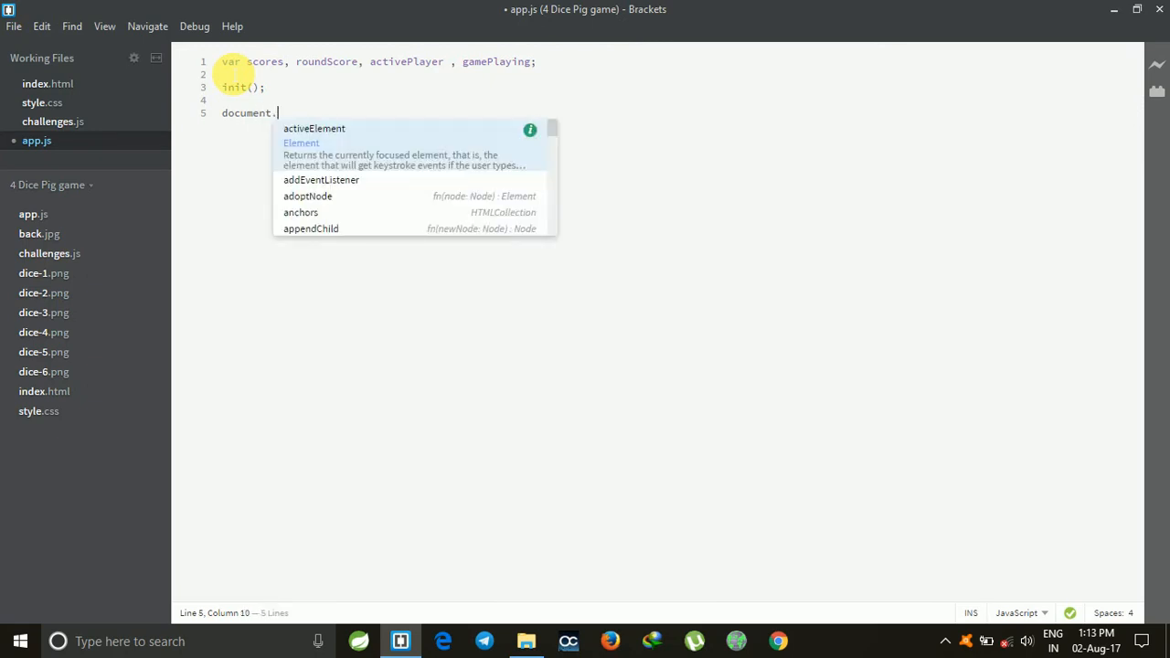
{"action": "type", "text": "getElementBy"}
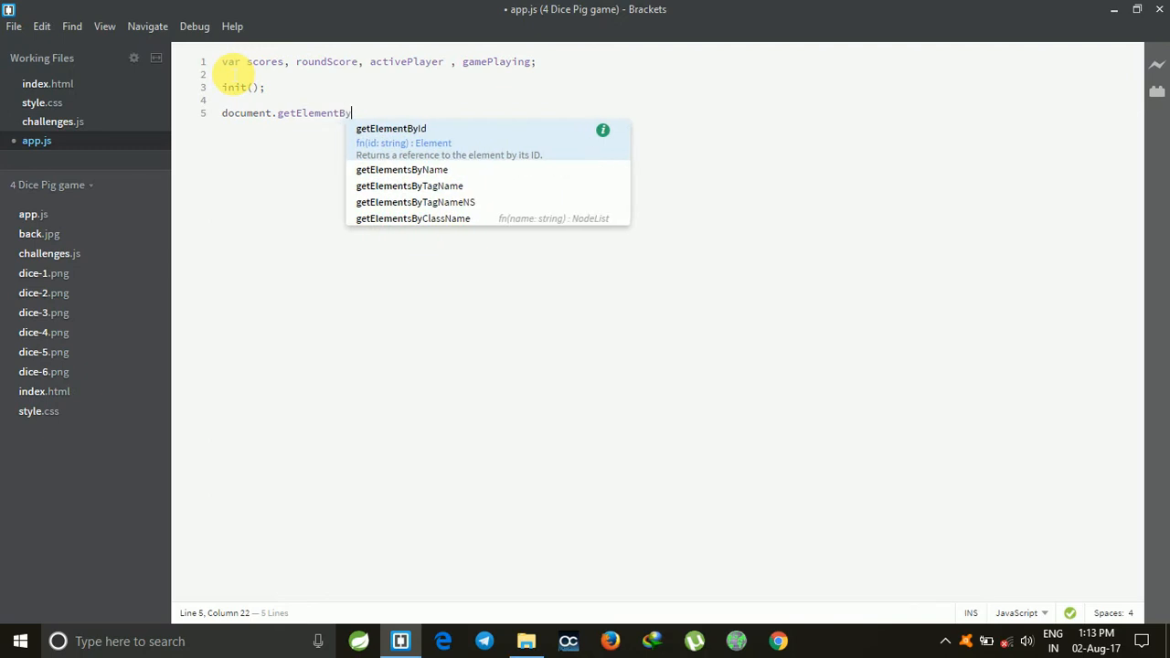
{"action": "type", "text": "Id"}
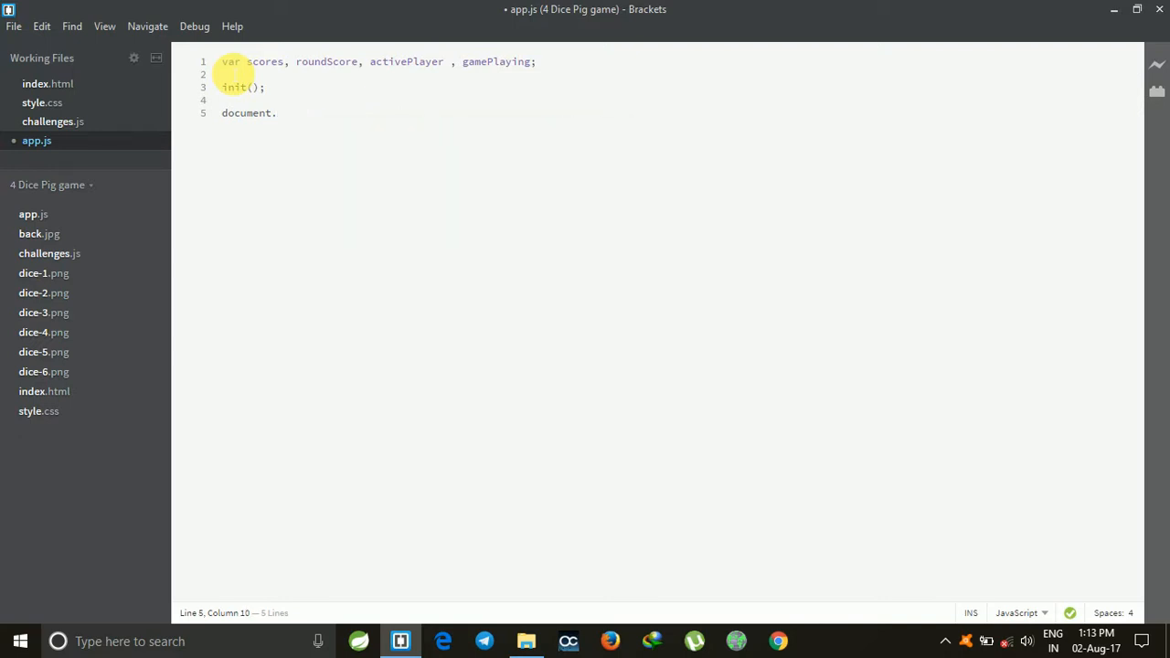
{"action": "type", "text": "querySelector("}
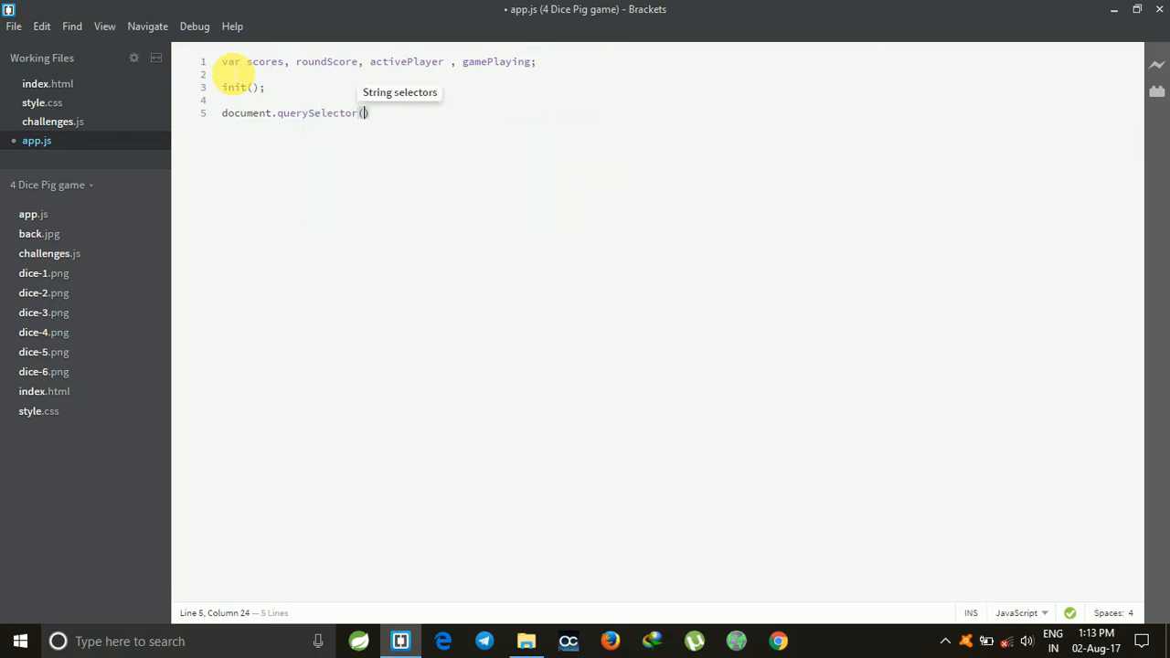
{"action": "type", "text": "'btn'"}
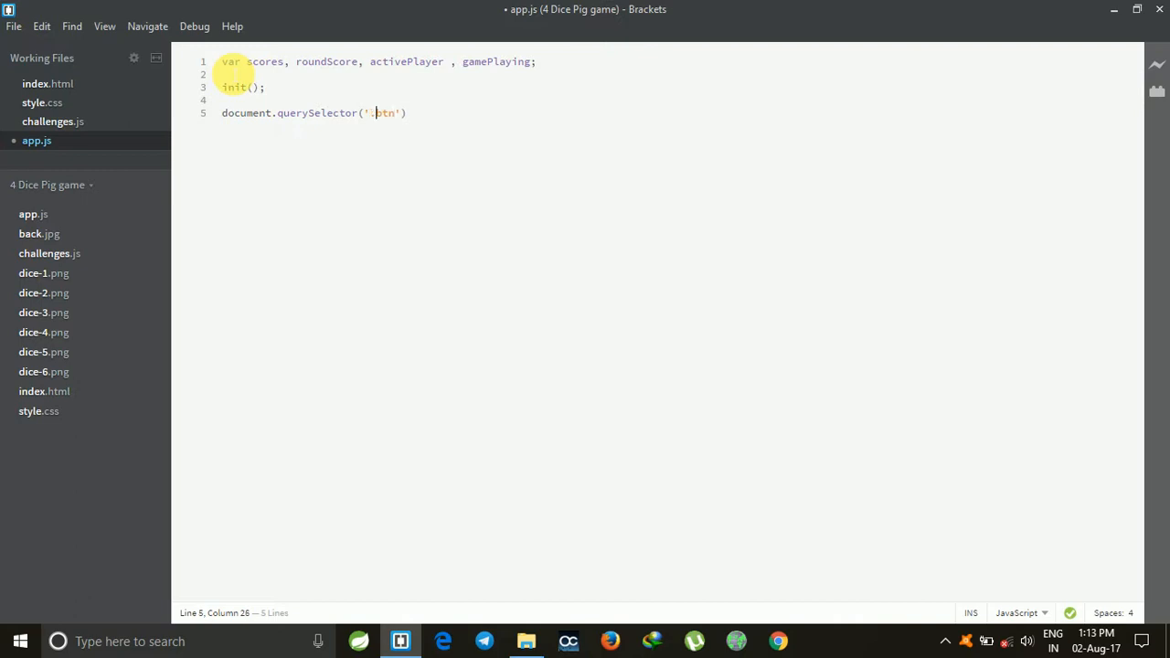
{"action": "type", "text": "btn"}
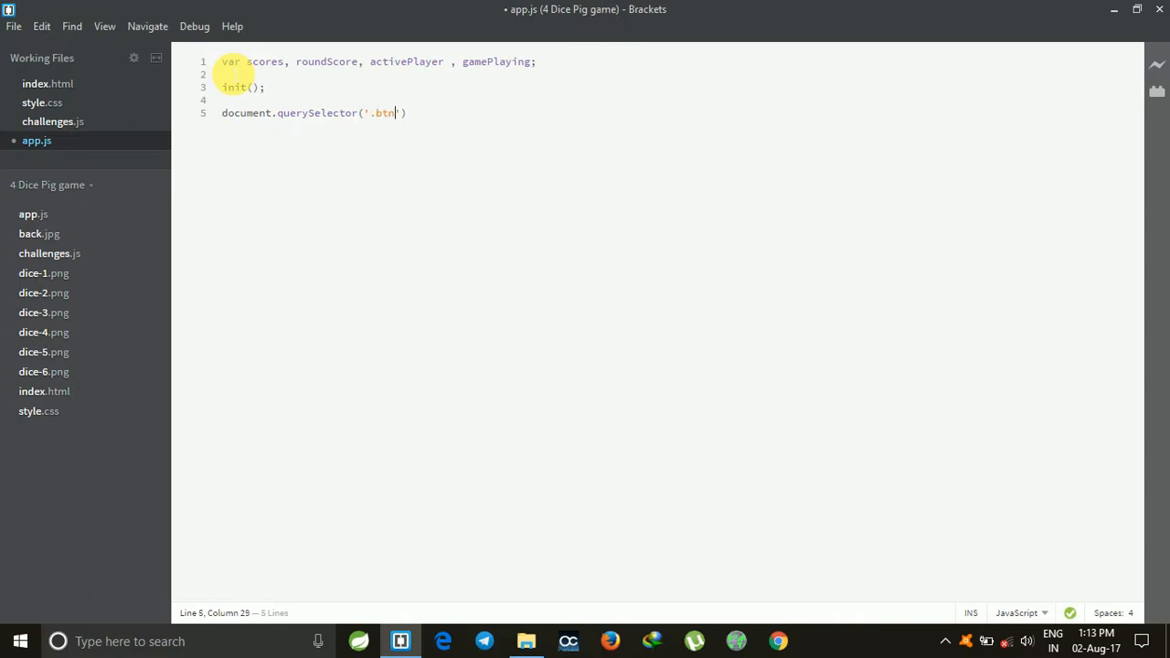
{"action": "type", "text": "-roll"}
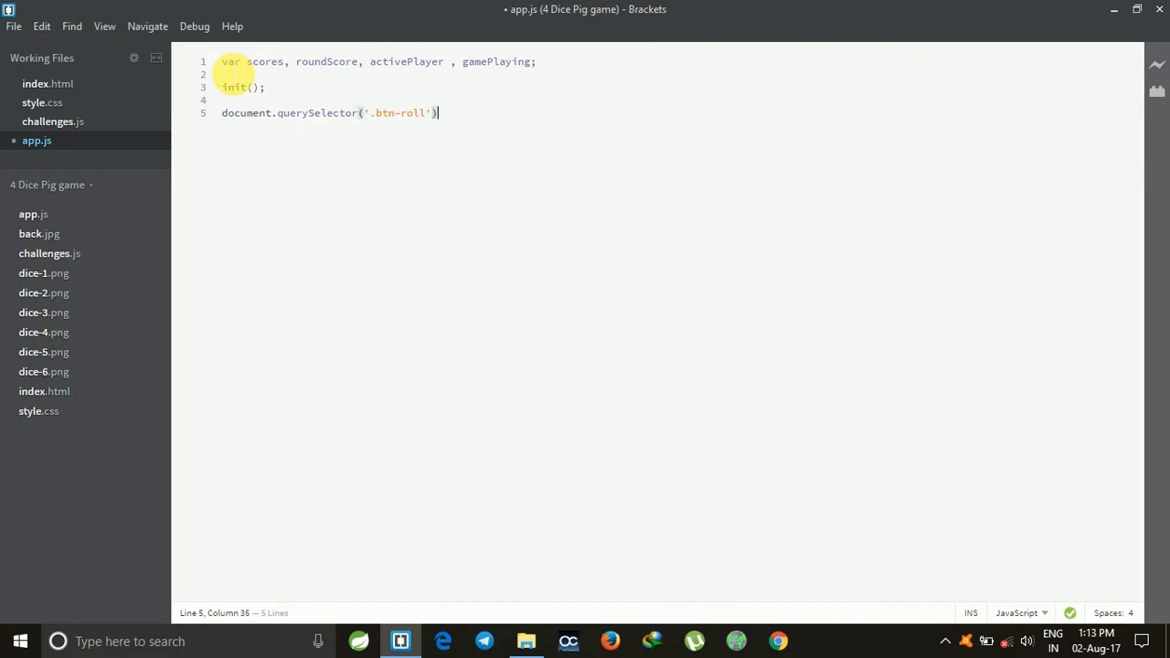
{"action": "type", "text": ".addEventListener"}
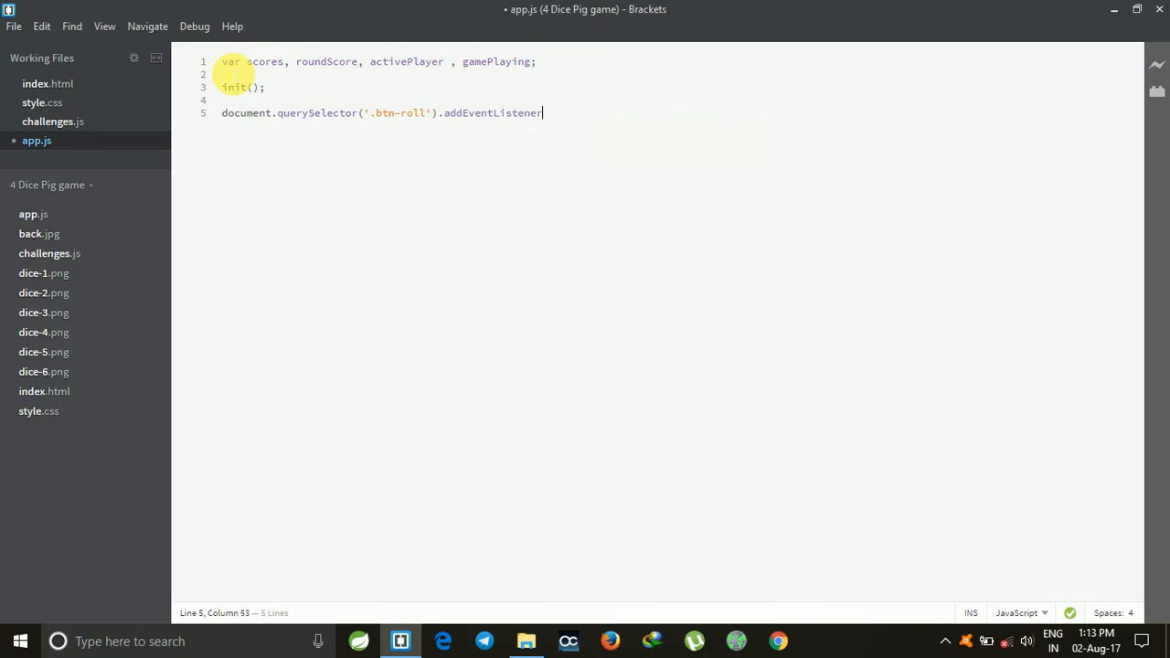
{"action": "type", "text": "('click',"}
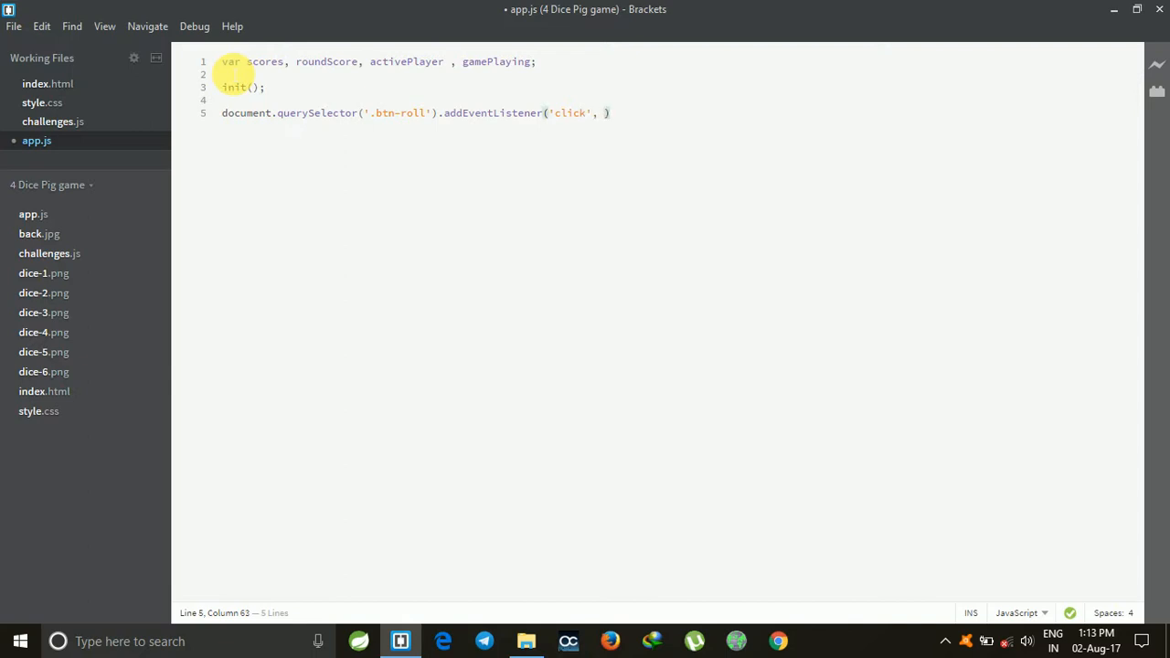
{"action": "type", "text": "functi"}
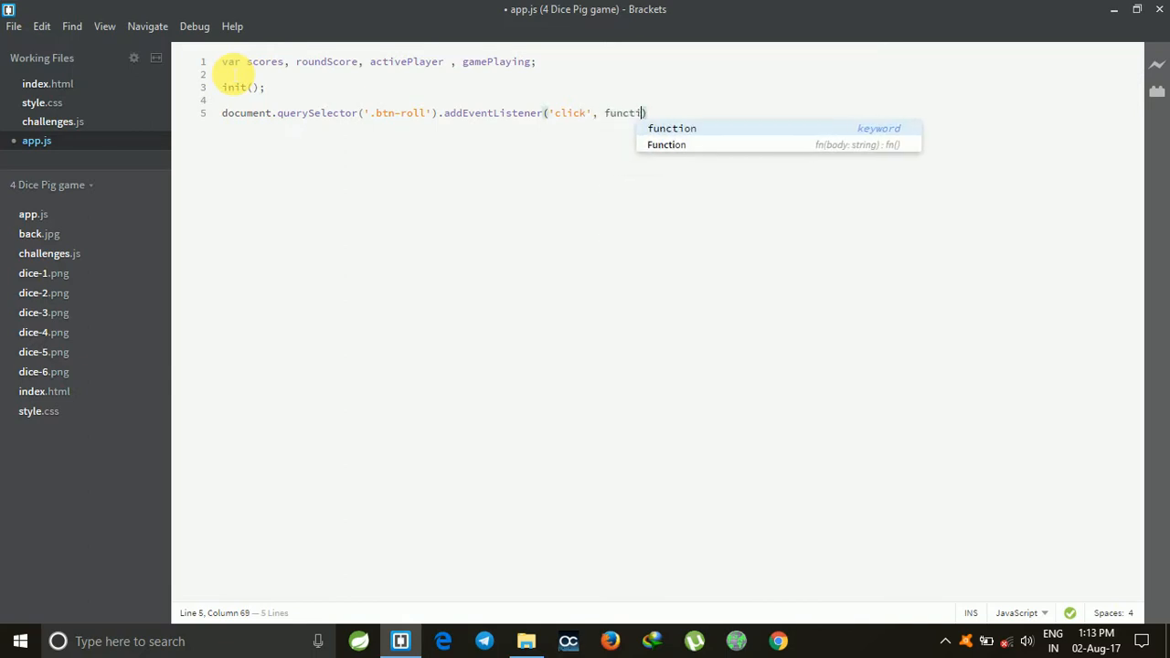
{"action": "type", "text": "on)"}
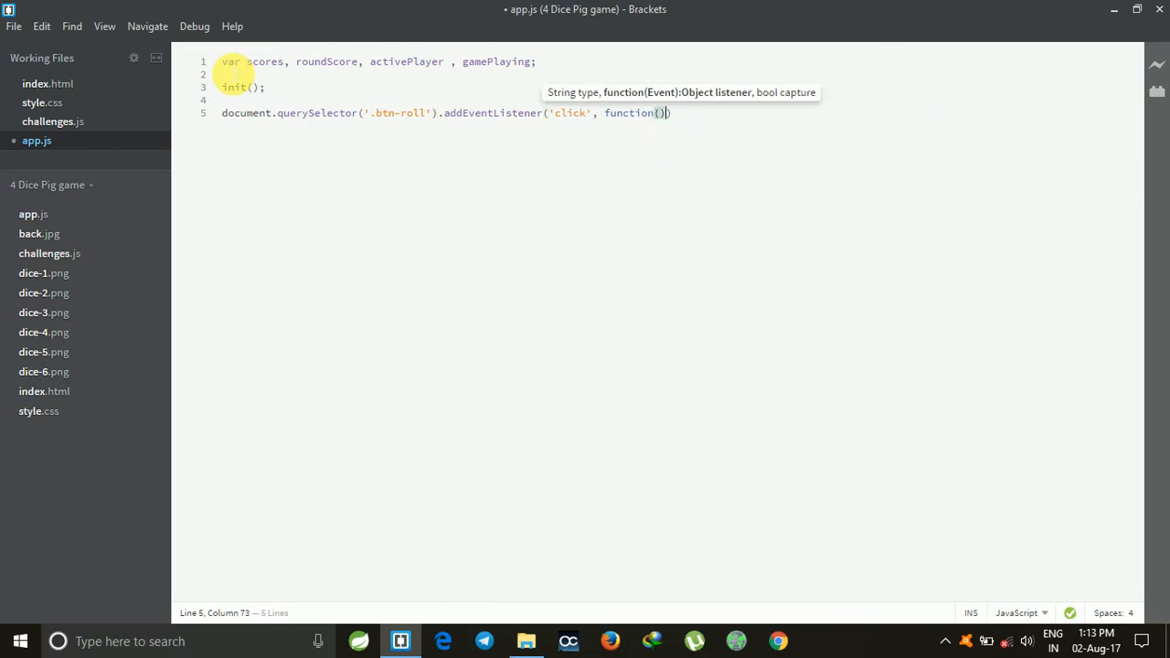
{"action": "type", "text": "{"}
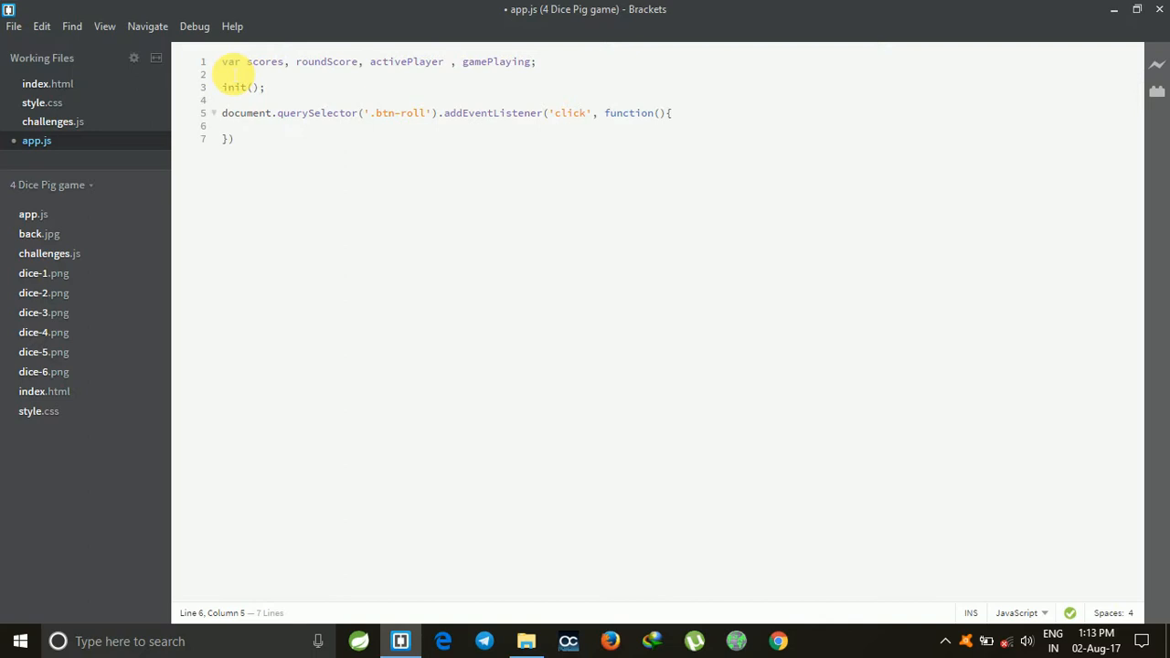
- Open an if(gamePlaying) block inside the roll handler
{"action": "type", "text": "if(gamePlaying"}
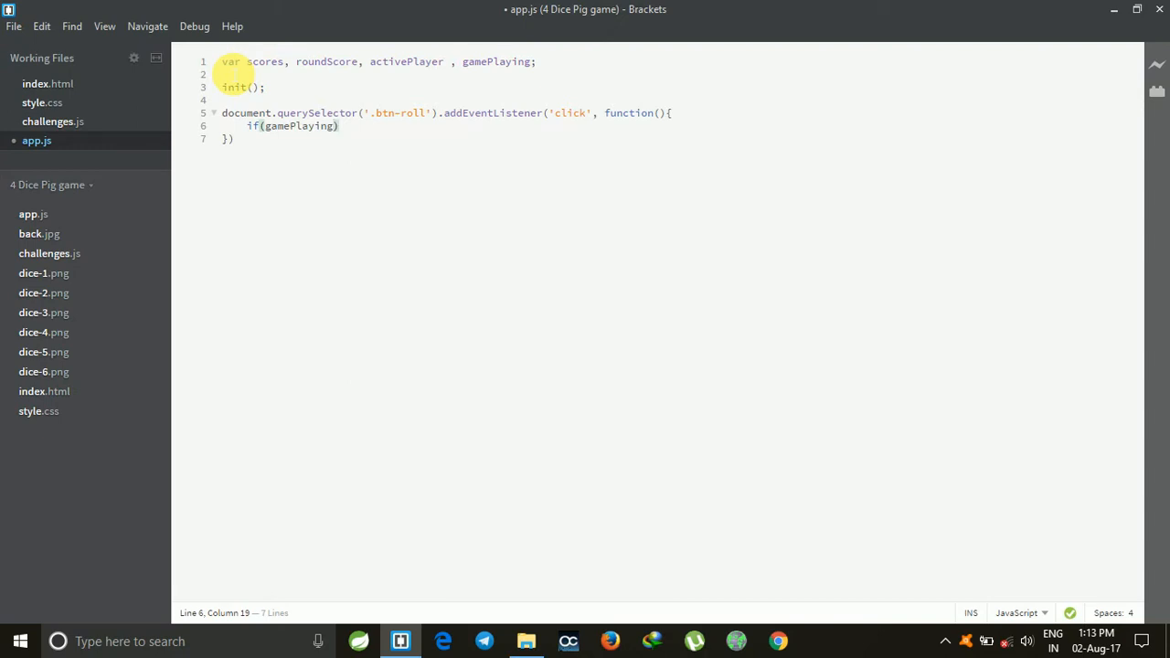
{"action": "type", "text": "{"}
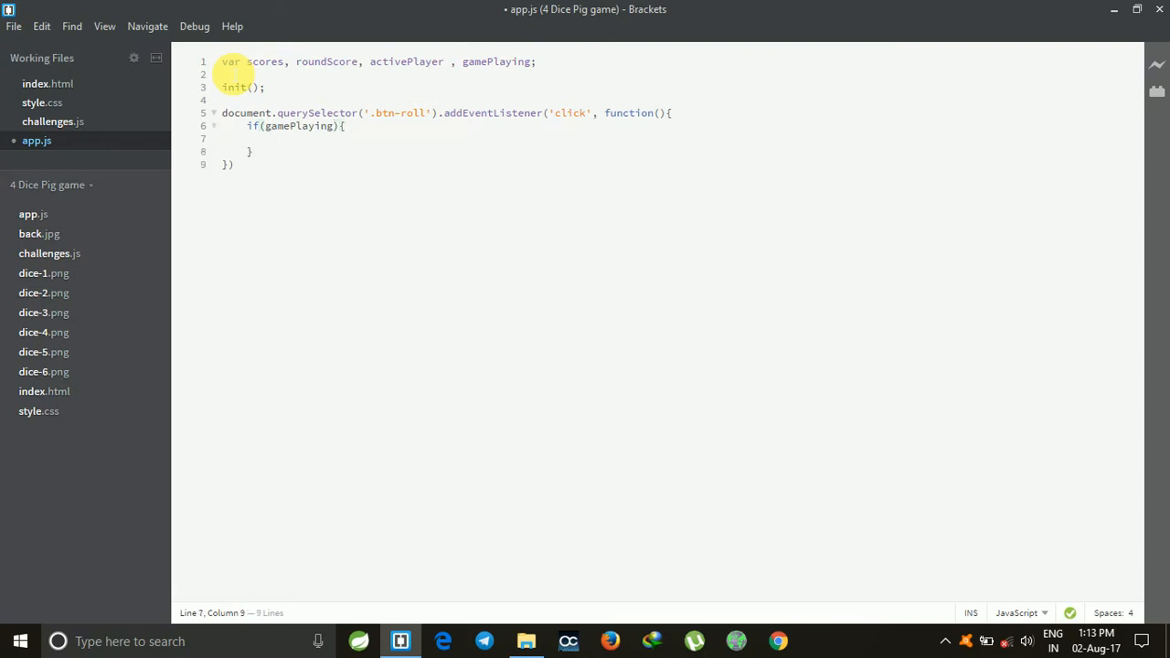
{"action": "key", "text": "Enter"}
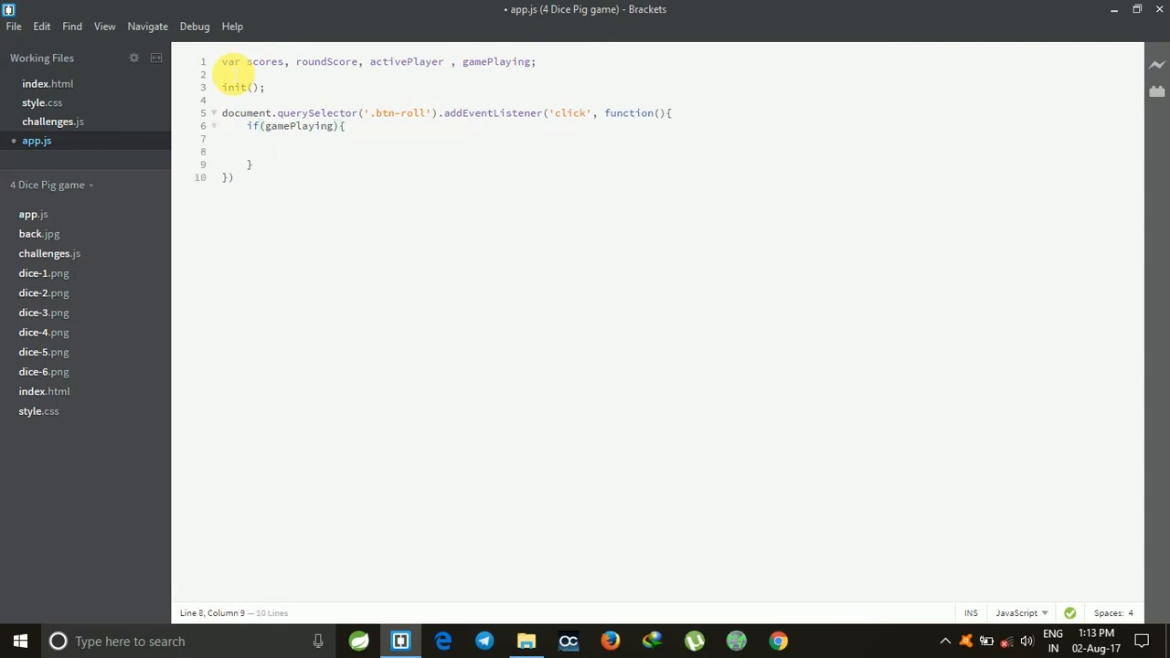
- Declare var dice=Math.floor(Math.random()*6)+1; inside the if block
{"action": "type", "text": "var"}
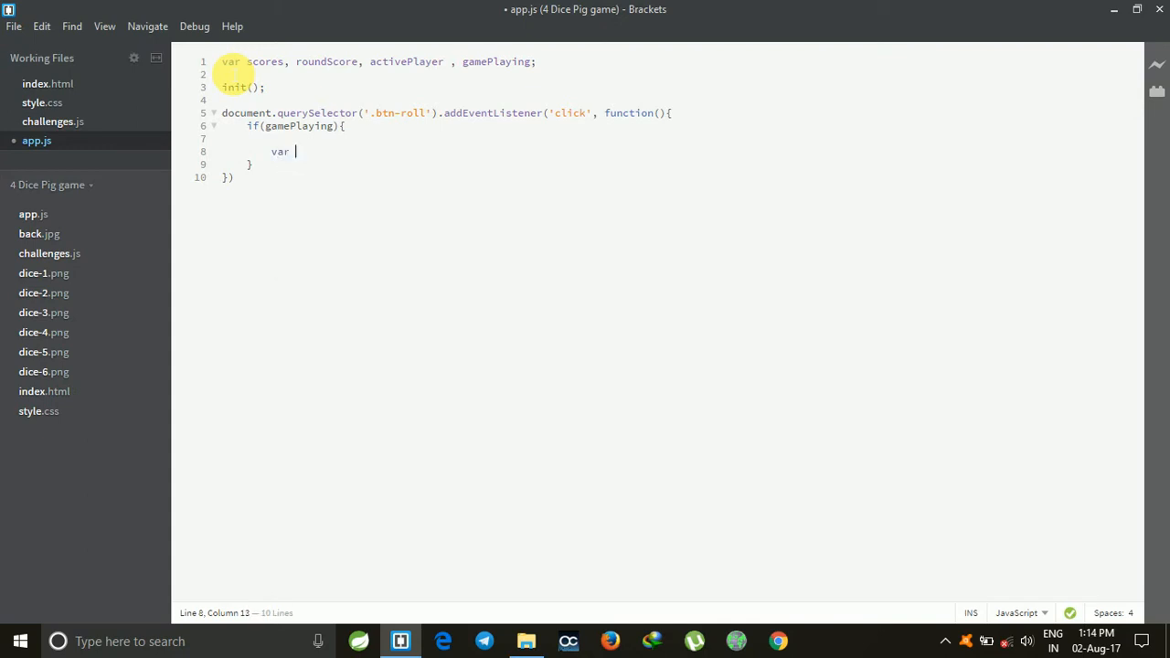
{"action": "type", "text": "dice="}
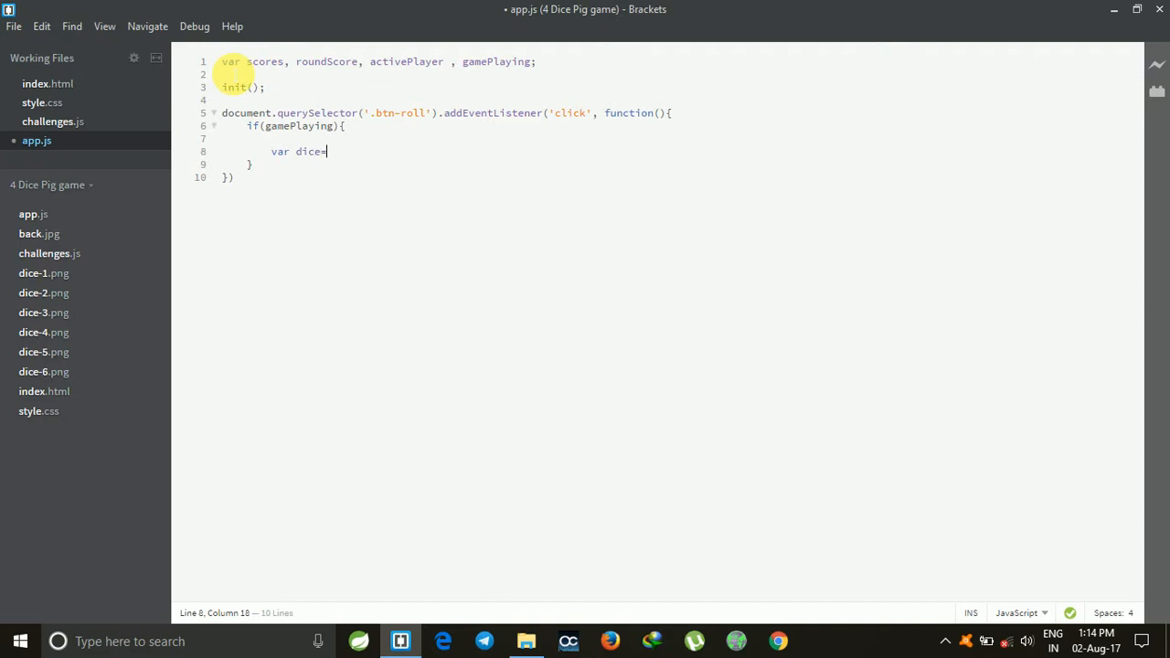
{"action": "type", "text": "Ma"}
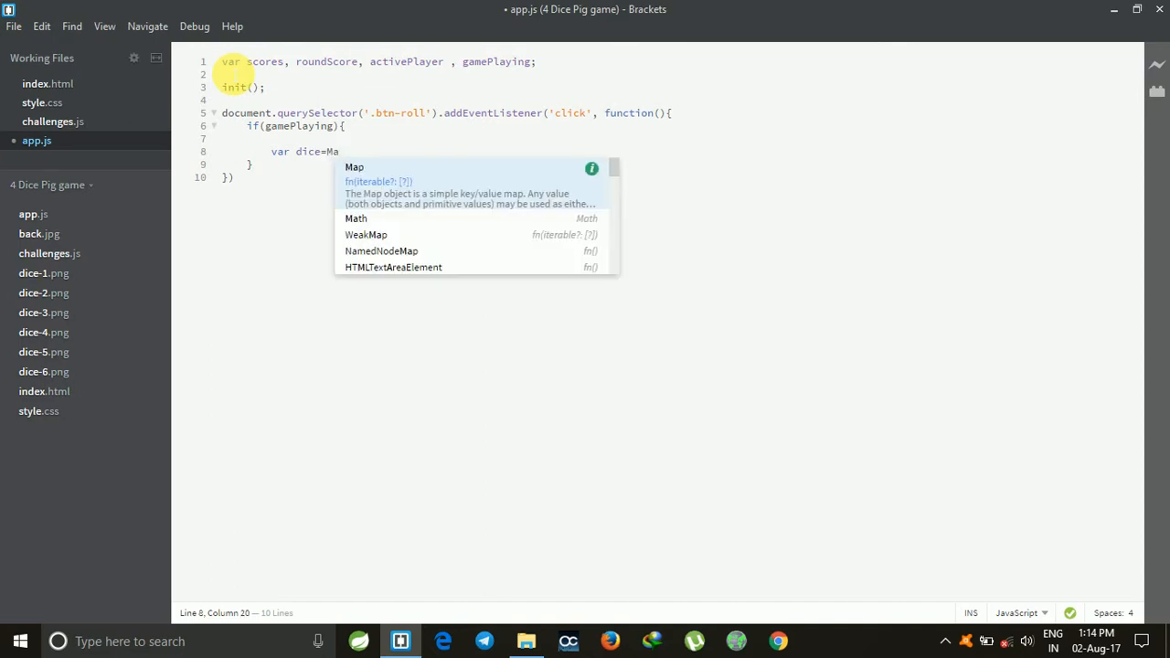
{"action": "type", "text": "th.floo"}
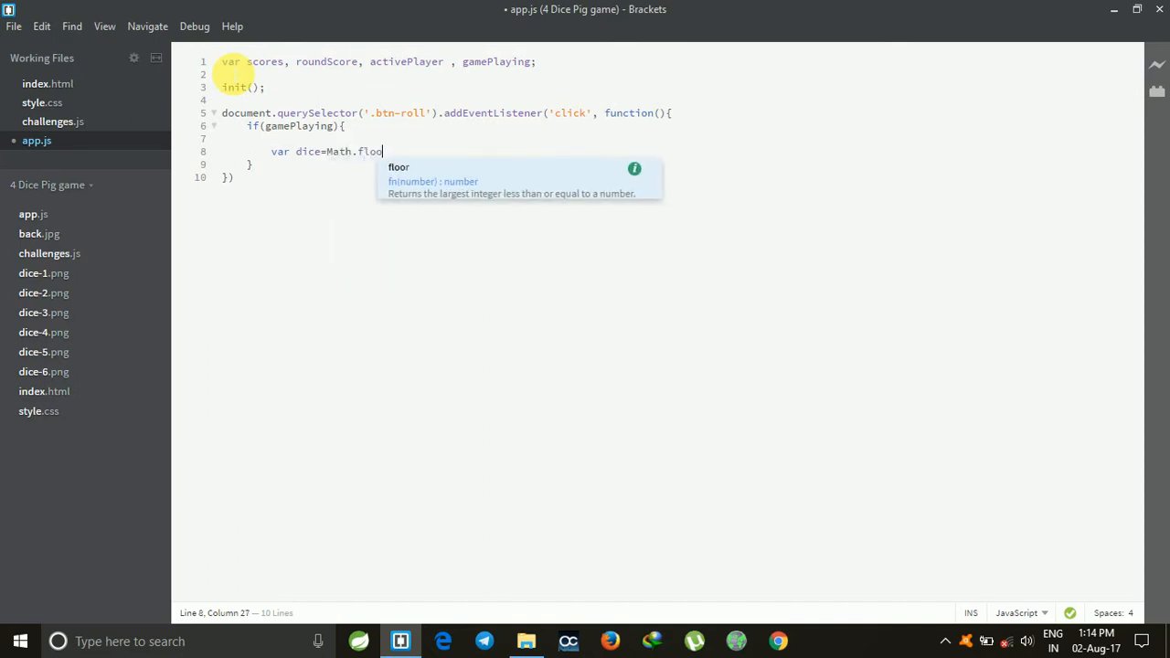
{"action": "type", "text": "r("}
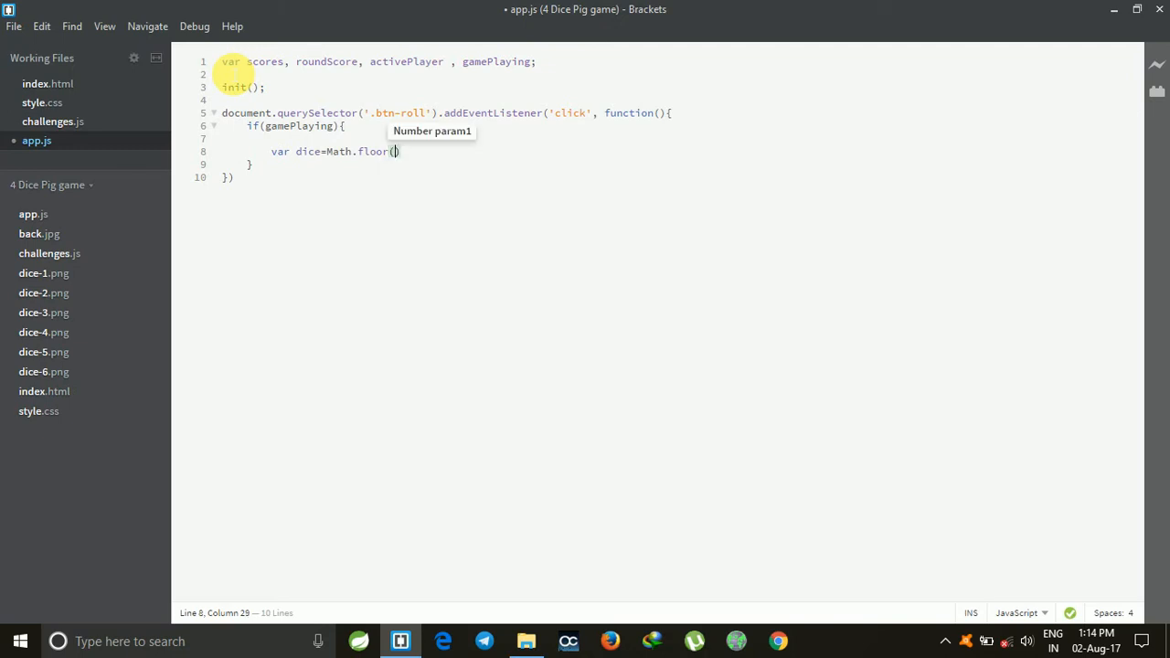
{"action": "type", "text": "Math."}
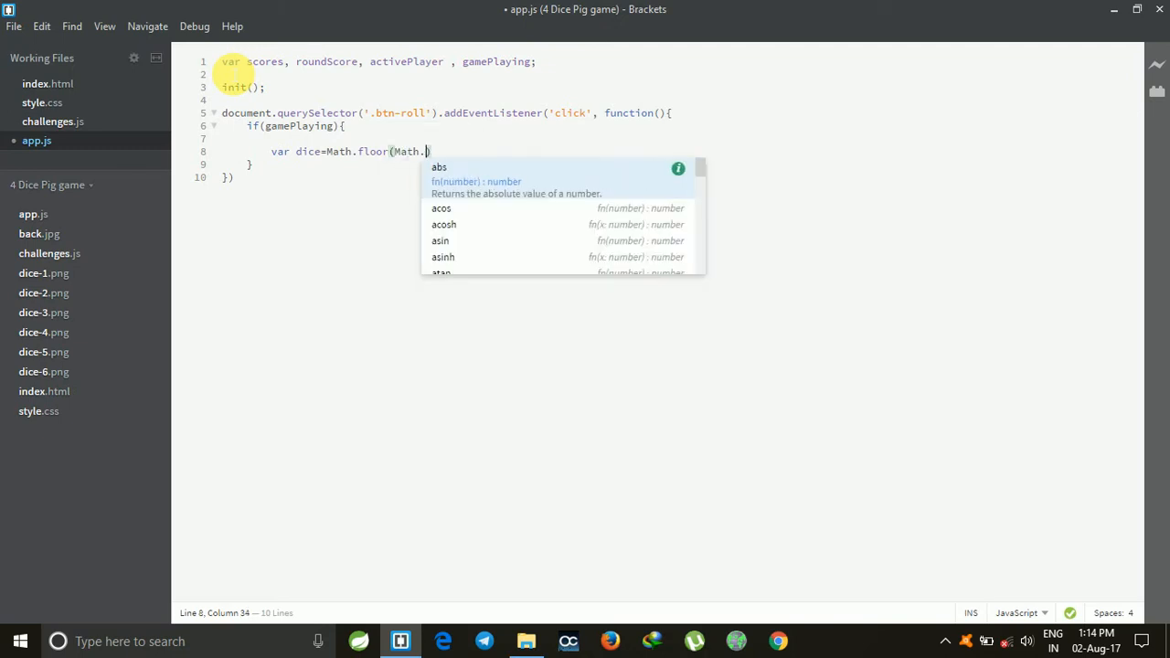
{"action": "type", "text": "random"}
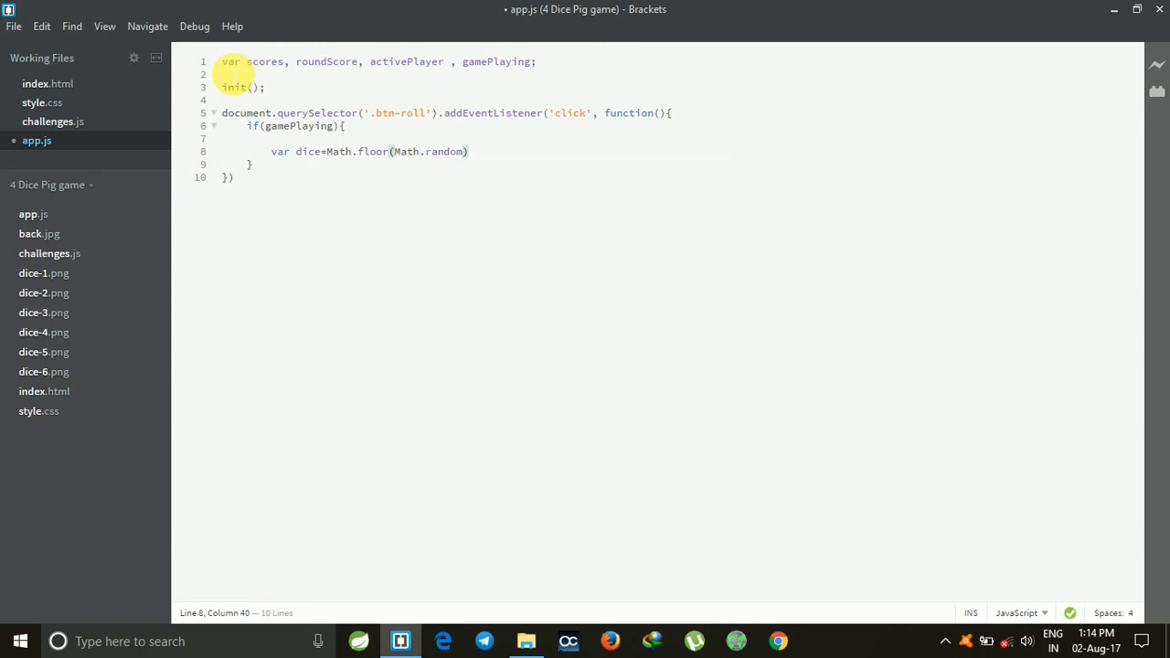
{"action": "type", "text": "()"}
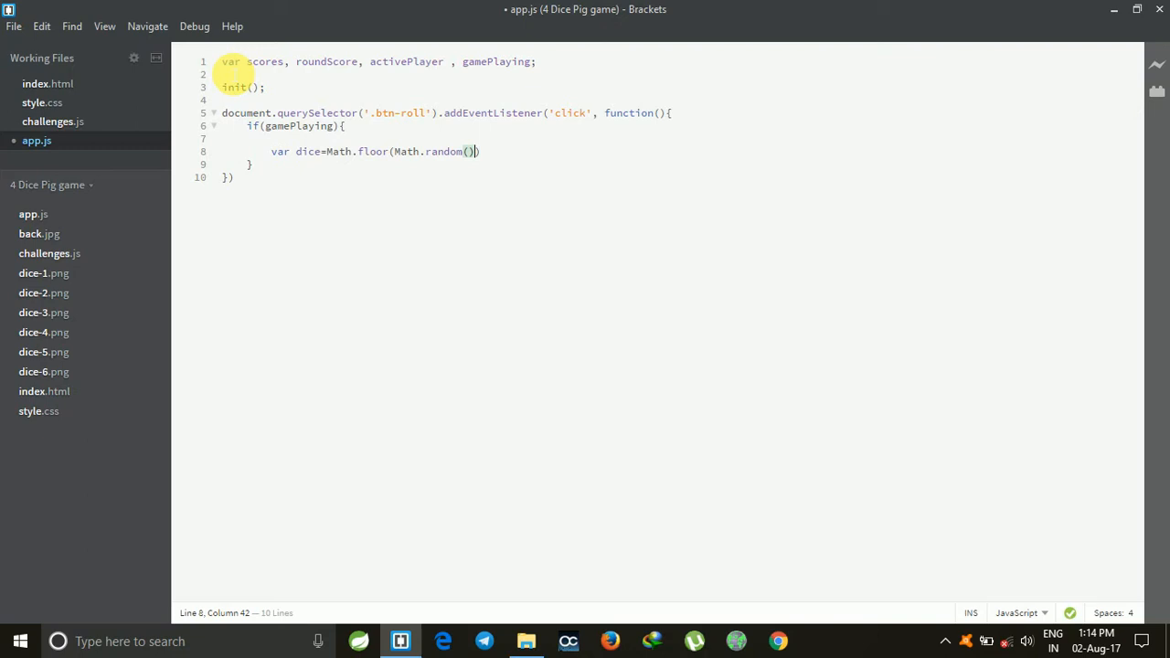
{"action": "type", "text": "*6"}
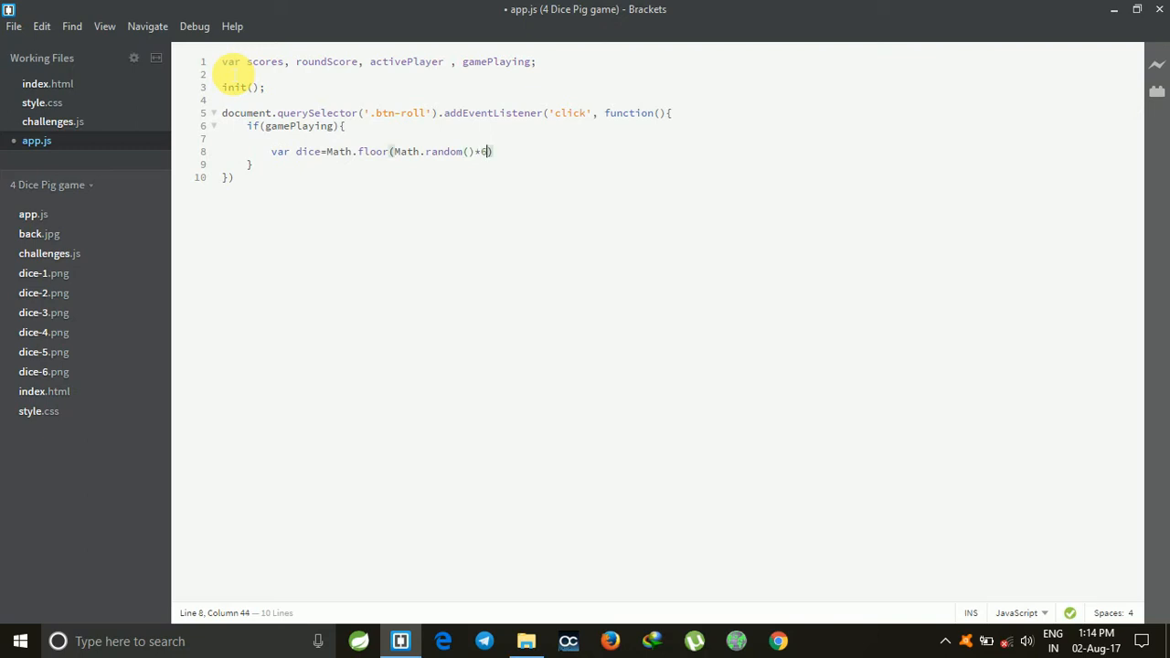
{"action": "type", "text": ")"}
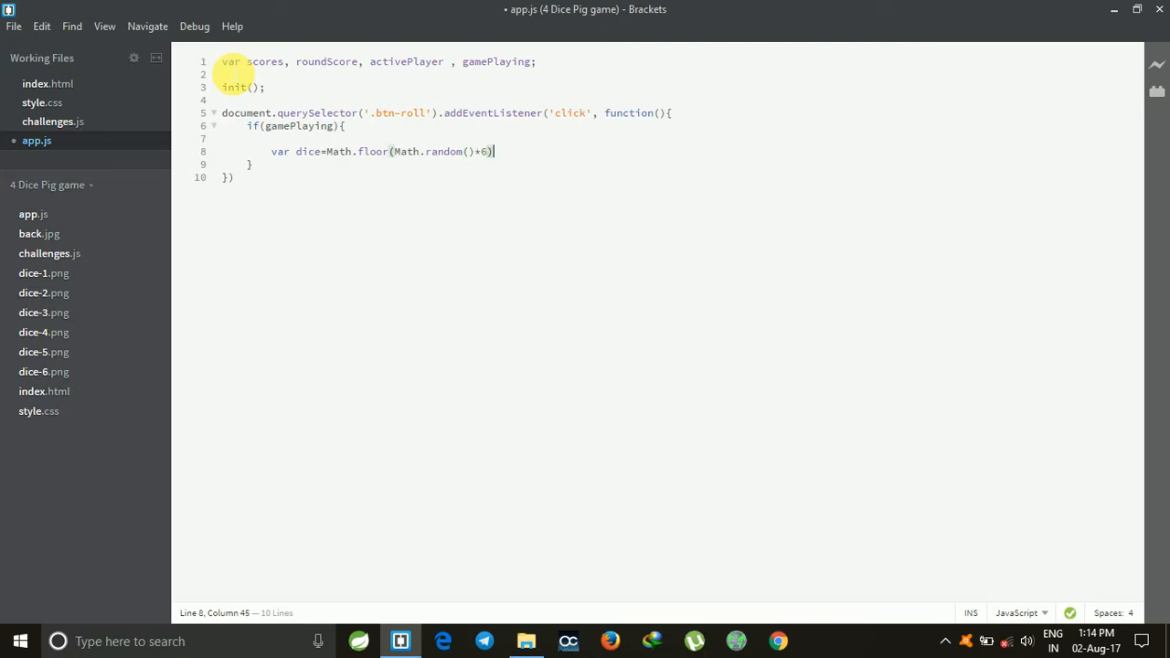
{"action": "type", "text": "+1"}
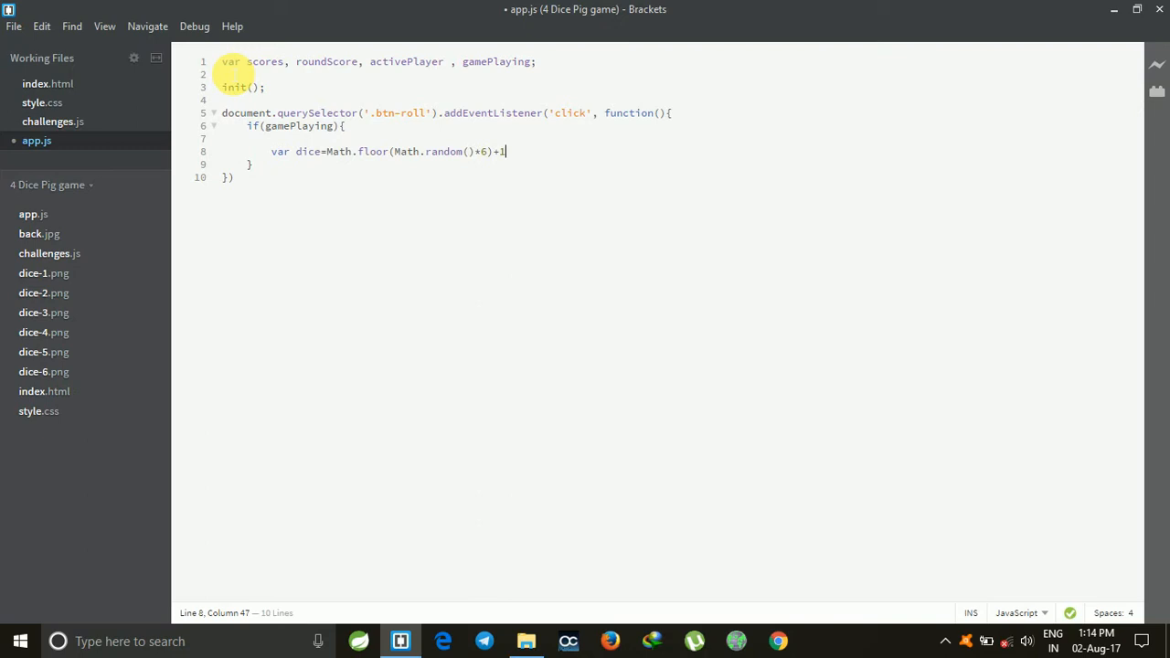
{"action": "type", "text": ";"}
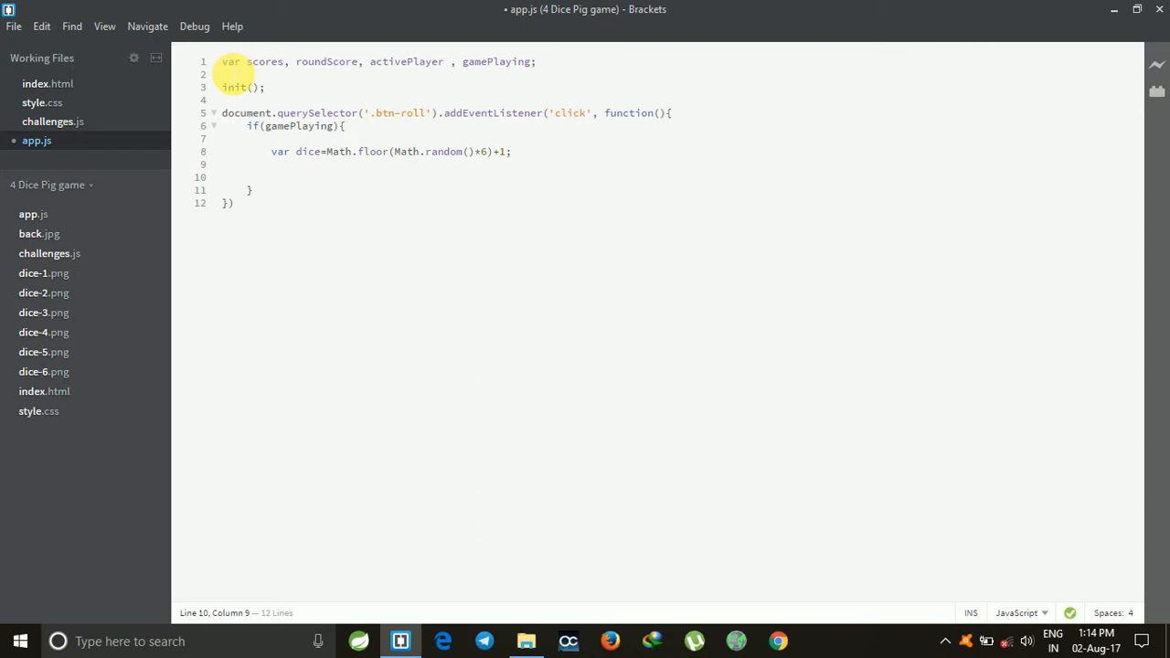
- Declare var diceDOM=document.querySelector('.dice'); and start a diceDOM line below
{"action": "type", "text": "var"}
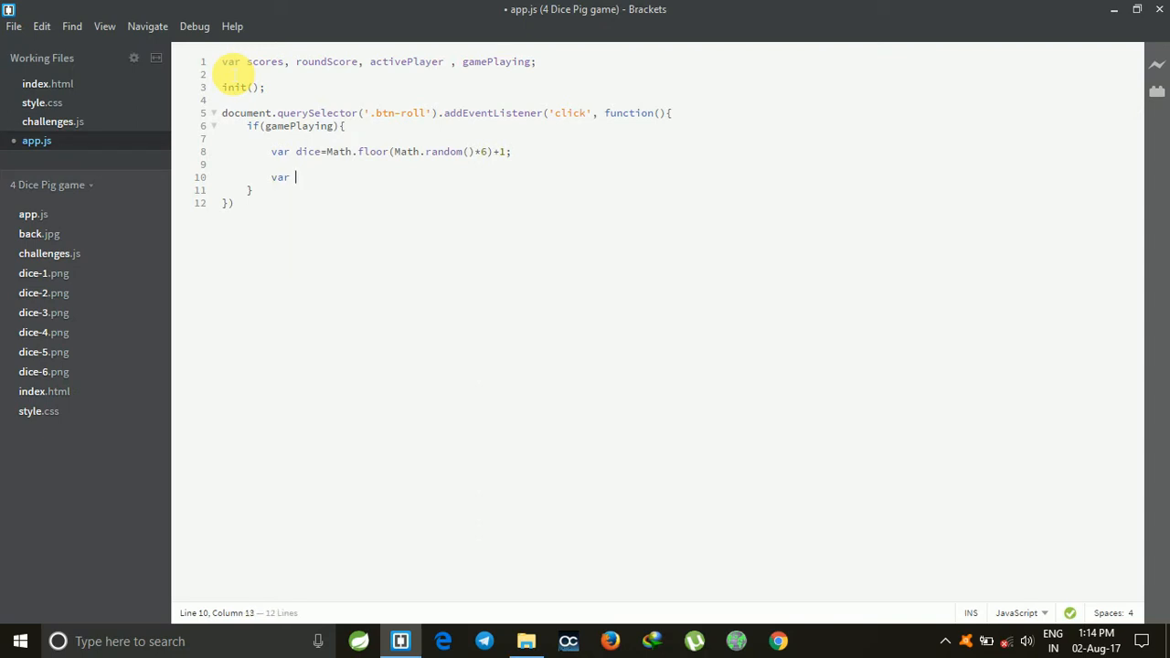
{"action": "type", "text": "diceDO"}
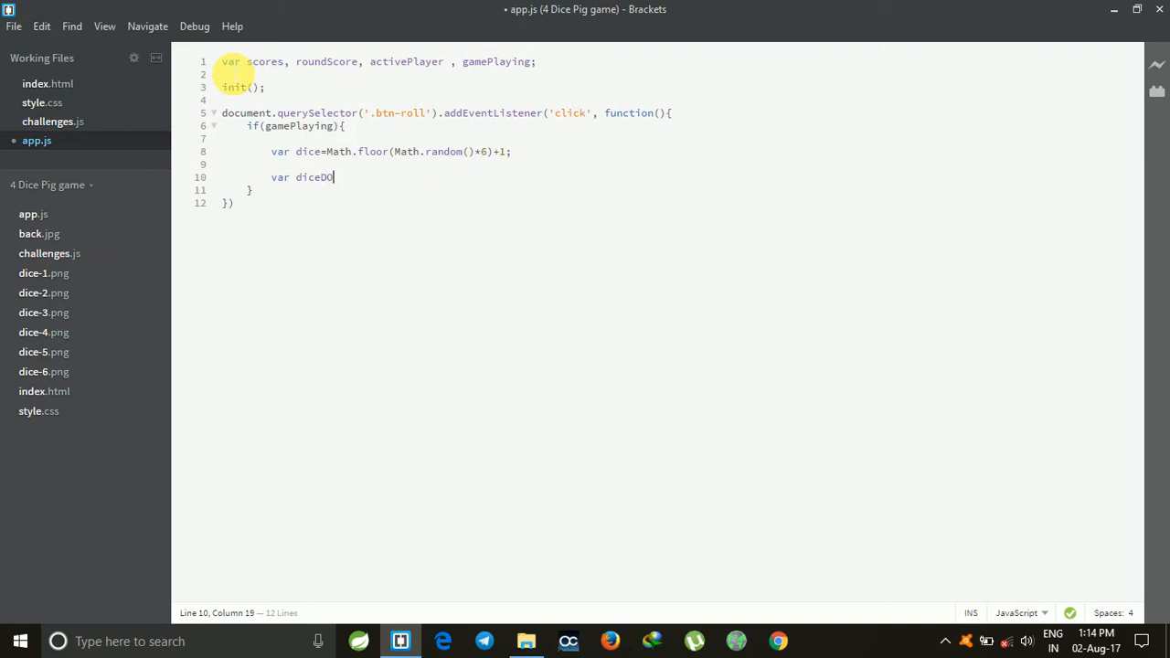
{"action": "type", "text": "M=d"}
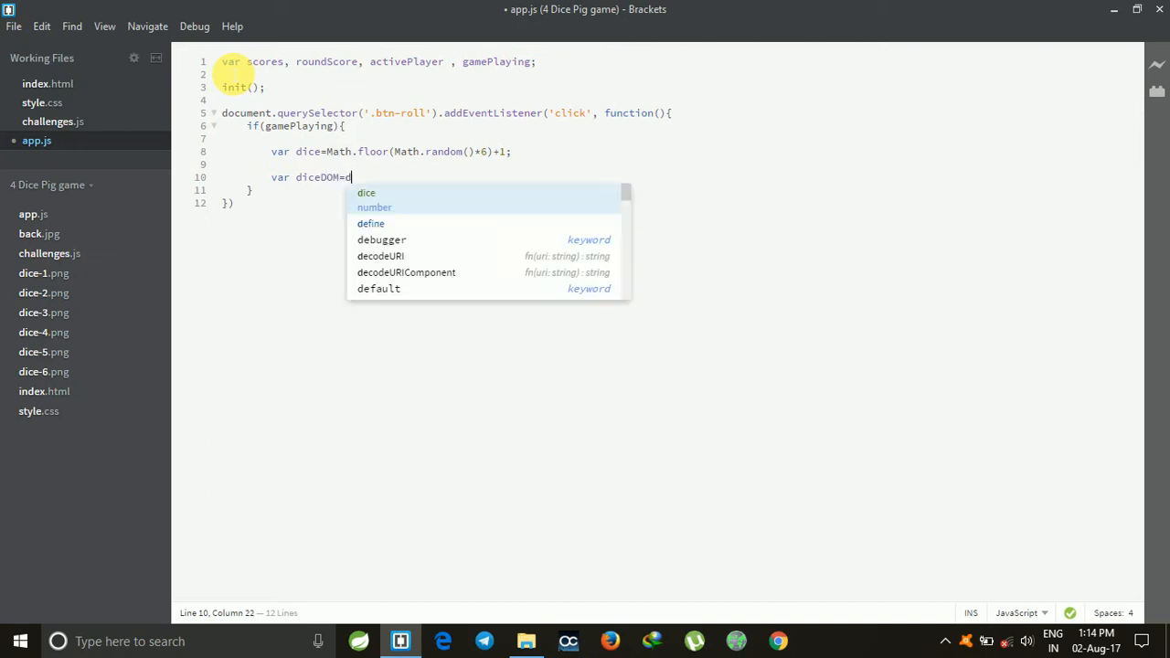
{"action": "type", "text": "ocument"}
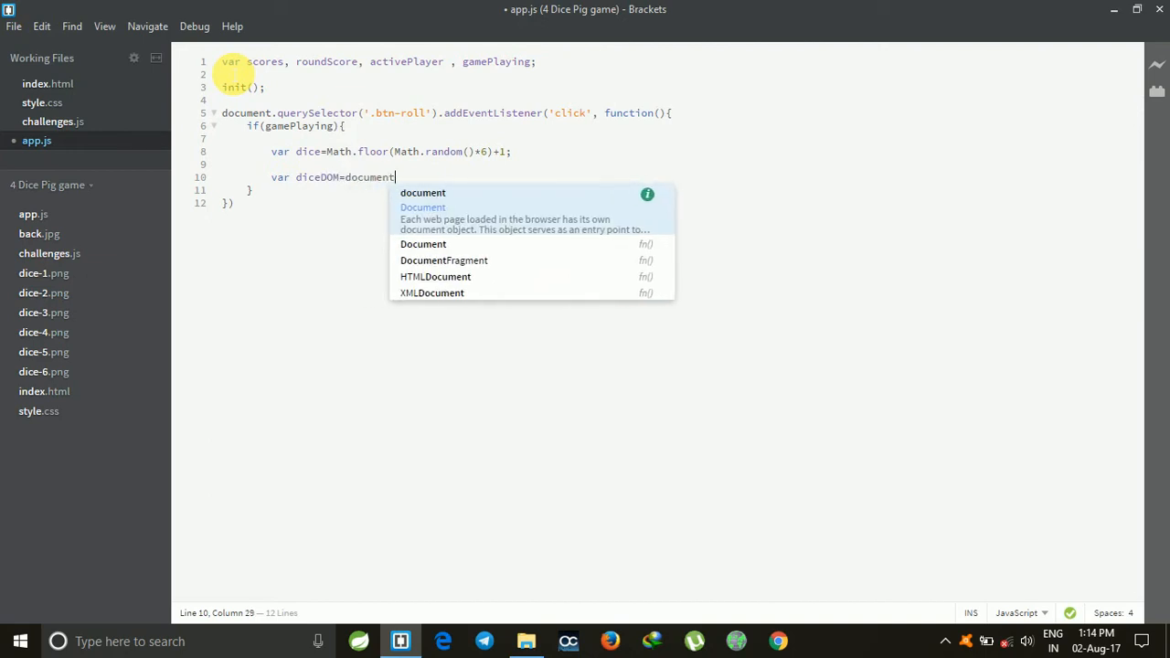
{"action": "type", "text": ".querySe"}
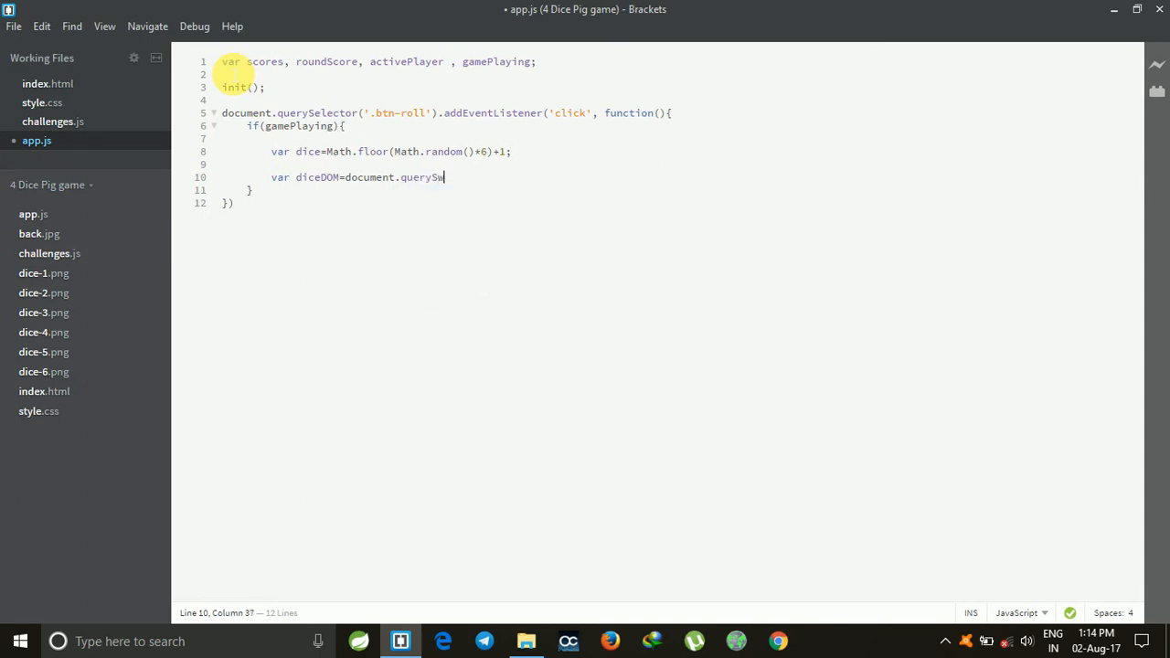
{"action": "type", "text": "le"}
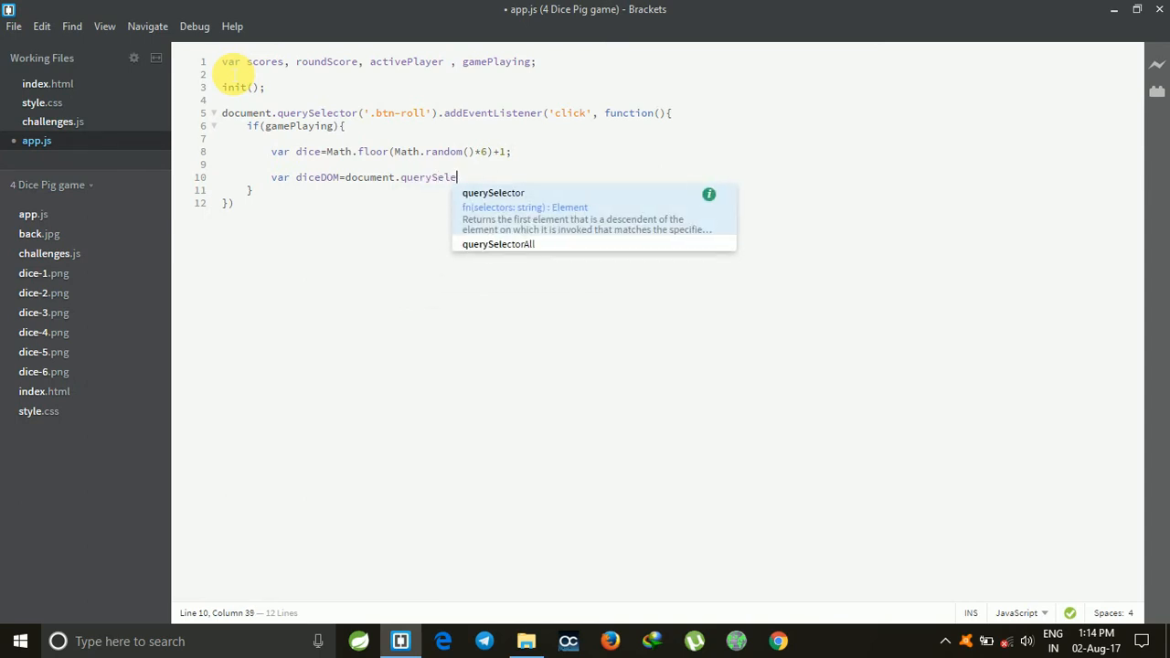
{"action": "type", "text": "ctor()"}
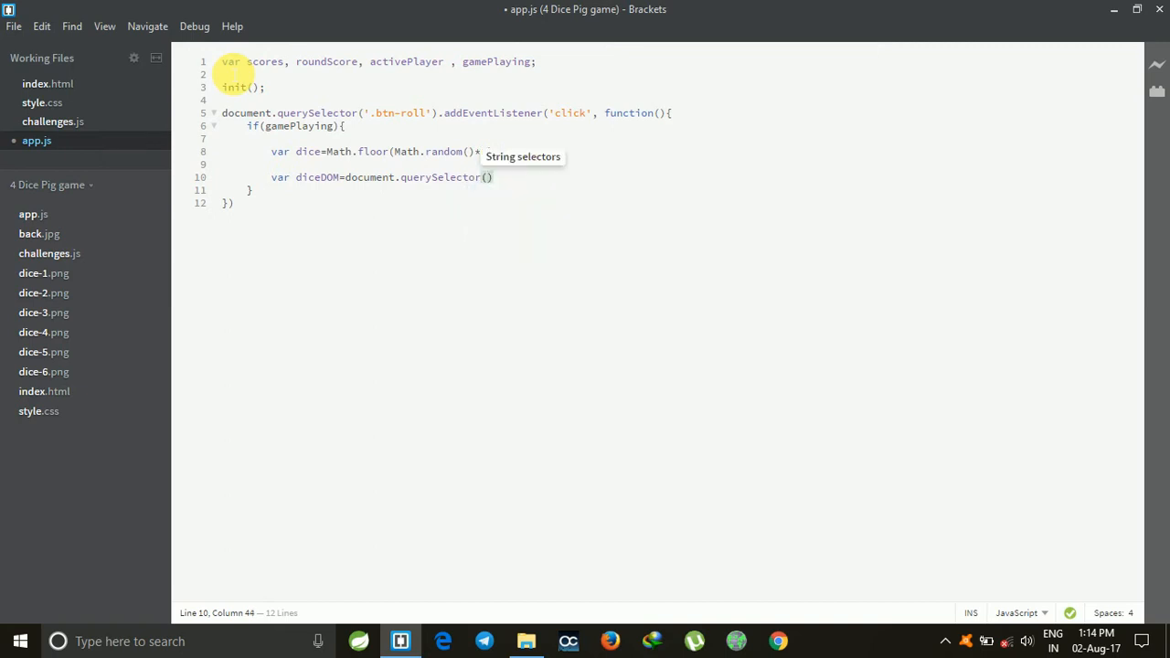
{"action": "type", "text": "6)+1;"}
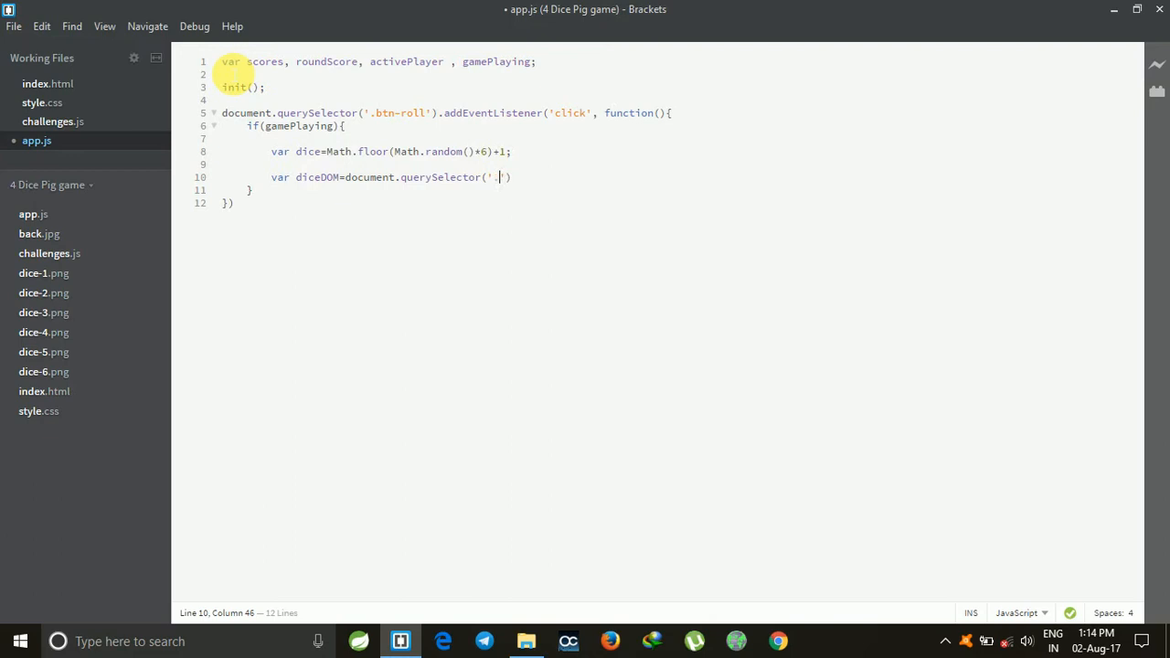
{"action": "type", "text": "dice"}
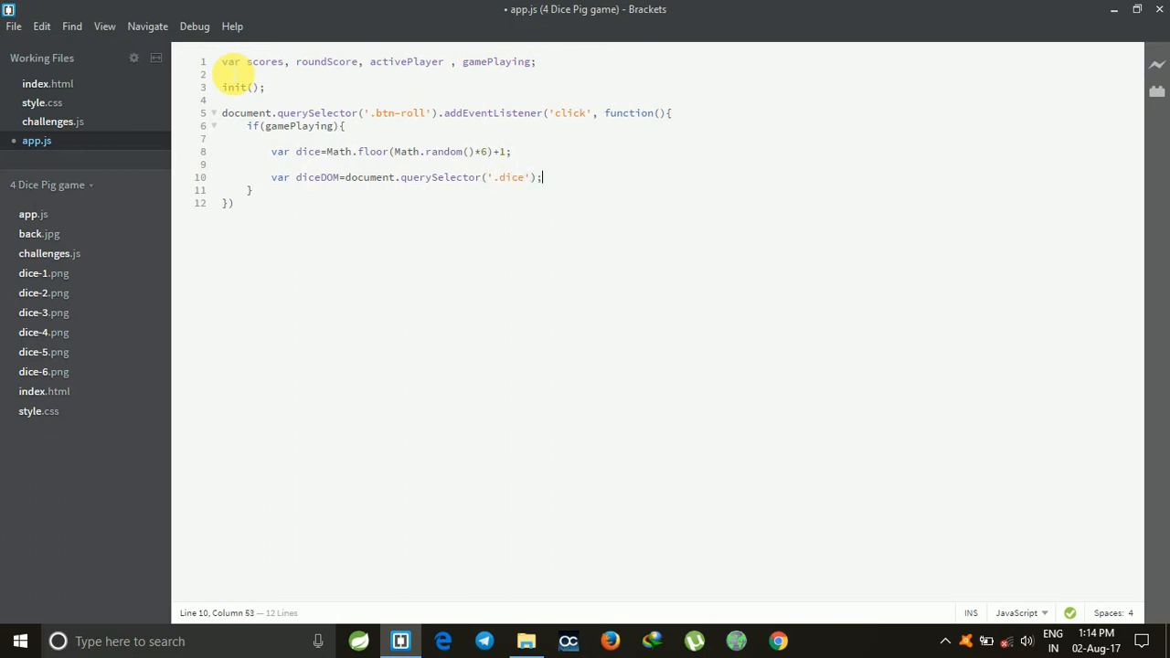
{"action": "type", "text": "diceDOM."}
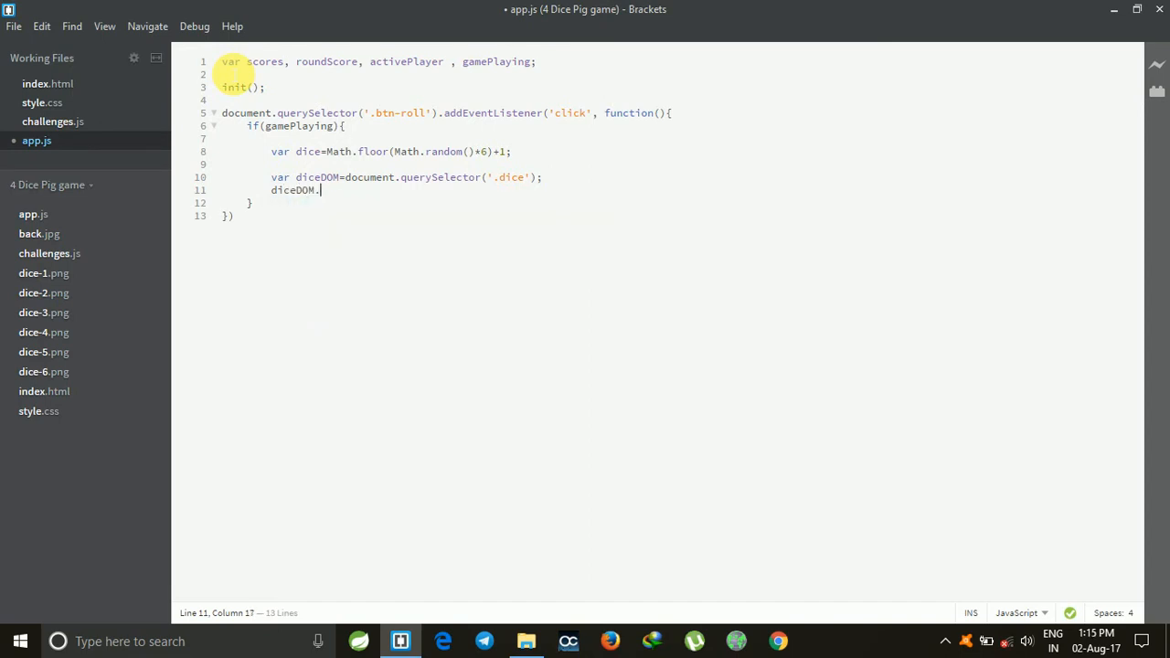
- Make the dice visible with diceDOM.style.display='block';
{"action": "type", "text": "style"}
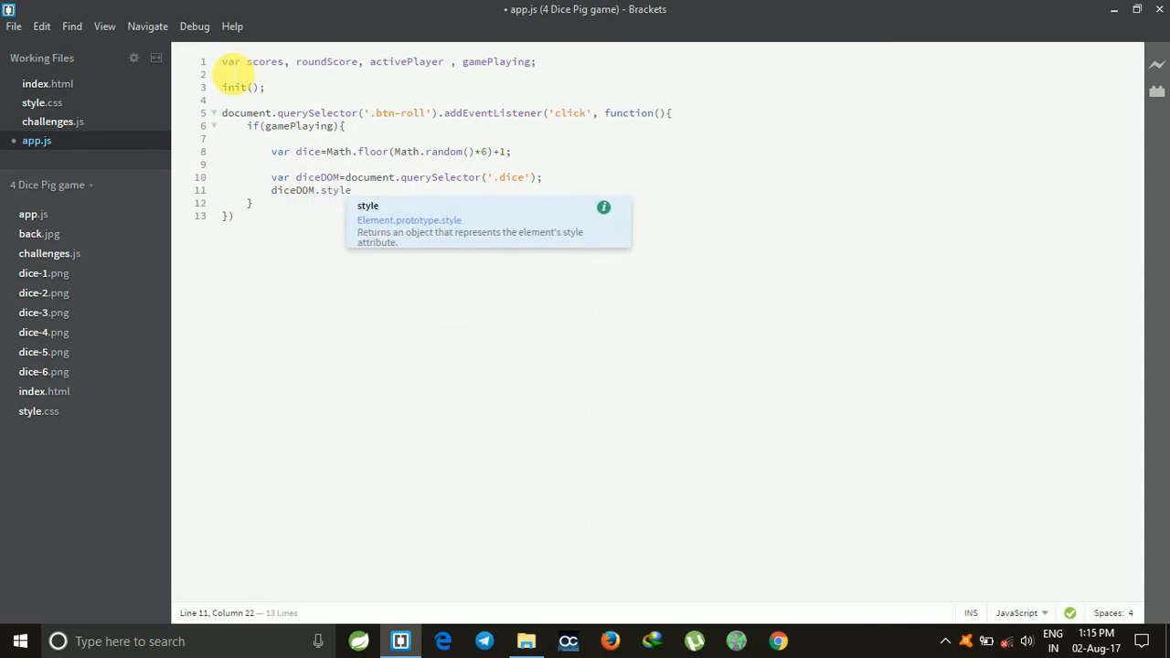
{"action": "type", "text": ".display="}
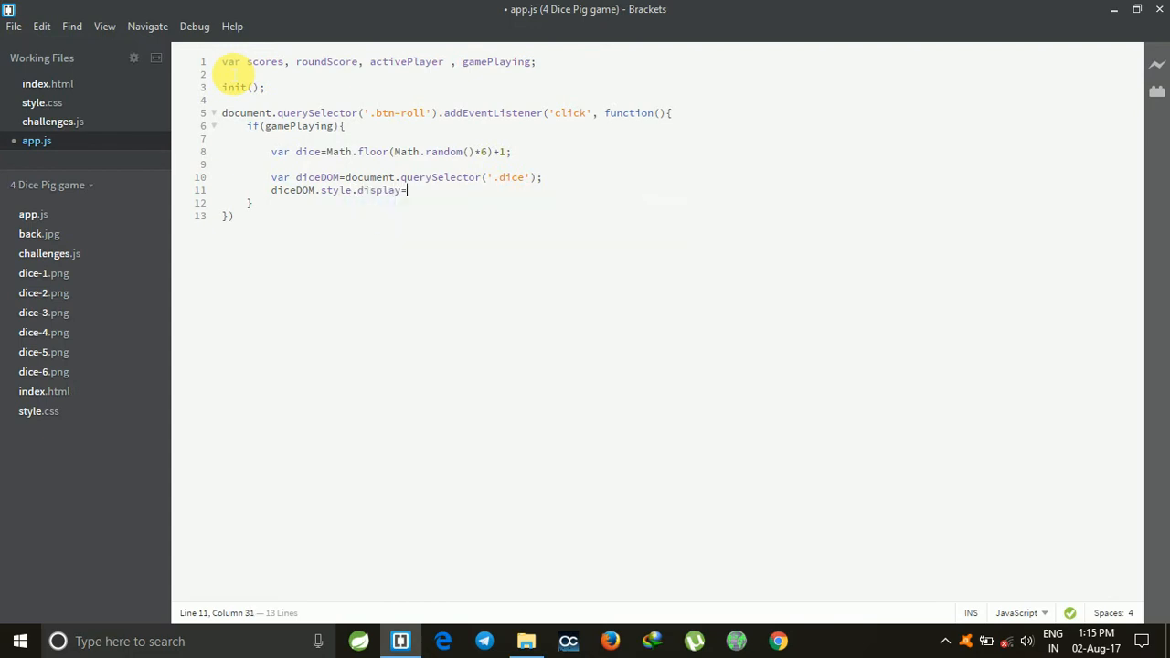
{"action": "type", "text": "'block'"}
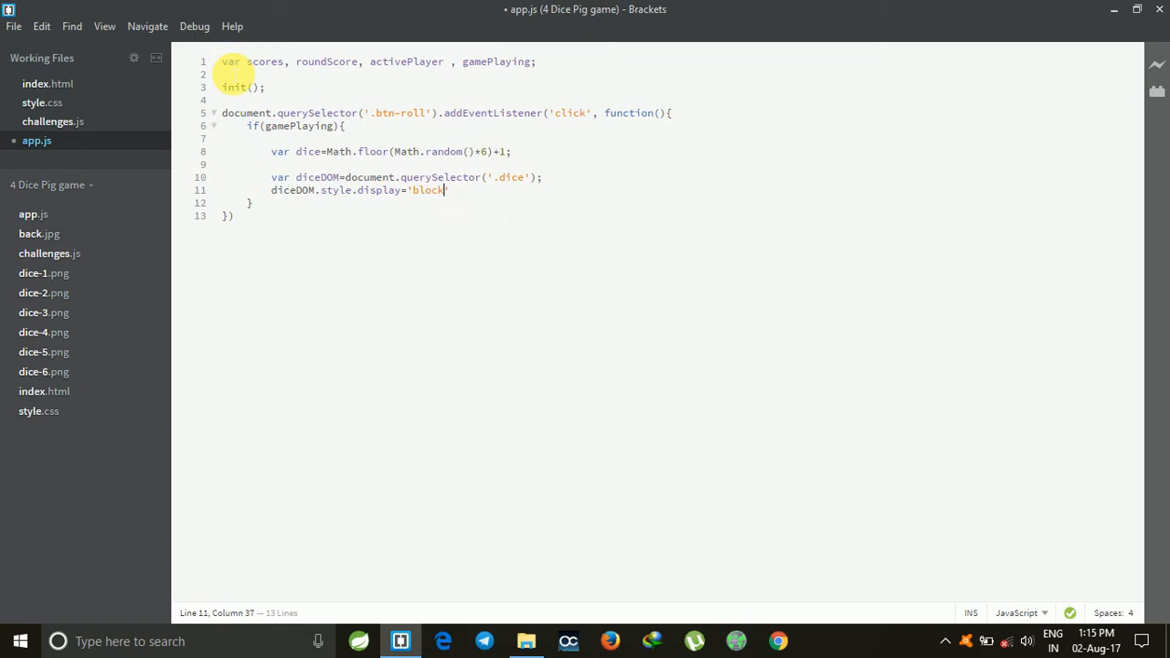
{"action": "type", "text": "'"}
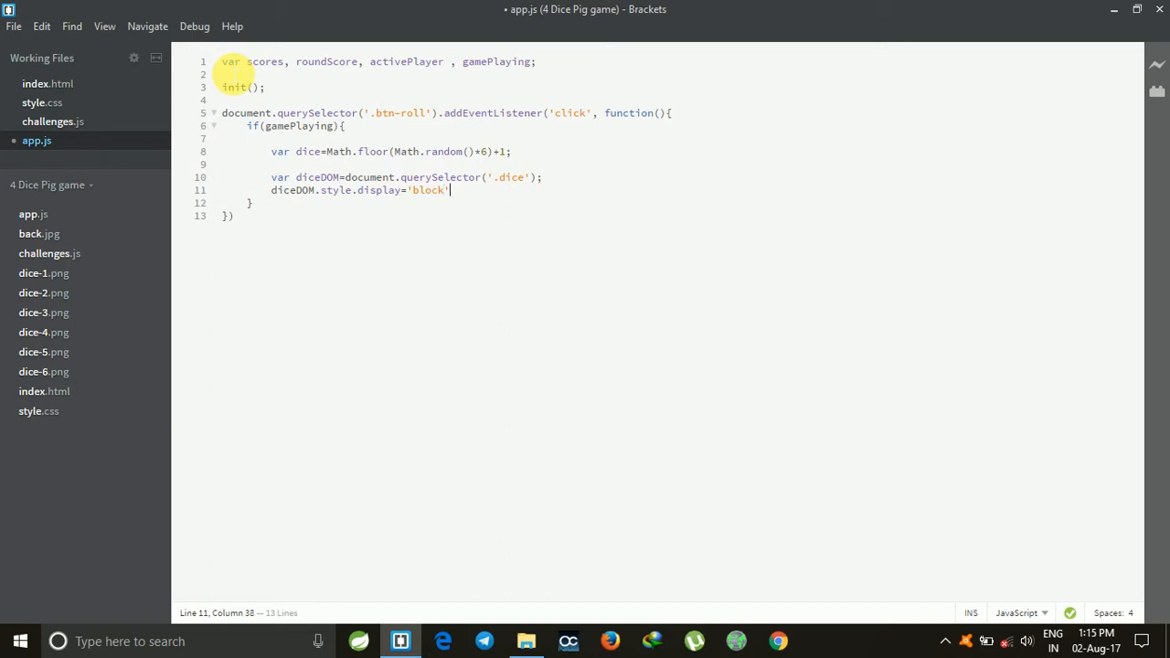
{"action": "type", "text": ";"}
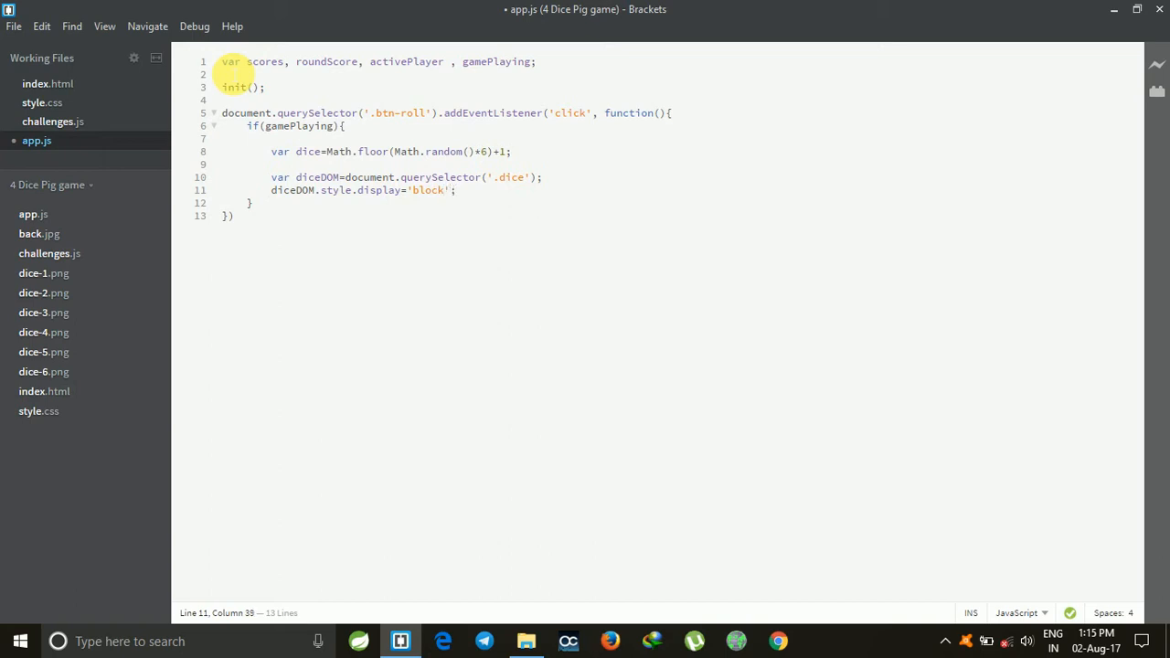
- Set diceDOM.src='dice-' + dice + '.png'; to show the rolled face
{"action": "type", "text": "diceDOM.src="}
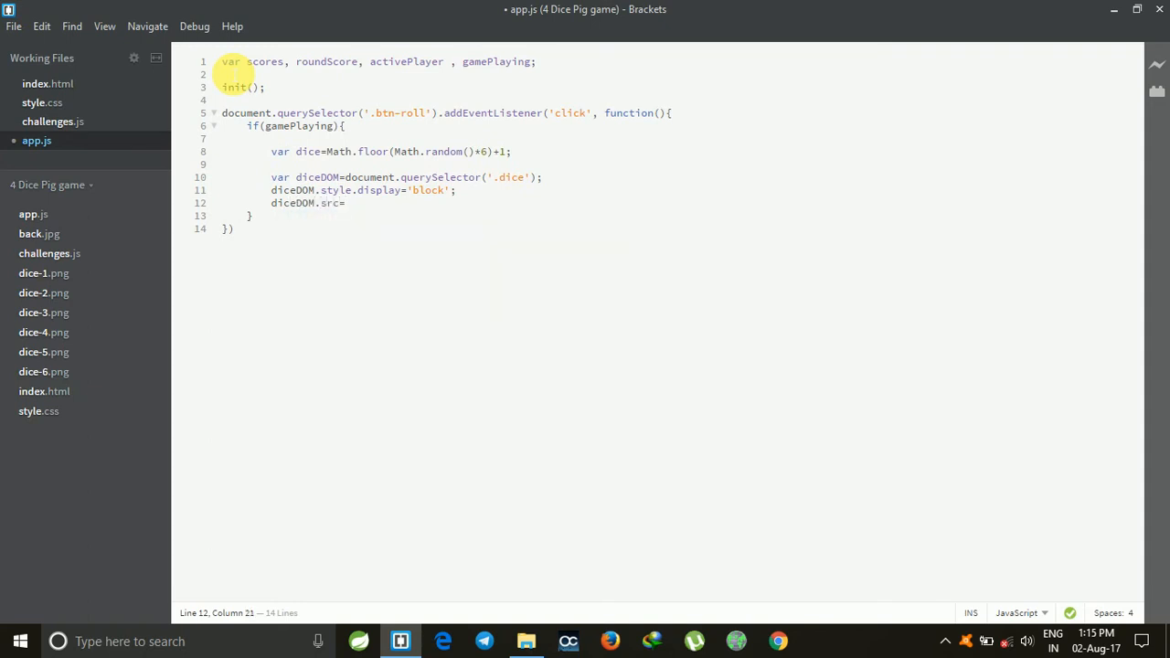
{"action": "type", "text": "'dice'"}
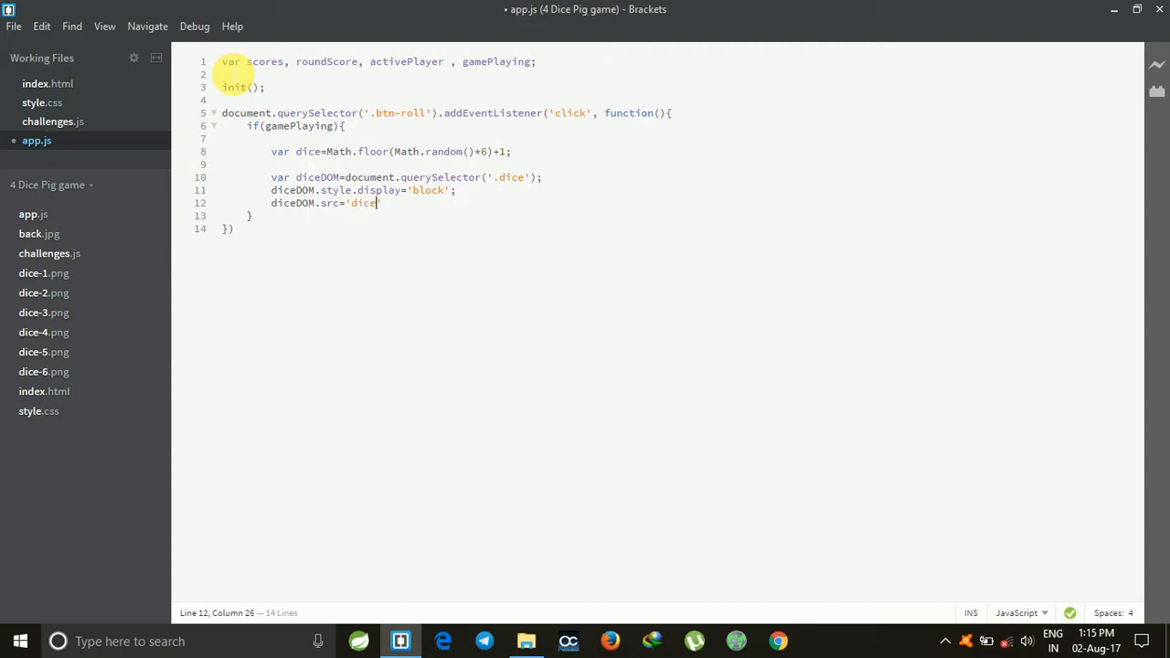
{"action": "type", "text": "-"}
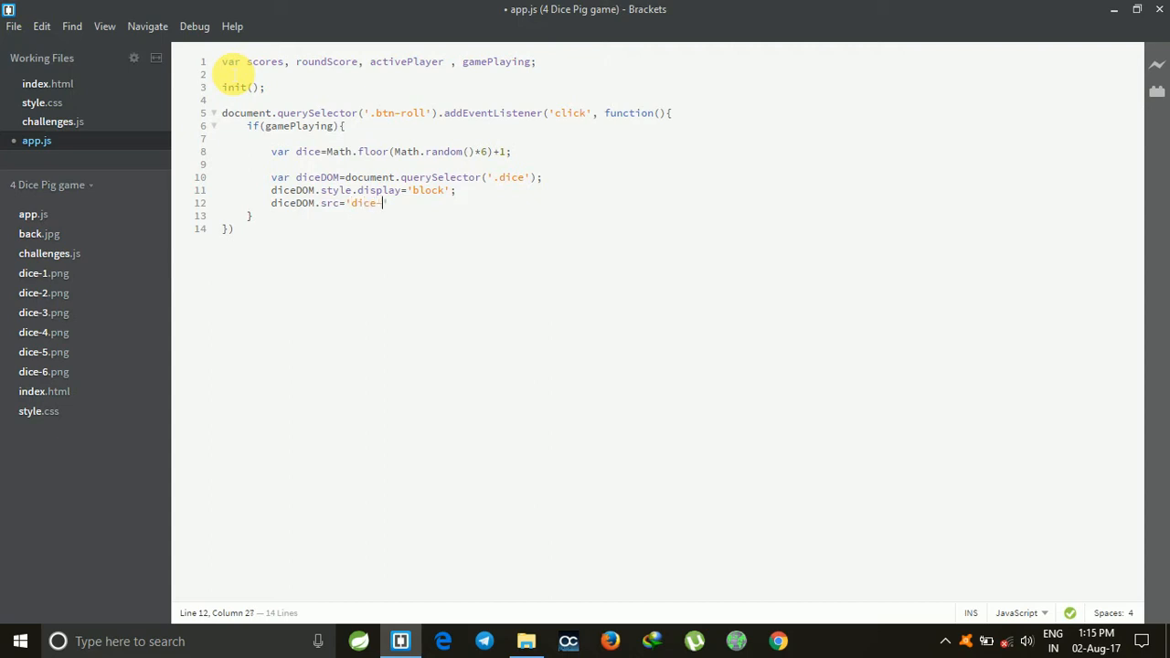
{"action": "type", "text": "-"}
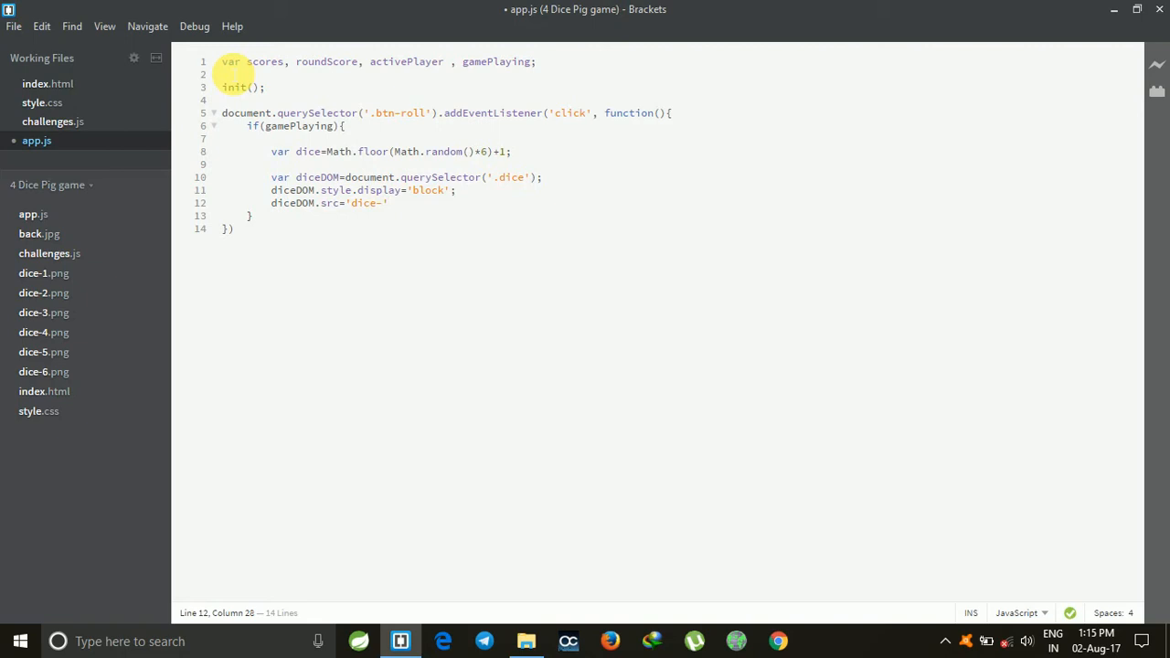
{"action": "type", "text": "+"}
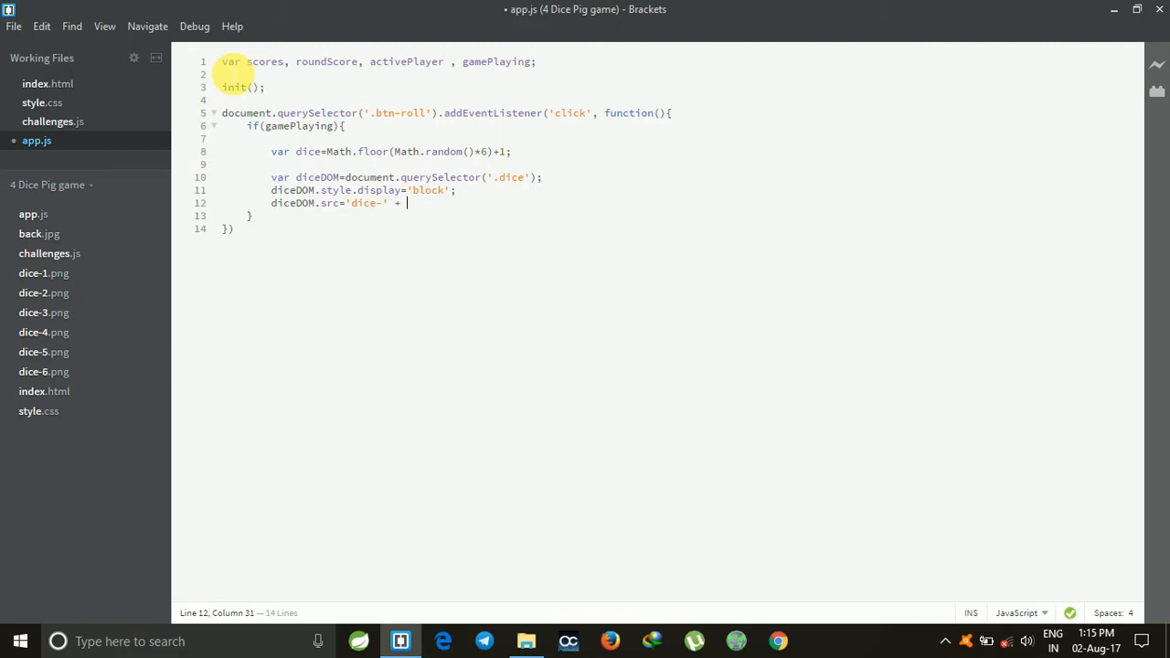
{"action": "type", "text": "dice +"}
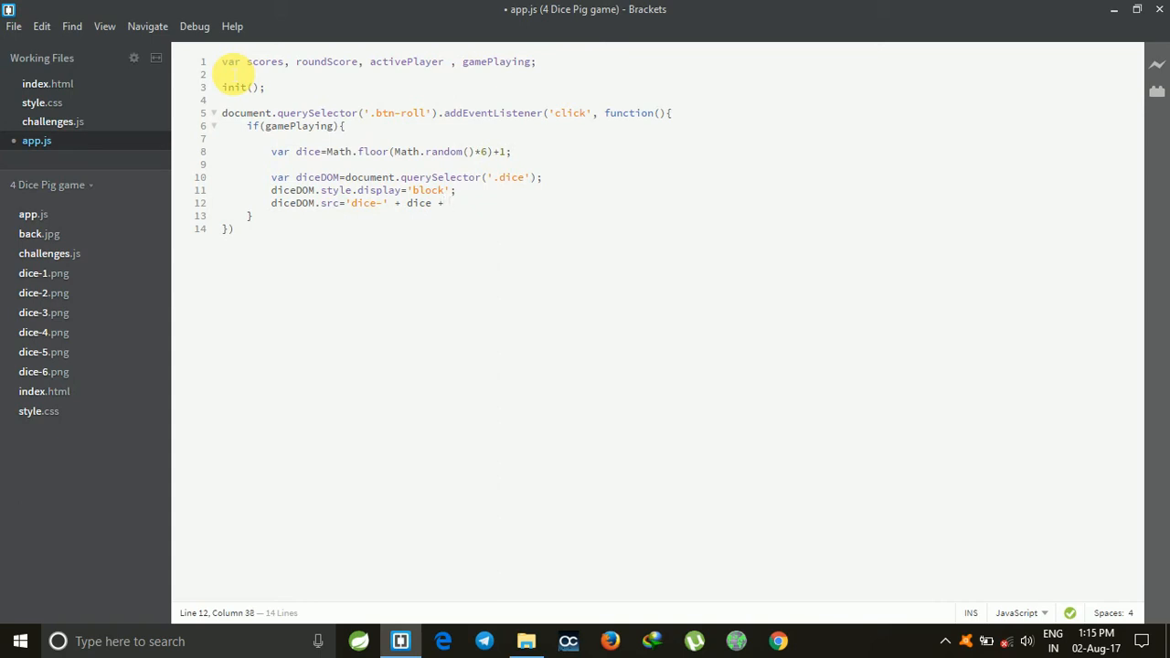
{"action": "type", "text": ";pn"}
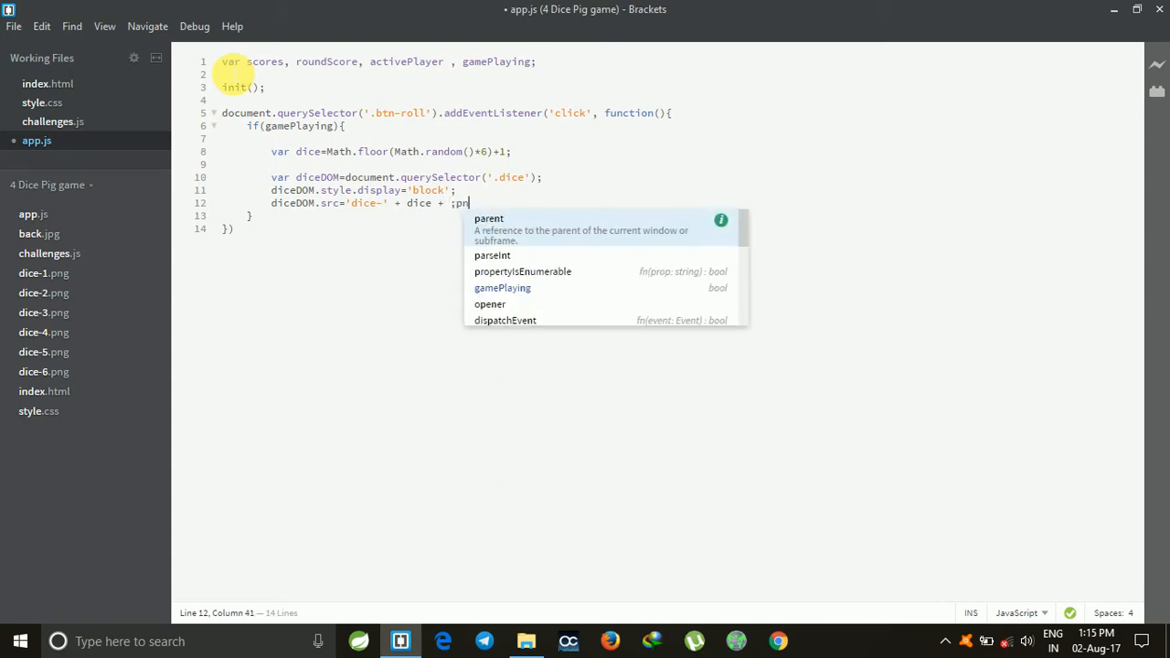
{"action": "type", "text": "g"}
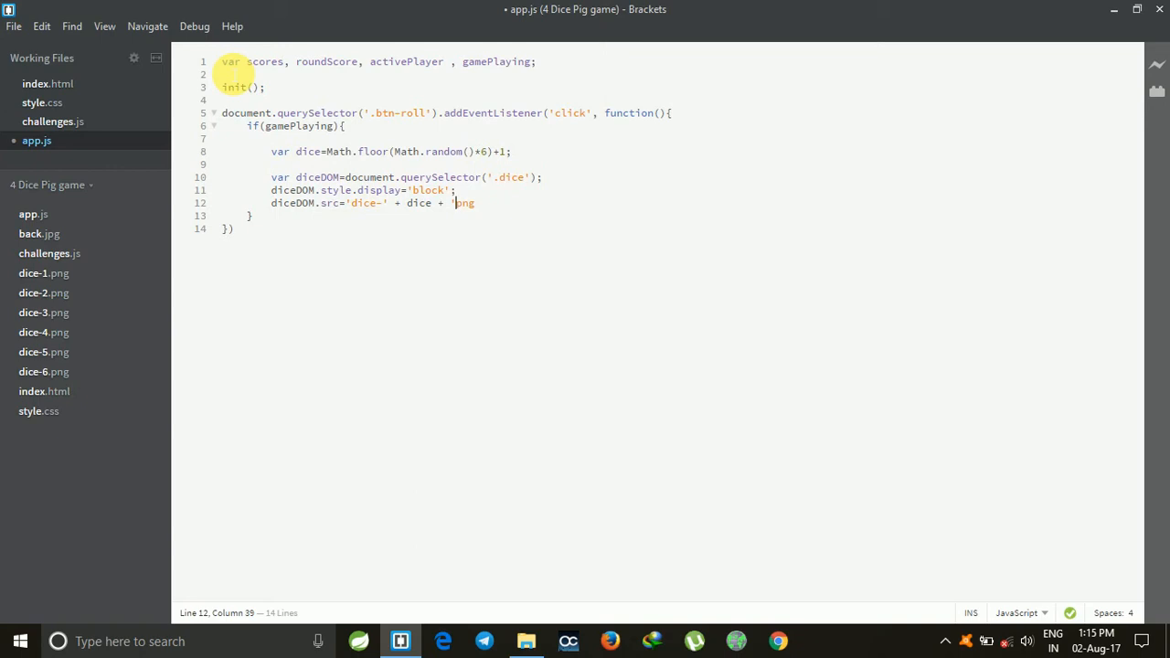
{"action": "type", "text": ".png"}
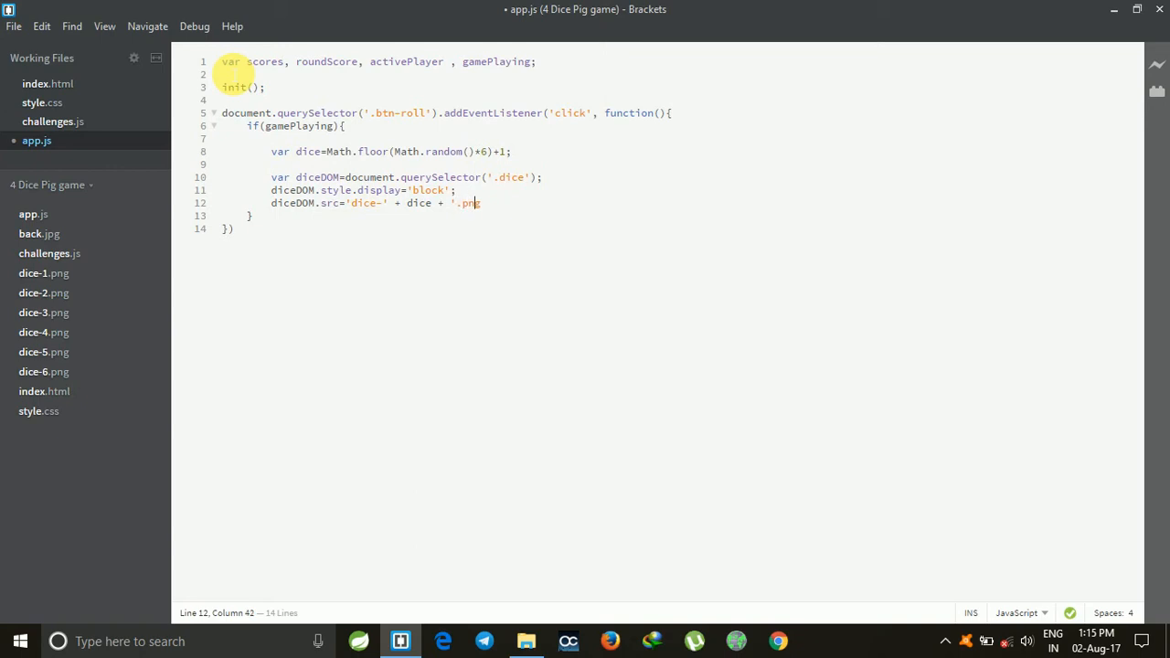
{"action": "type", "text": "g;"}
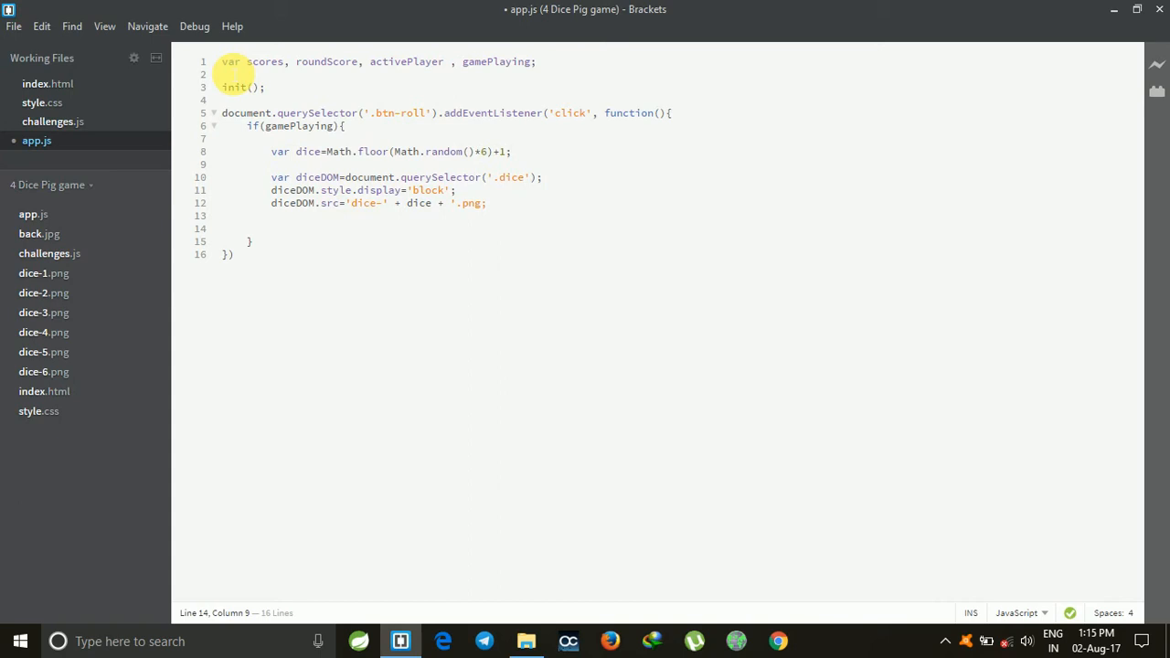
- Add if(dice!==1){ roundScore+=dice; } inside the gamePlaying block
{"action": "type", "text": "i"}
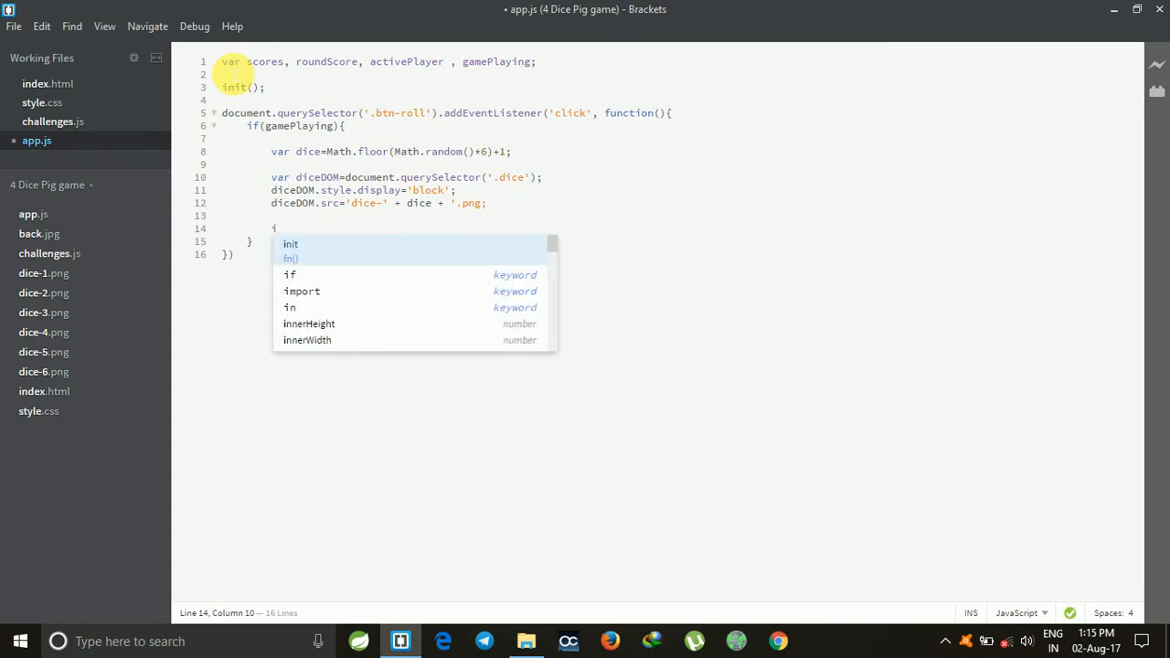
{"action": "type", "text": "f"}
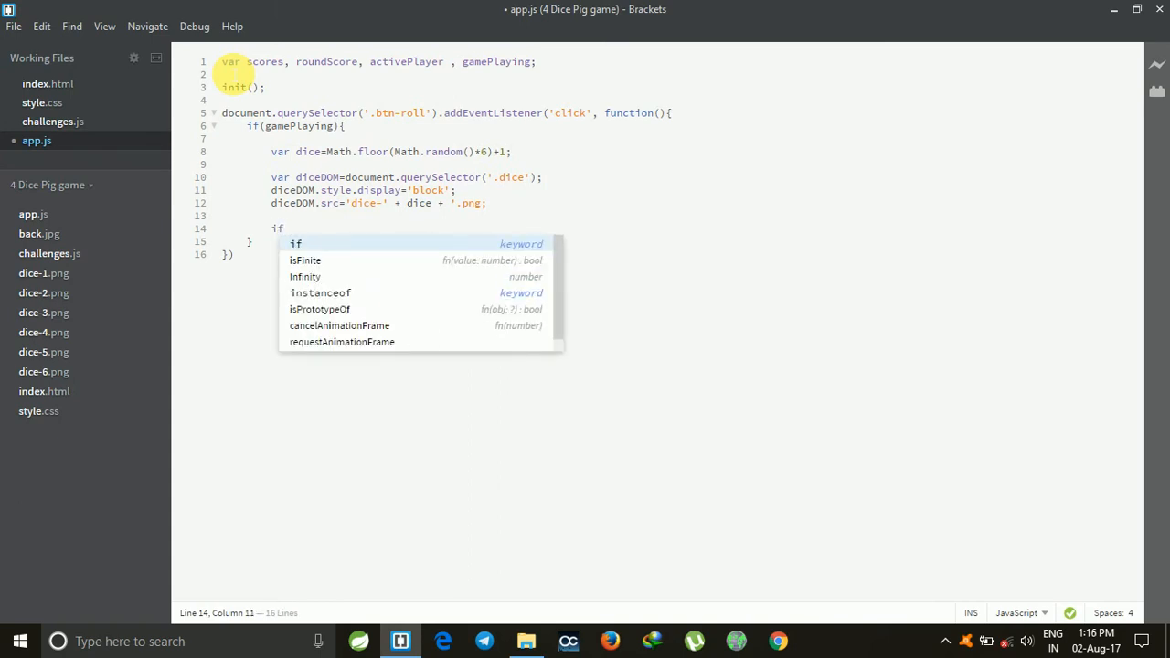
{"action": "type", "text": "(dice)"}
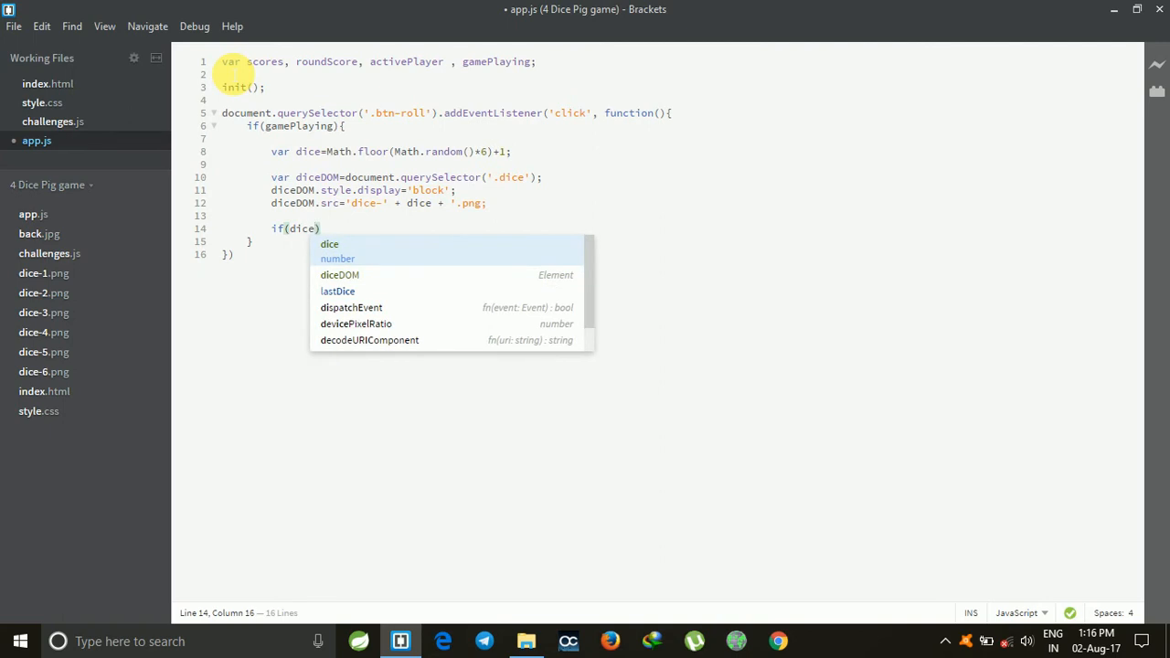
{"action": "type", "text": "!=="}
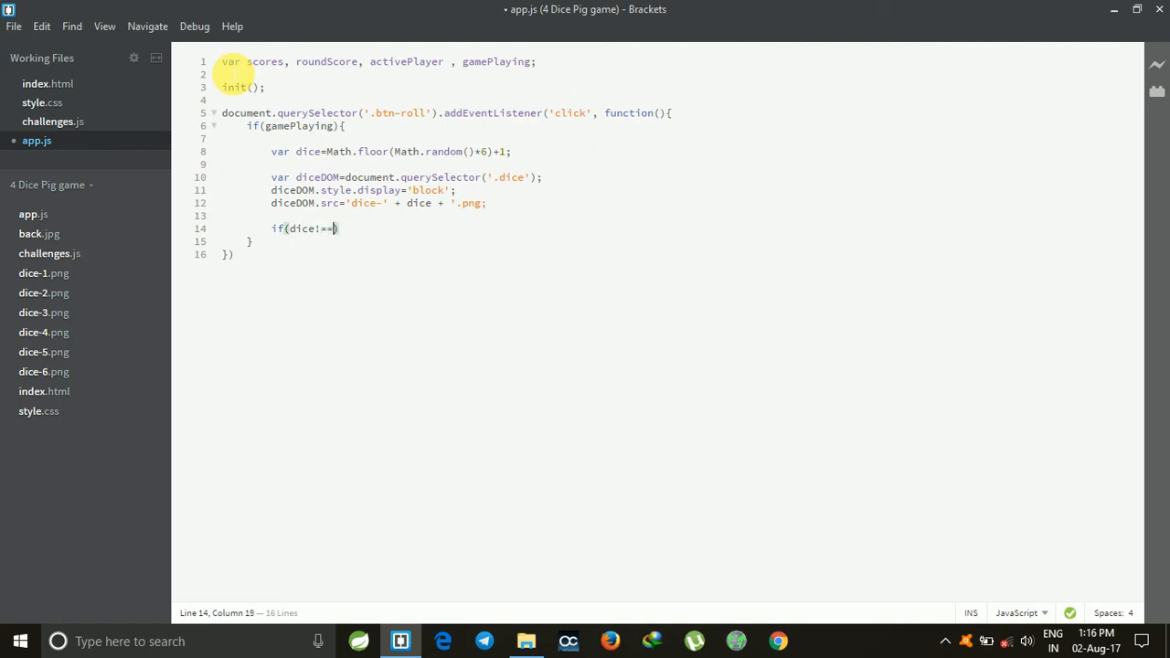
{"action": "type", "text": "1"}
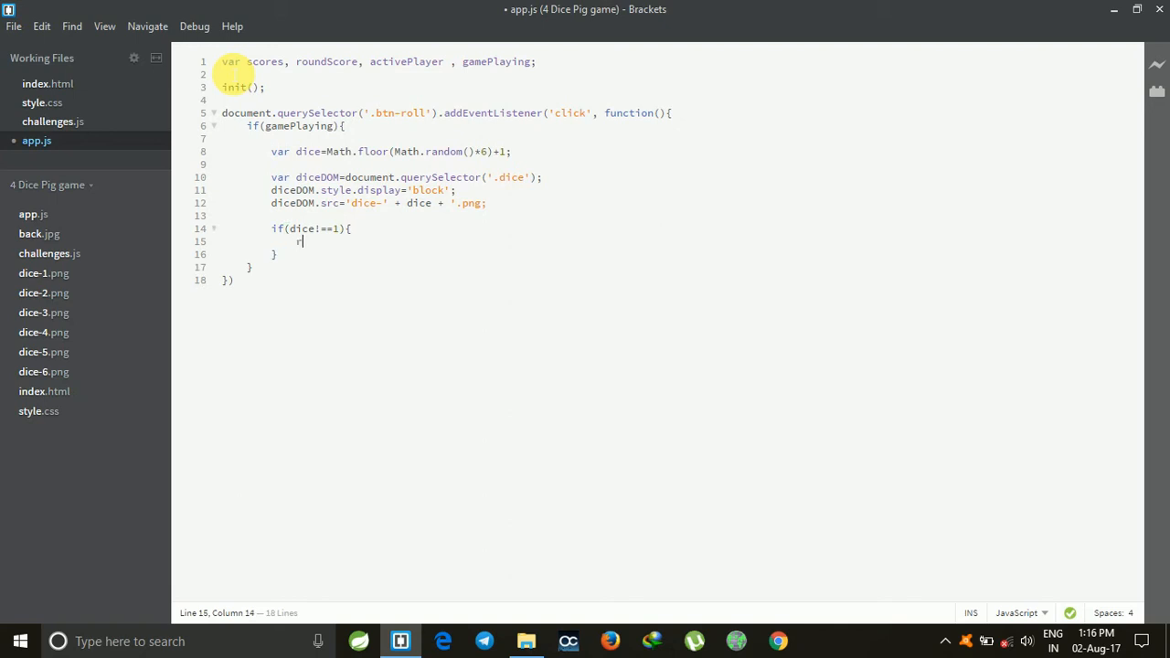
{"action": "type", "text": "roundScore"}
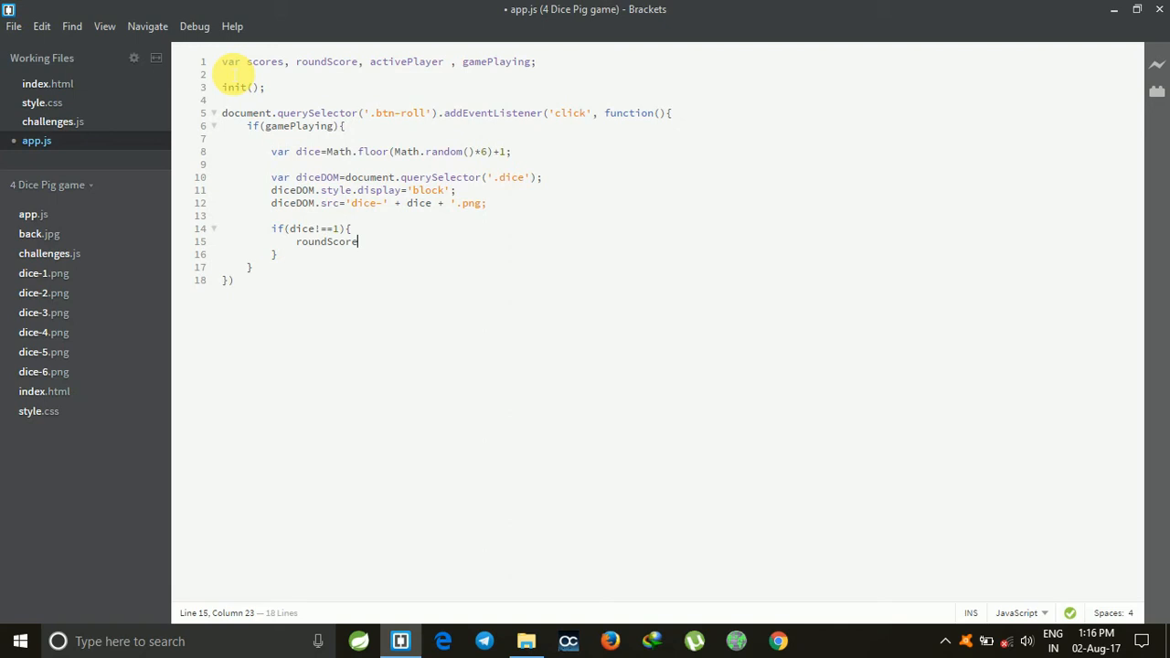
{"action": "type", "text": "+=dice;"}
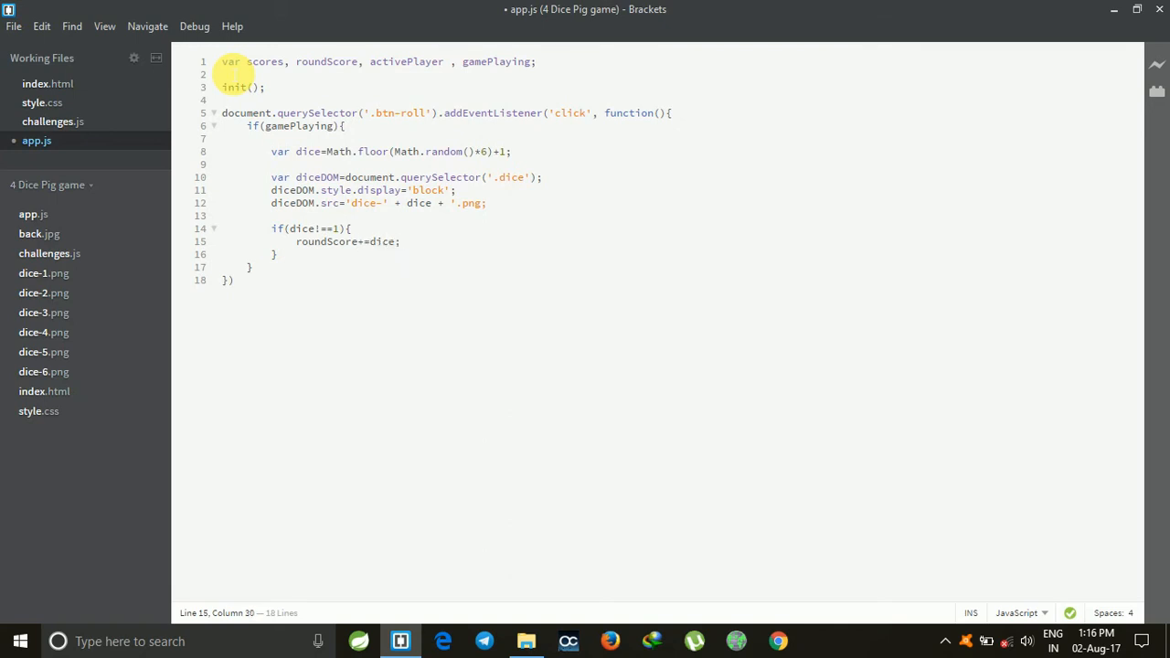
{"action": "type", "text": "document"}
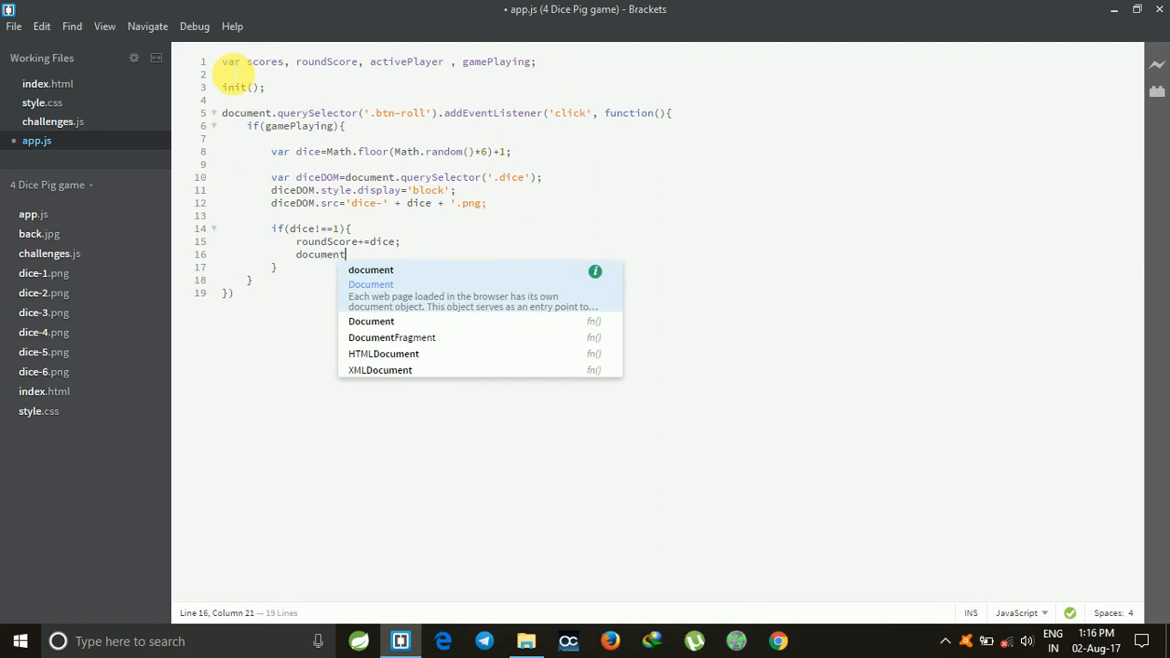
- Select the '#current-' + activePlayer element with document.querySelector
{"action": "type", "text": ".qu"}
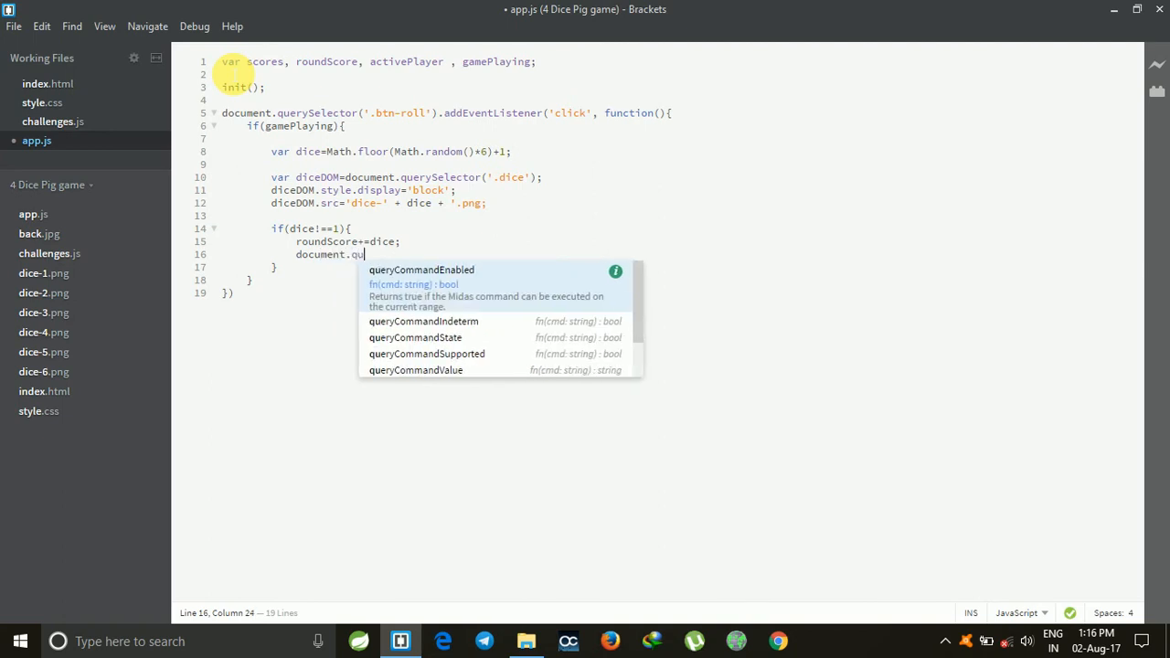
{"action": "type", "text": "eryS"}
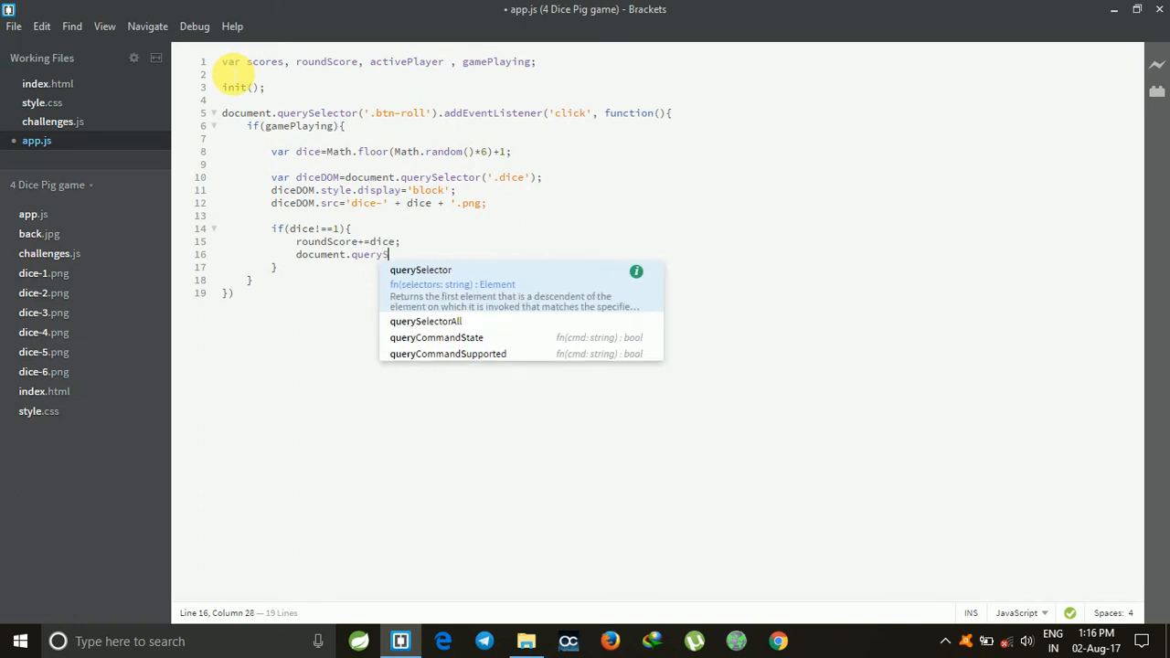
{"action": "type", "text": "elector"}
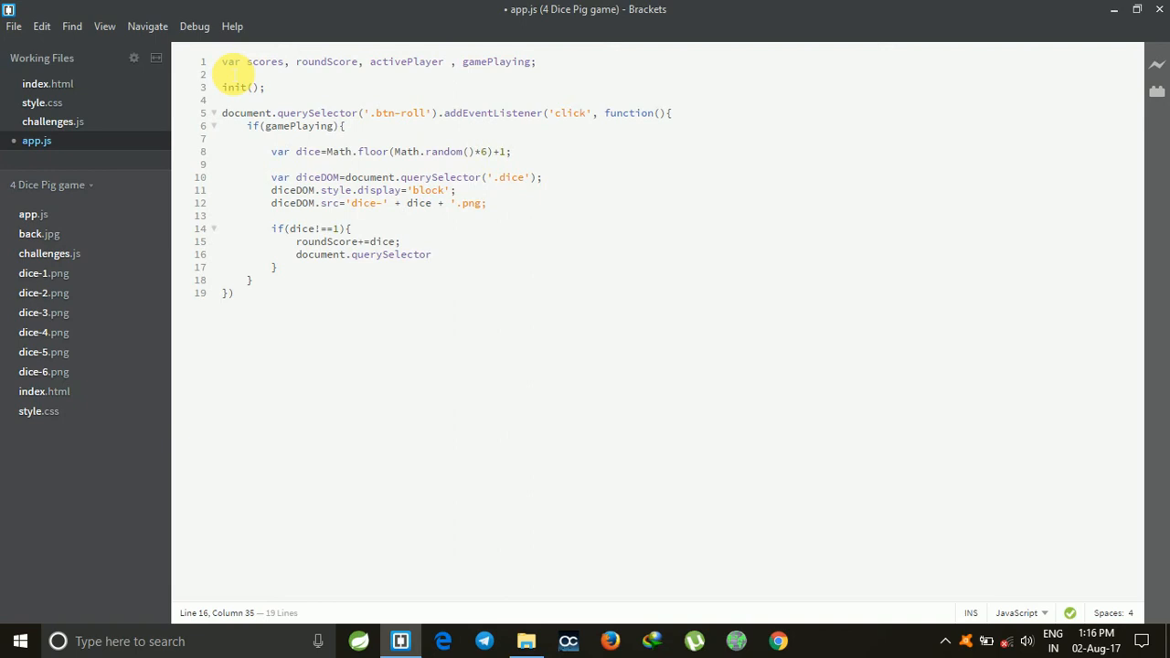
{"action": "type", "text": "'')"}
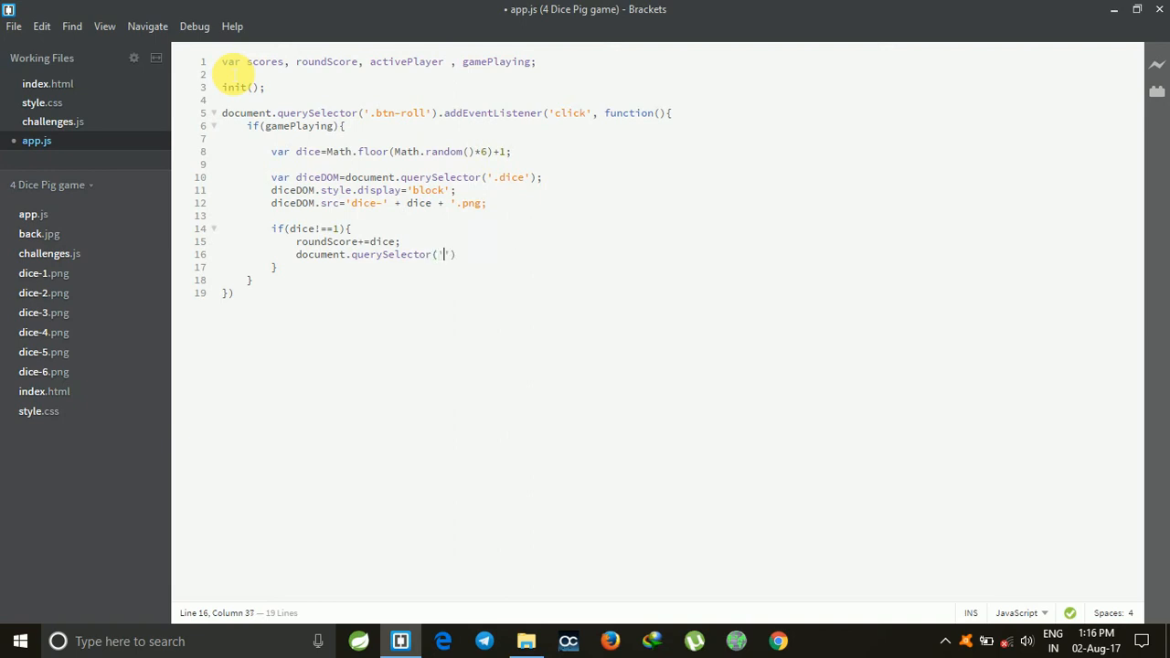
{"action": "type", "text": "#curre"}
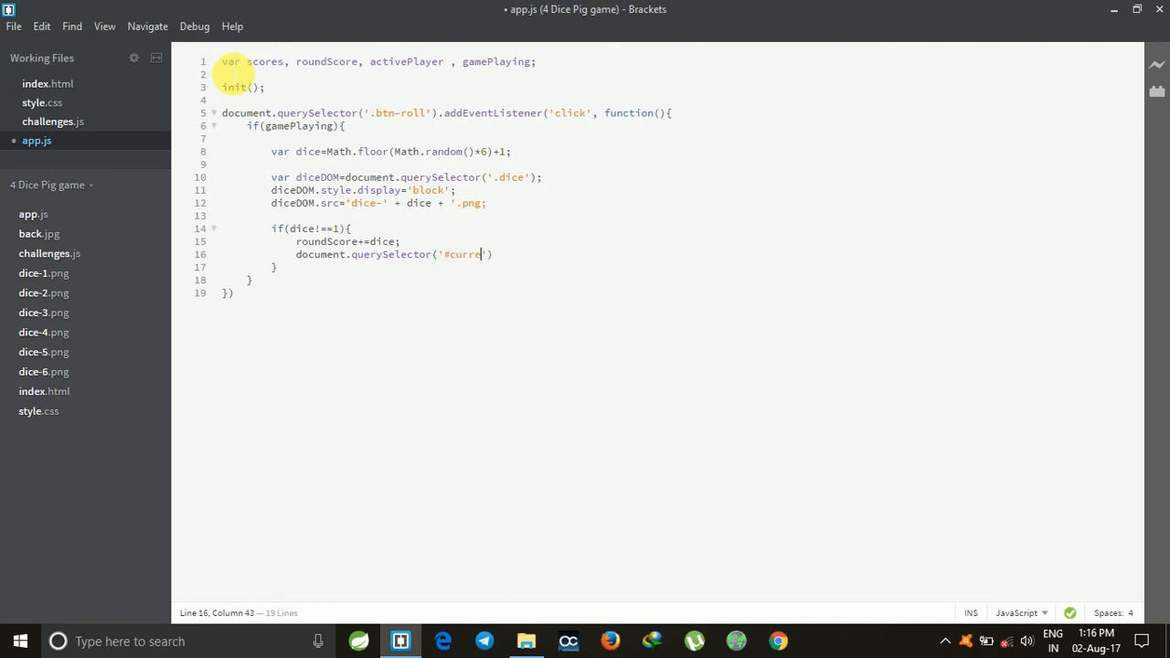
{"action": "type", "text": "nt="}
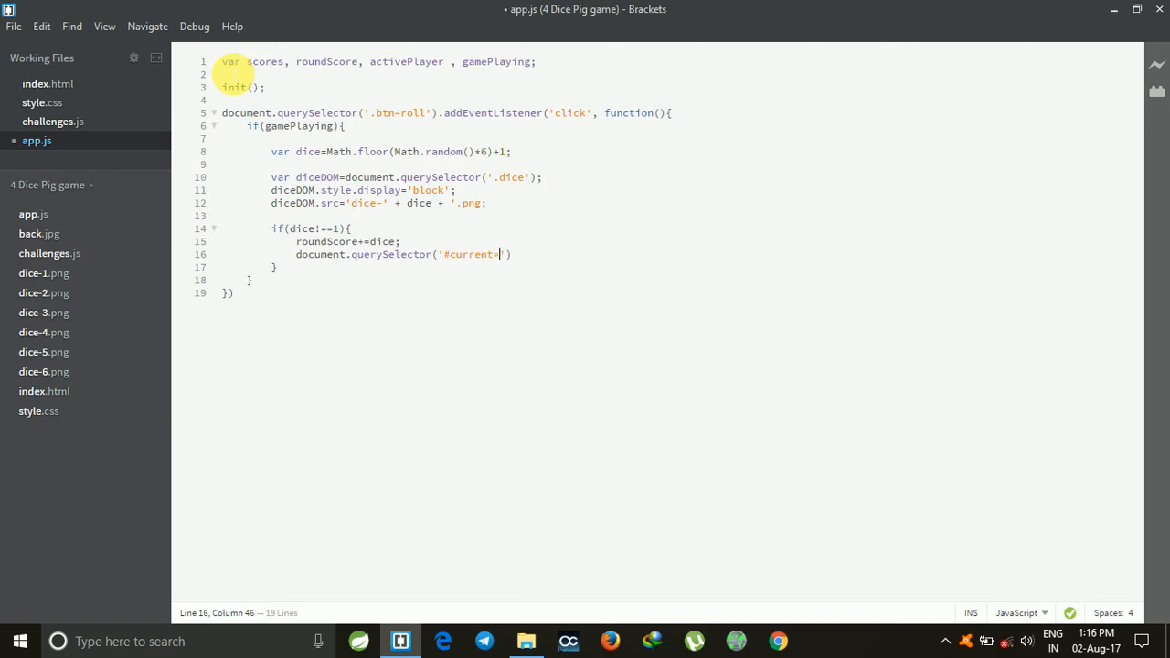
{"action": "type", "text": "-"}
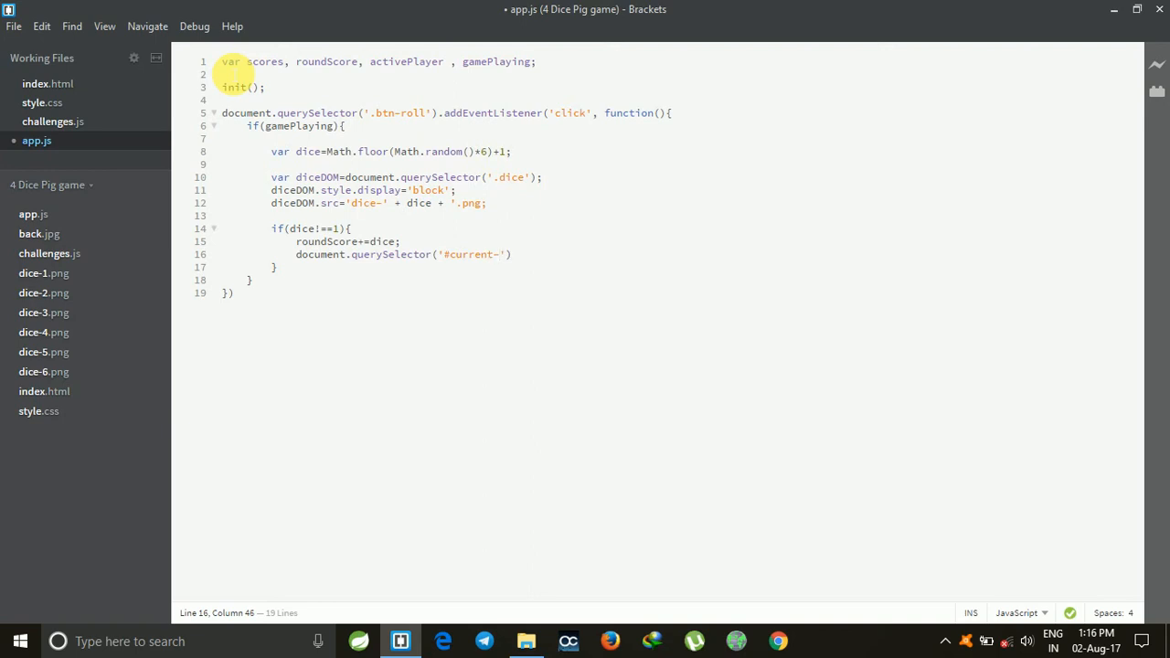
{"action": "type", "text": "'"}
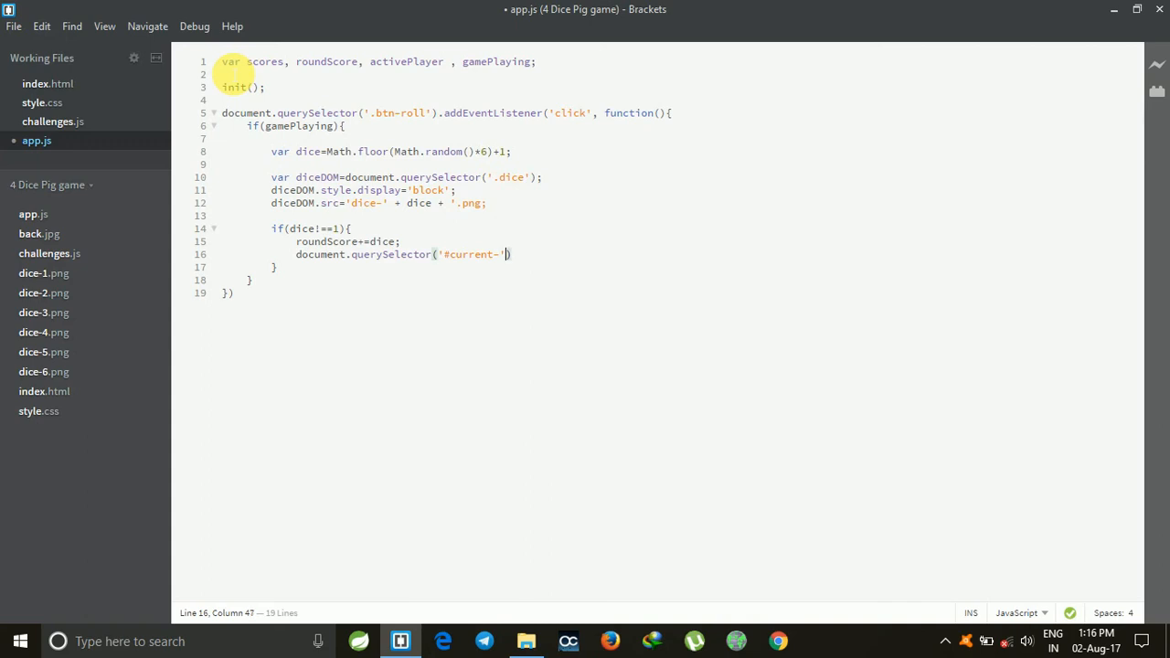
{"action": "type", "text": "+"}
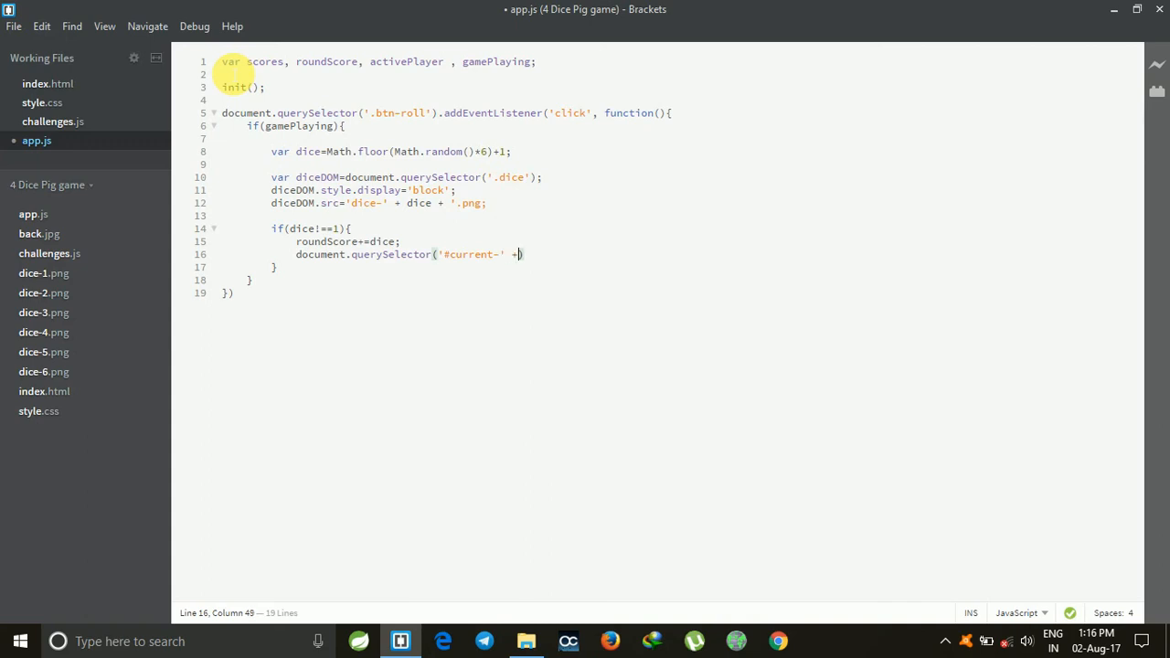
{"action": "type", "text": "activePlayer"}
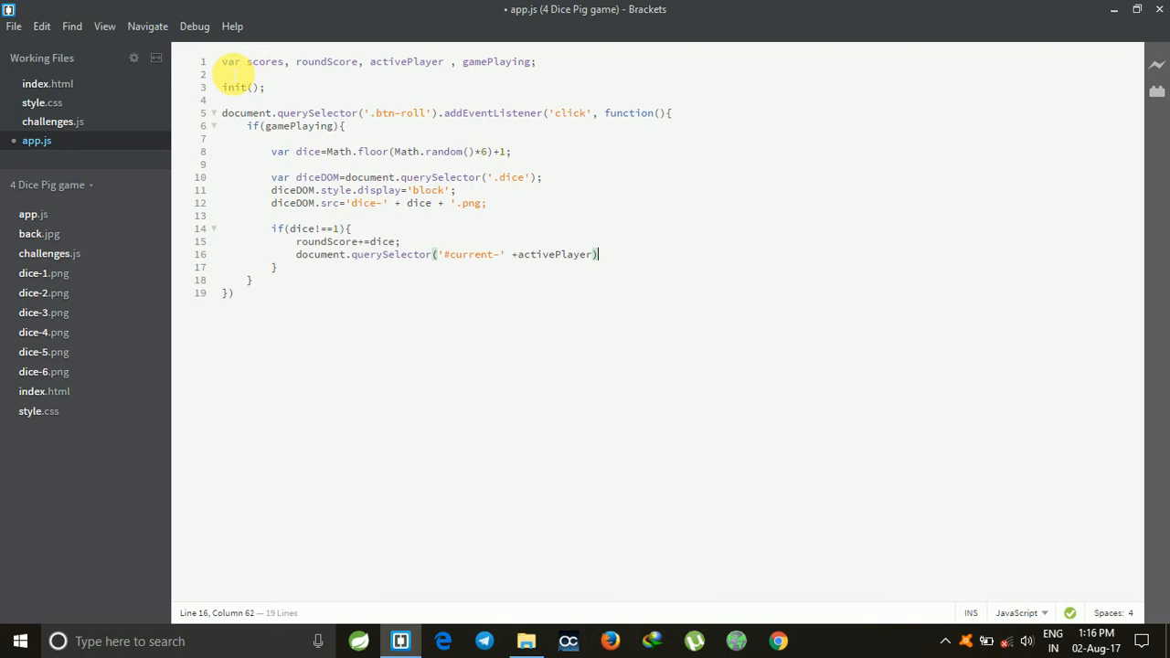
- Set that element's textContent to roundScore
{"action": "type", "text": "."}
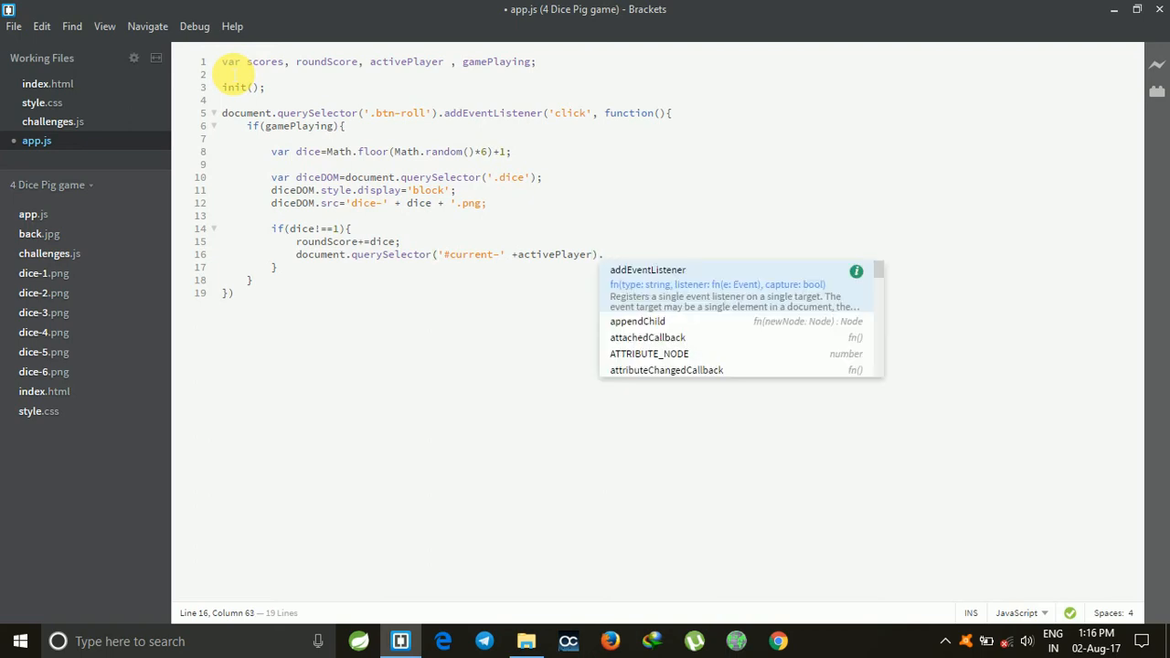
{"action": "type", "text": ".textContent"}
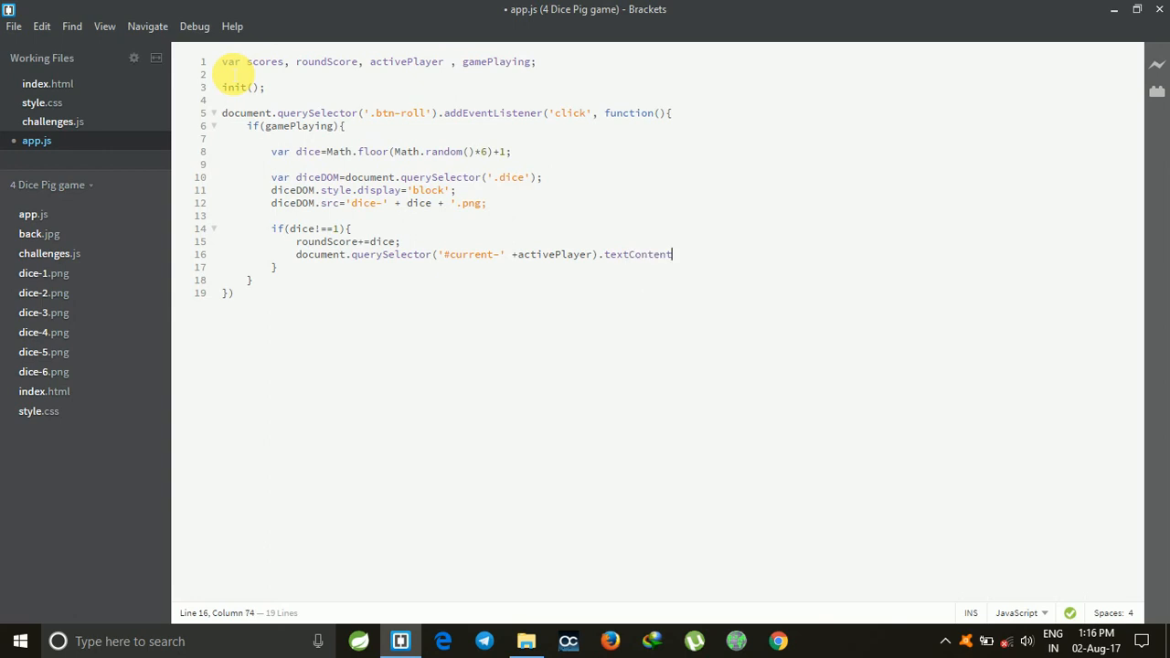
{"action": "type", "text": "=r"}
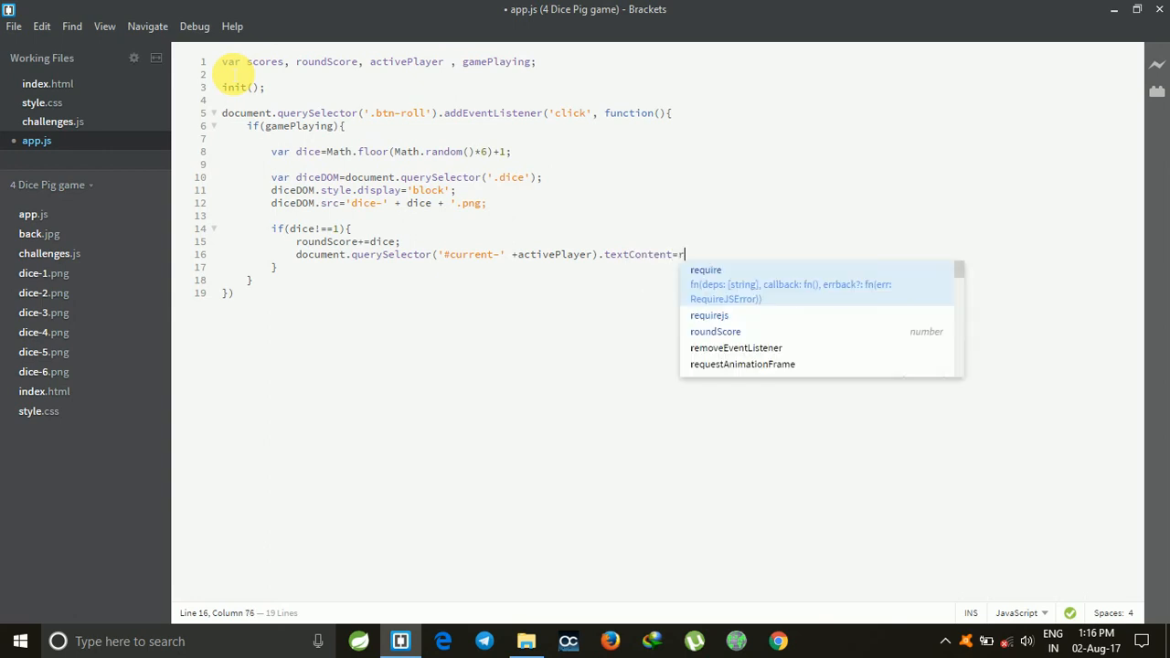
{"action": "type", "text": "oundScore;"}
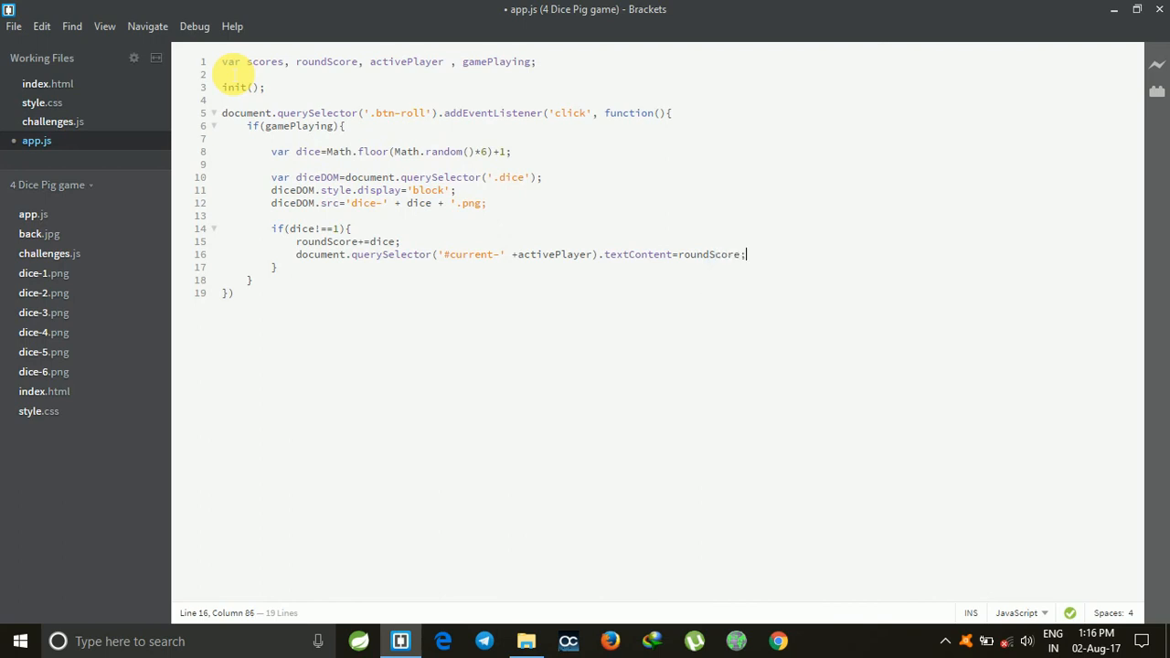
{"action": "type", "text": "e"}
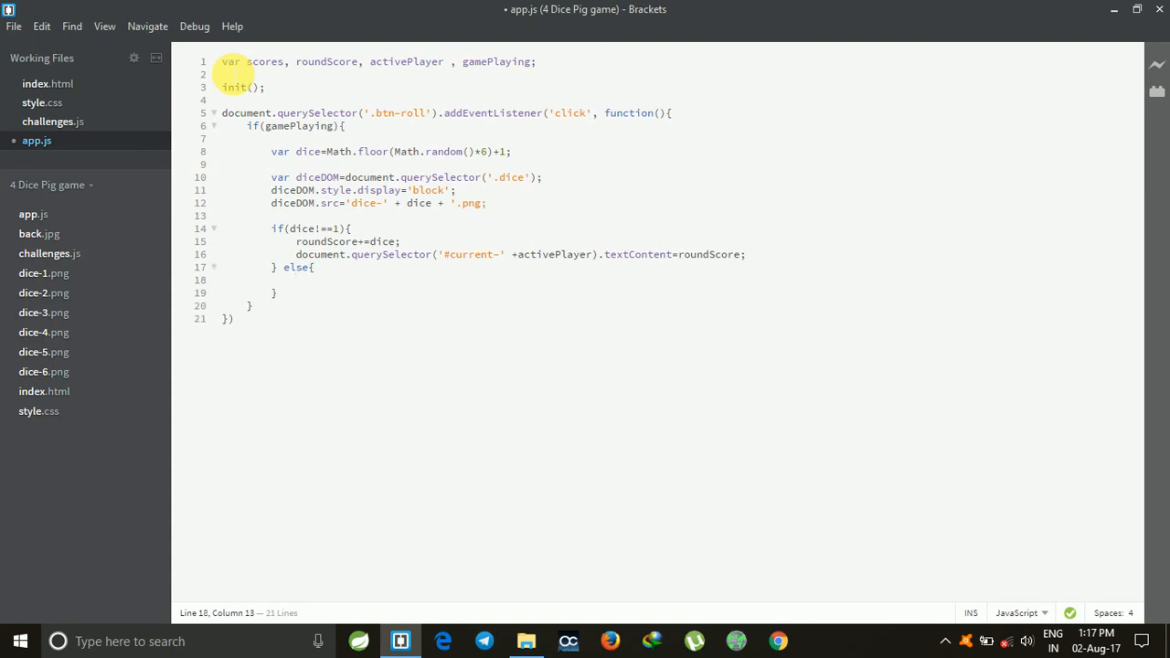
- Call nextPlayer() in the else branch and end the handler with a semicolon
{"action": "type", "text": "nextPlayer();"}
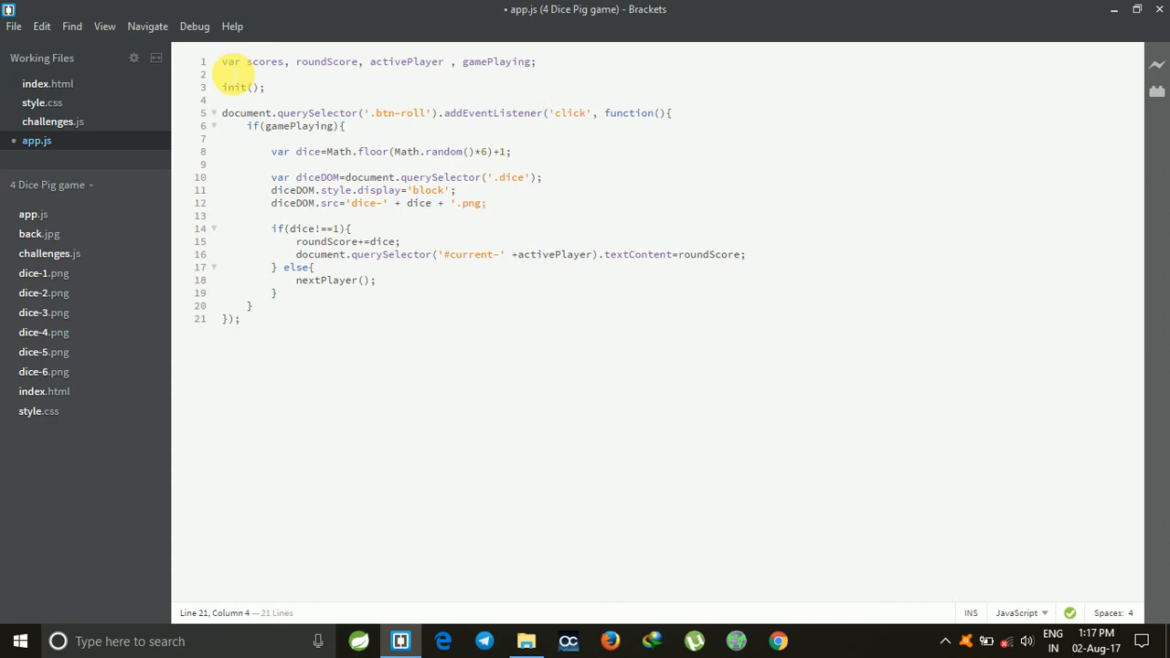
{"action": "left_click", "coordinate": [236, 318]}
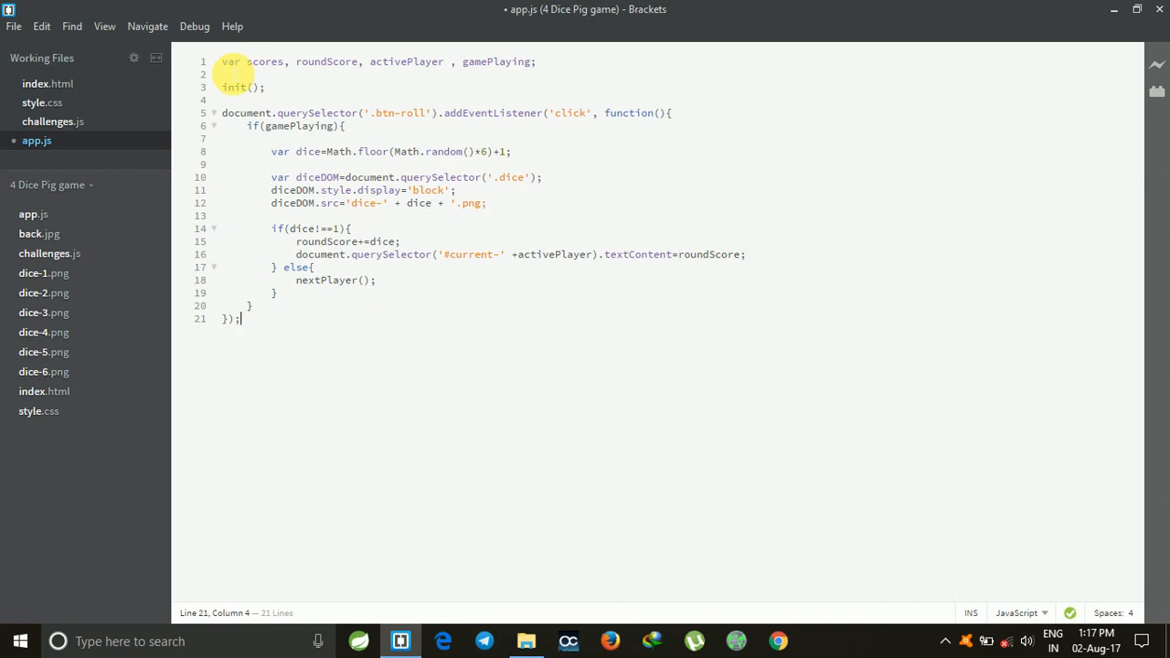